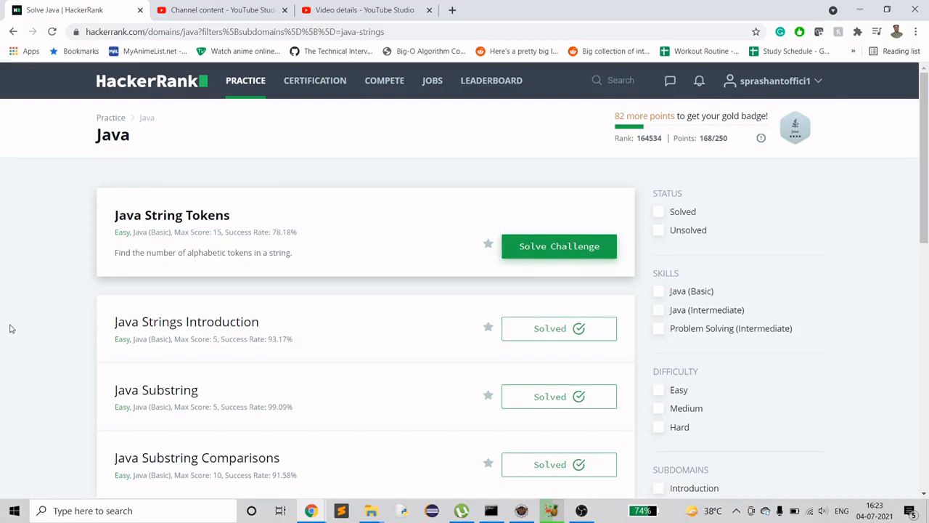
mouse_move(130, 226)
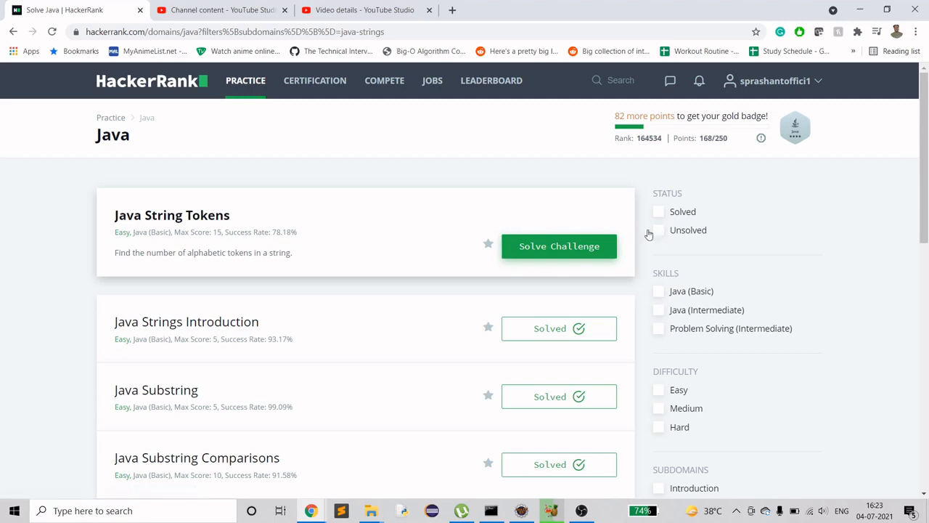
Filter the Java strings list to Unsolved challenges, putting Java String Tokens first
click(659, 230)
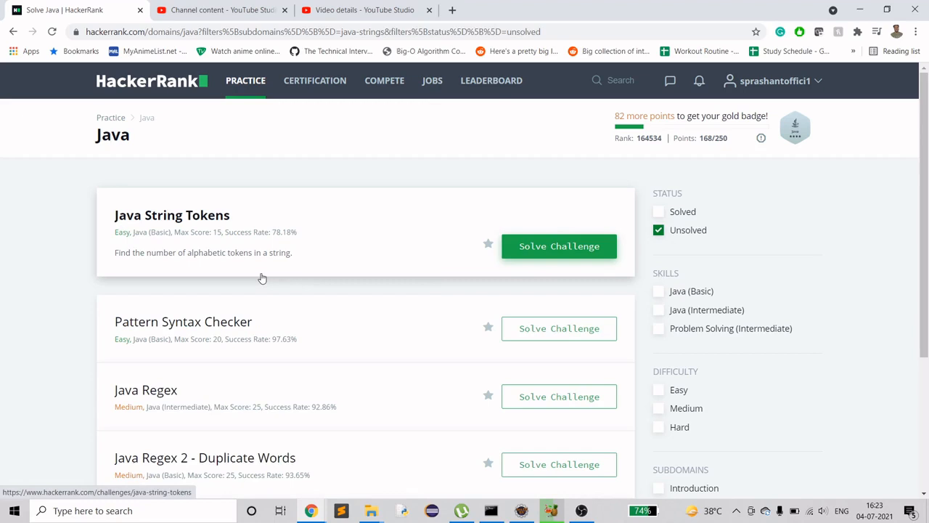
scroll(down, 3)
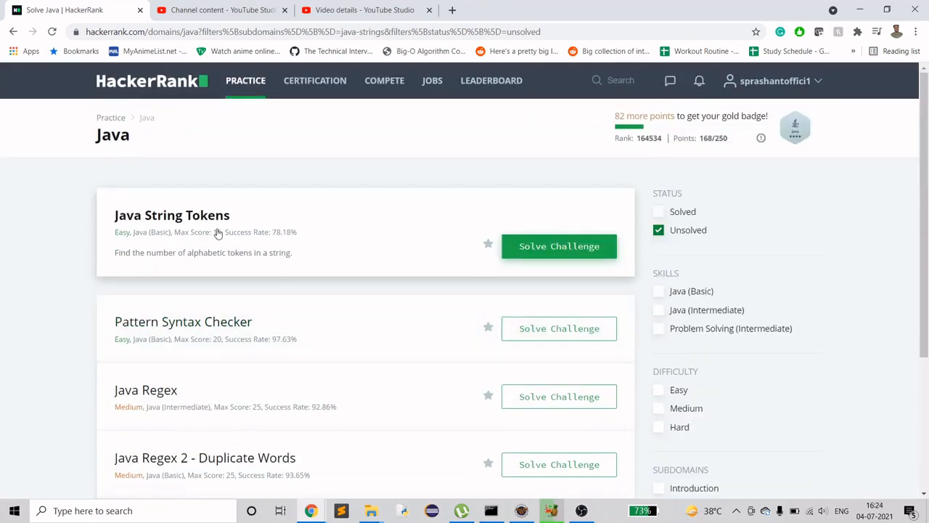
mouse_move(172, 215)
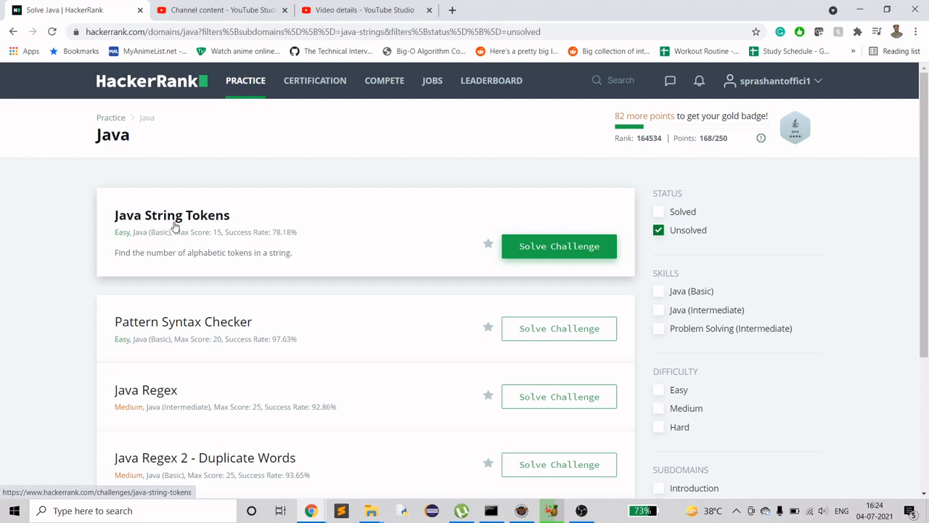
Open Java String Tokens and highlight its opening problem description paragraph
click(172, 215)
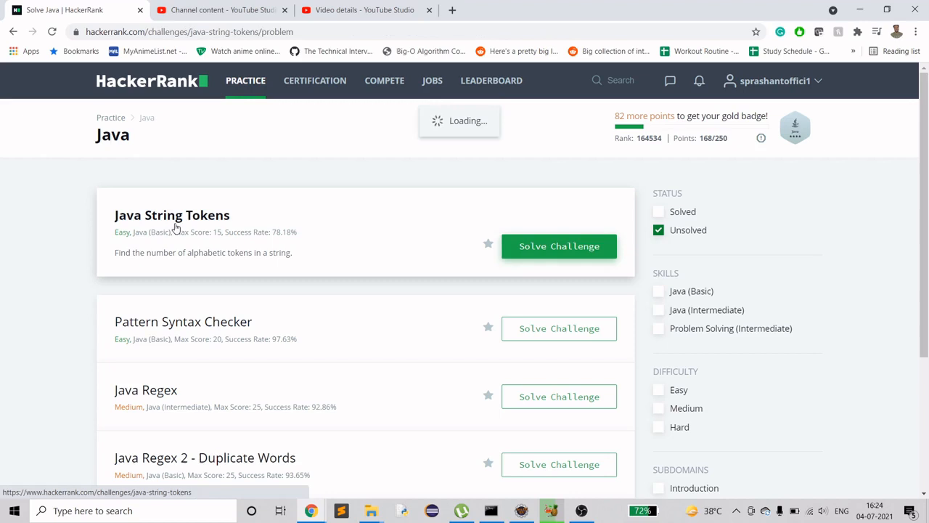
click(559, 246)
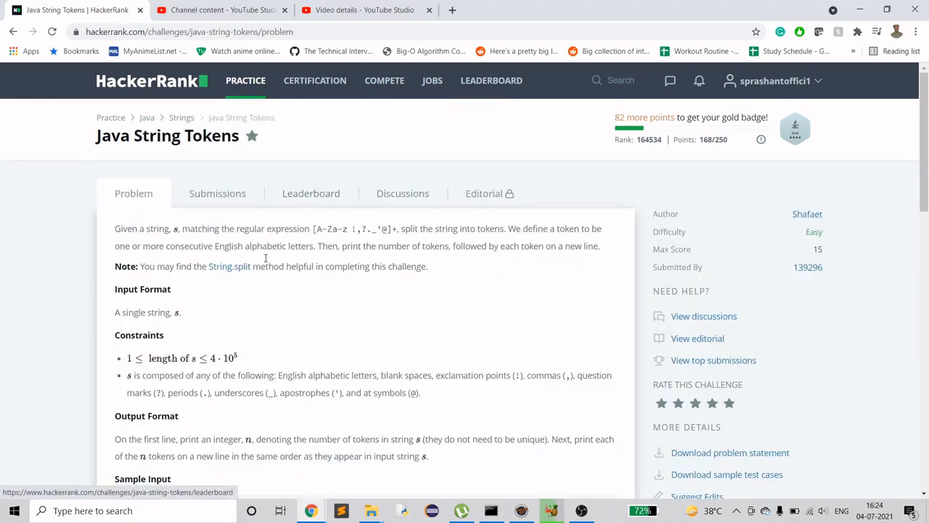
mouse_move(156, 231)
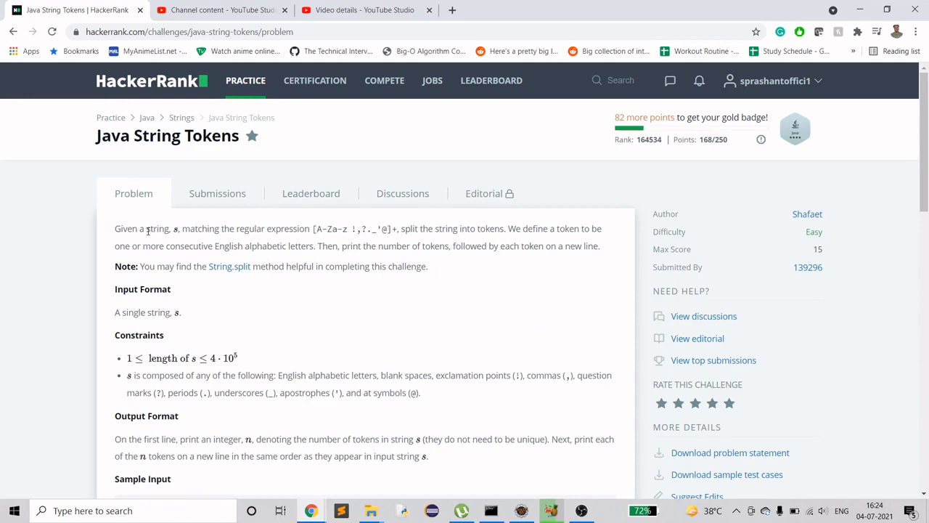
mouse_move(234, 231)
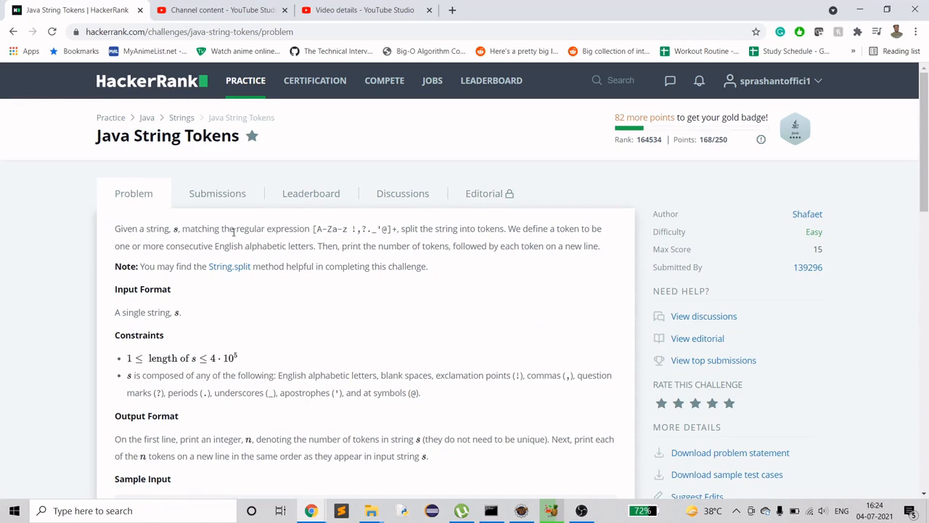
mouse_move(286, 229)
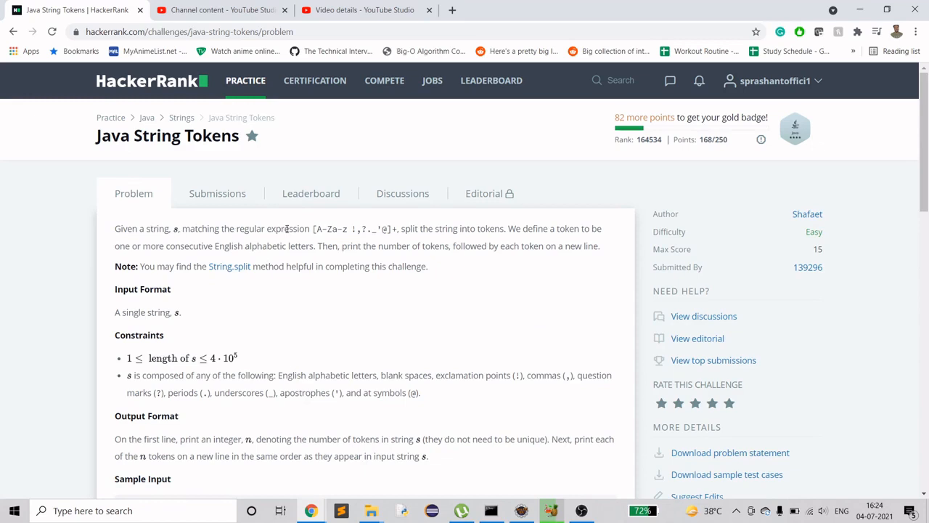
double_click(325, 228)
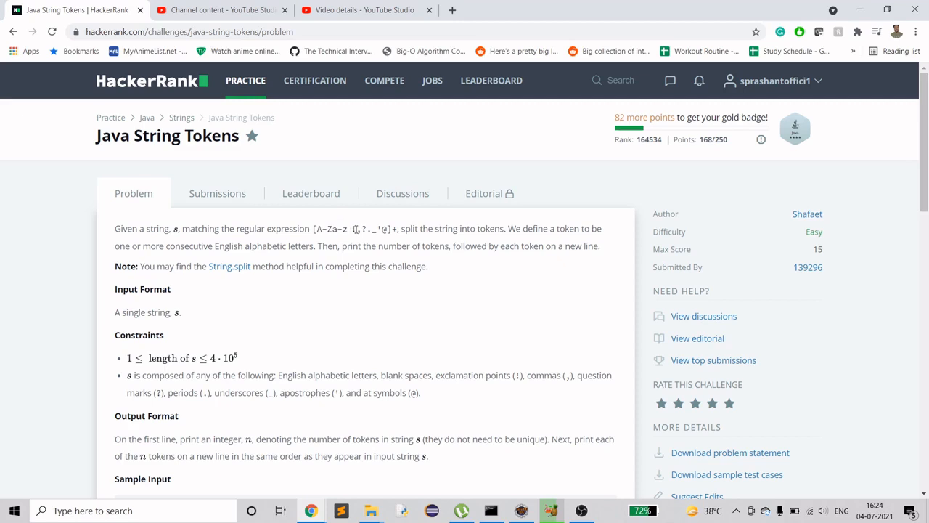
mouse_move(371, 240)
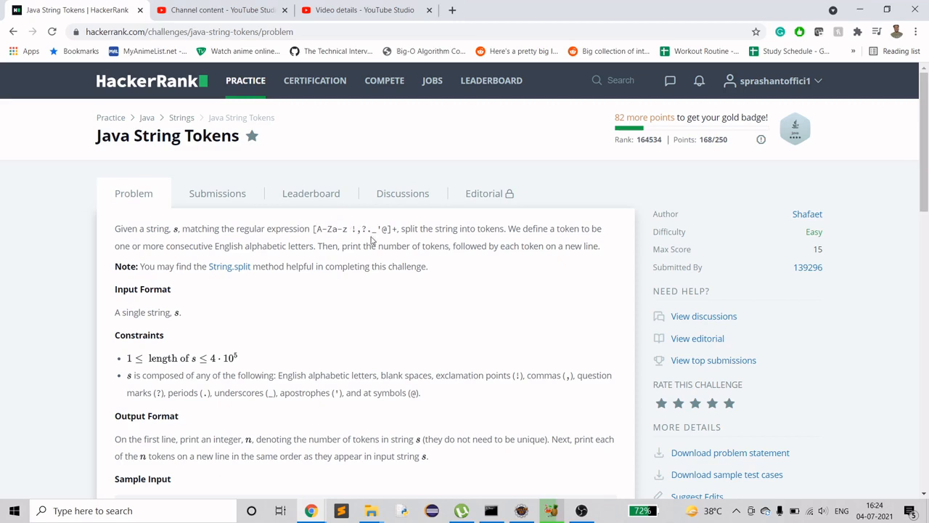
mouse_move(378, 238)
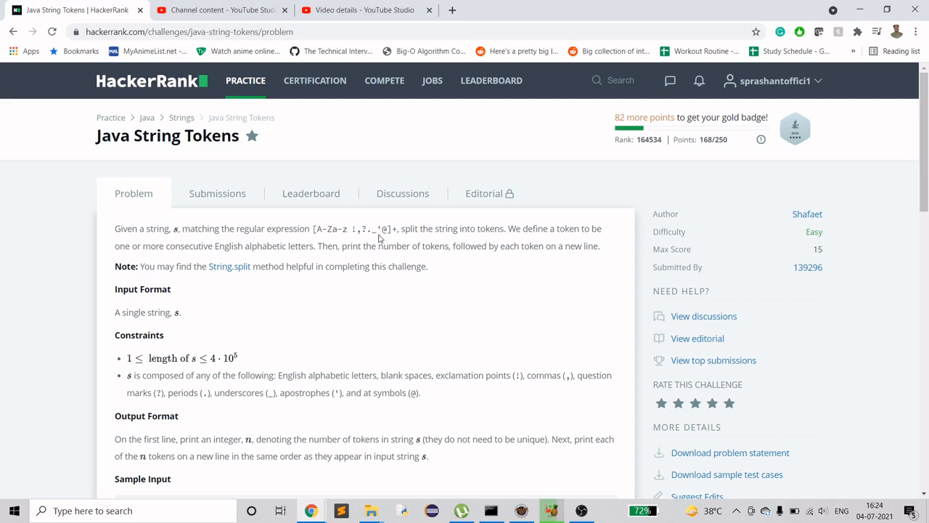
mouse_move(382, 226)
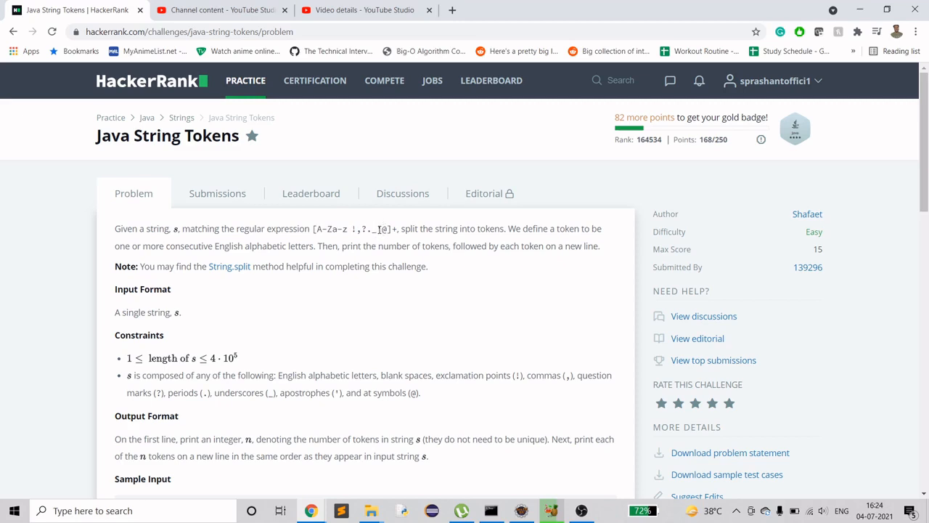
mouse_move(387, 240)
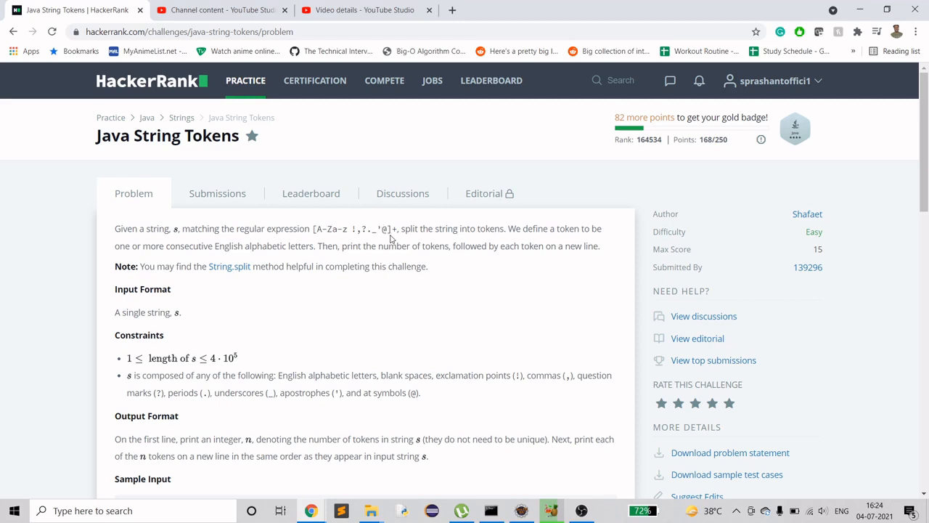
mouse_move(205, 232)
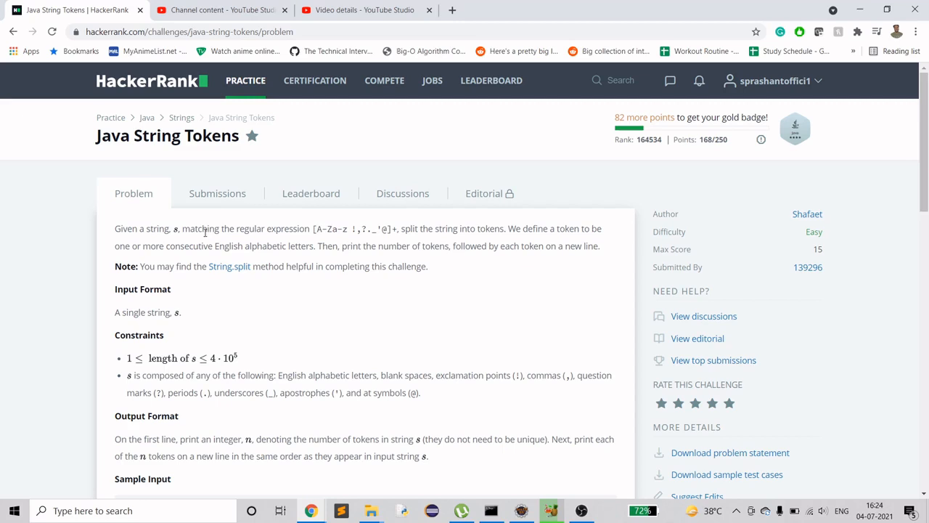
mouse_move(417, 240)
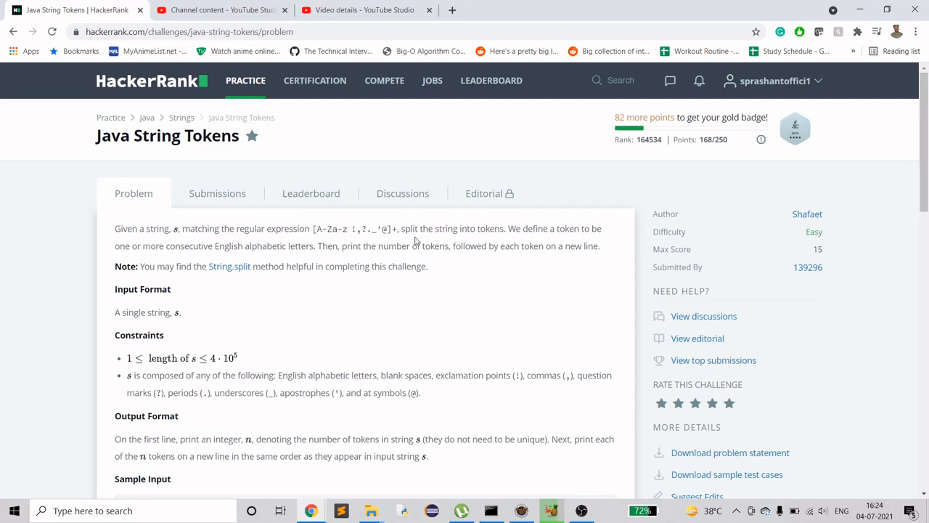
mouse_move(468, 232)
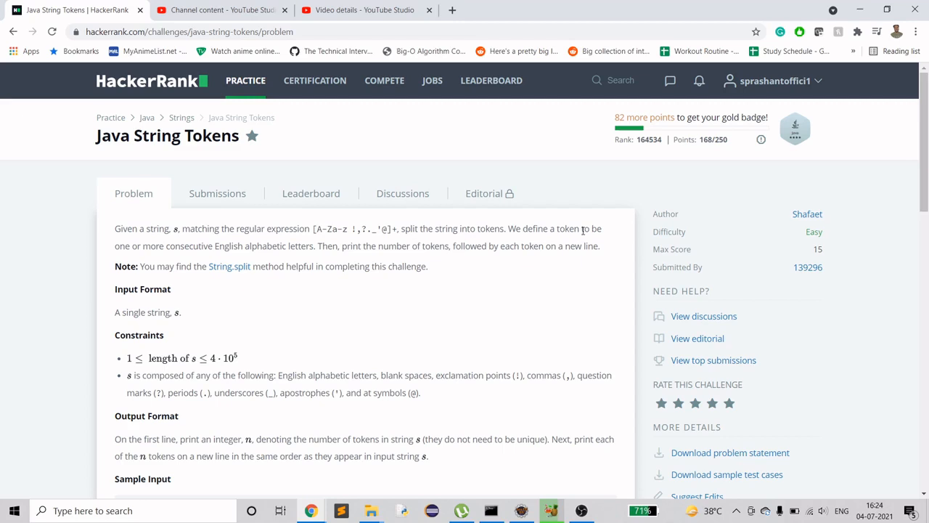
mouse_move(125, 249)
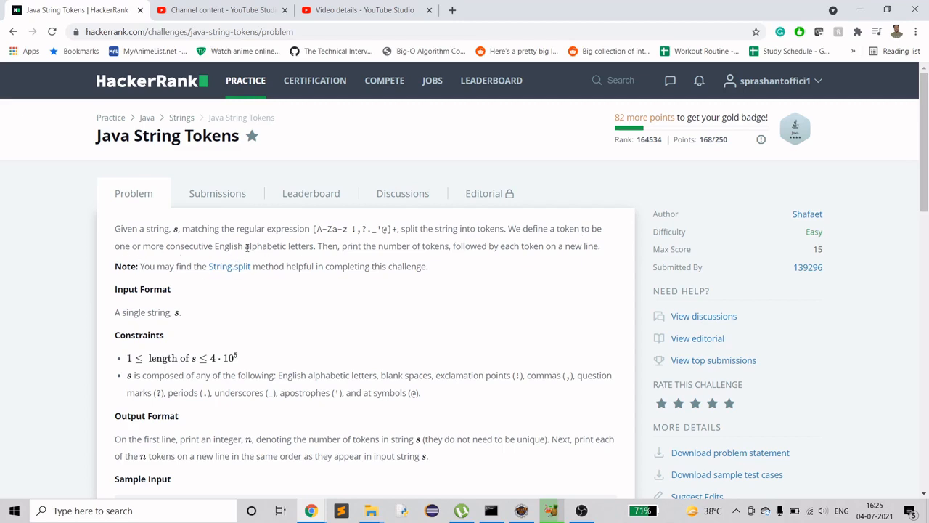
mouse_move(439, 246)
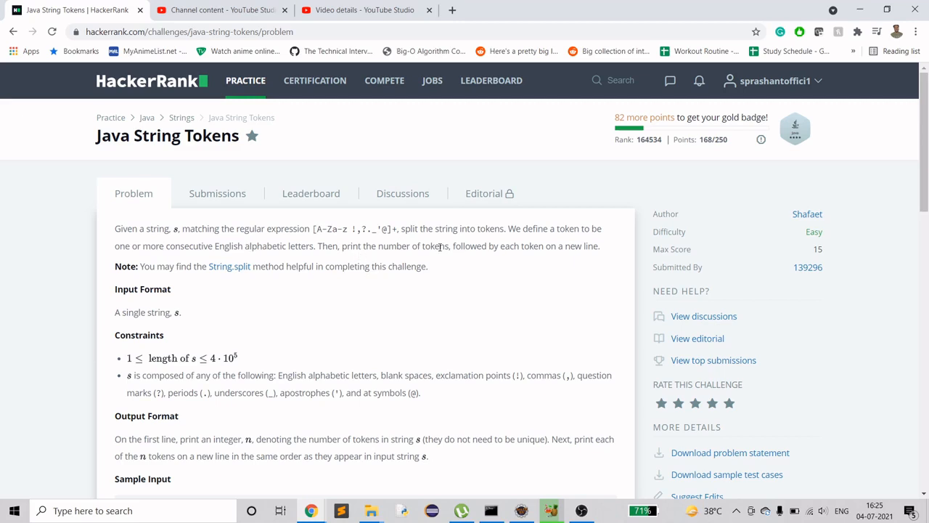
drag(127, 229, 600, 246)
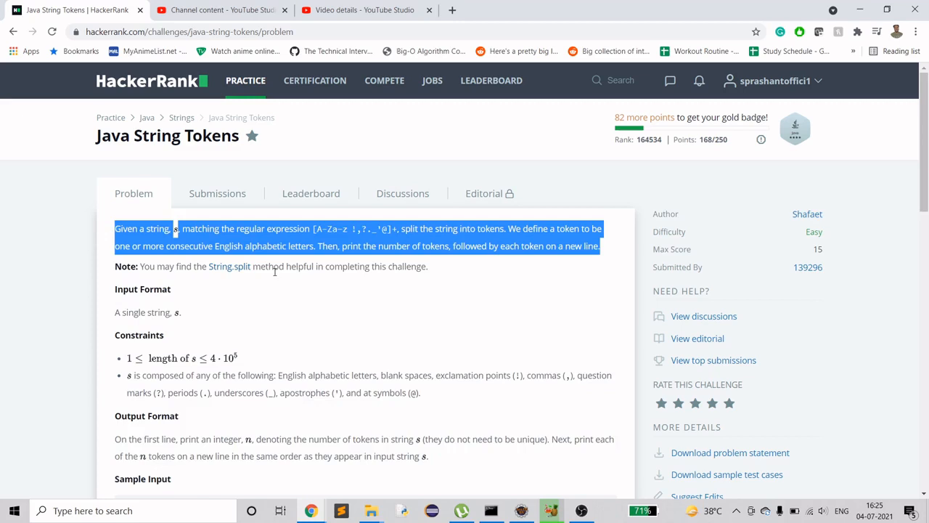
scroll(down, 3)
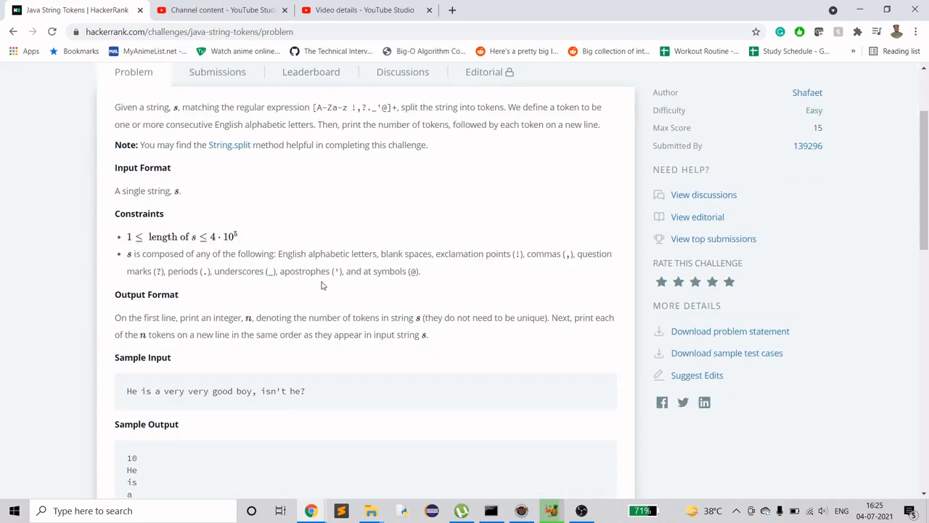
scroll(down, 3)
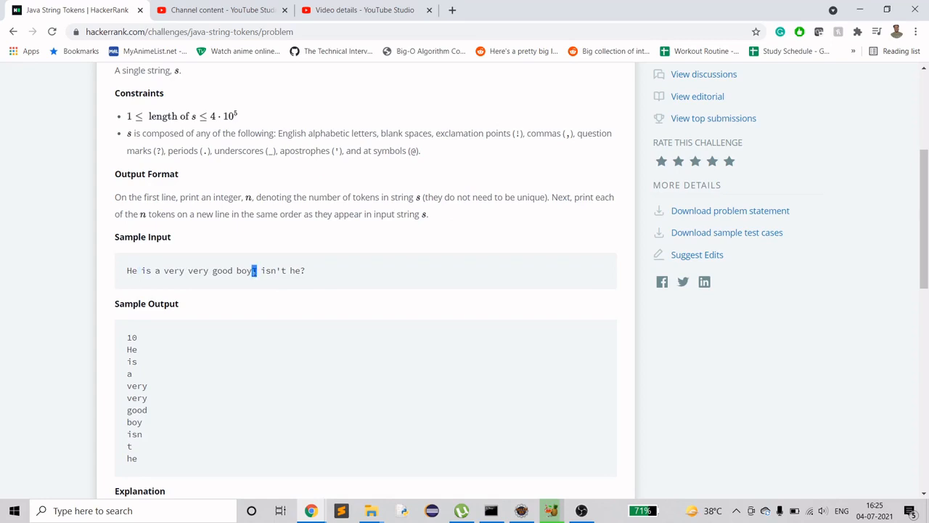
click(280, 270)
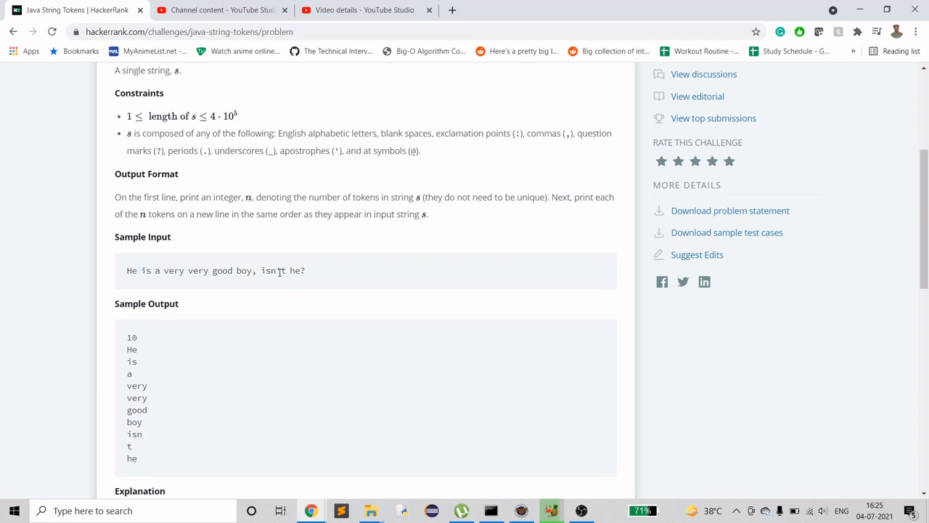
mouse_move(310, 272)
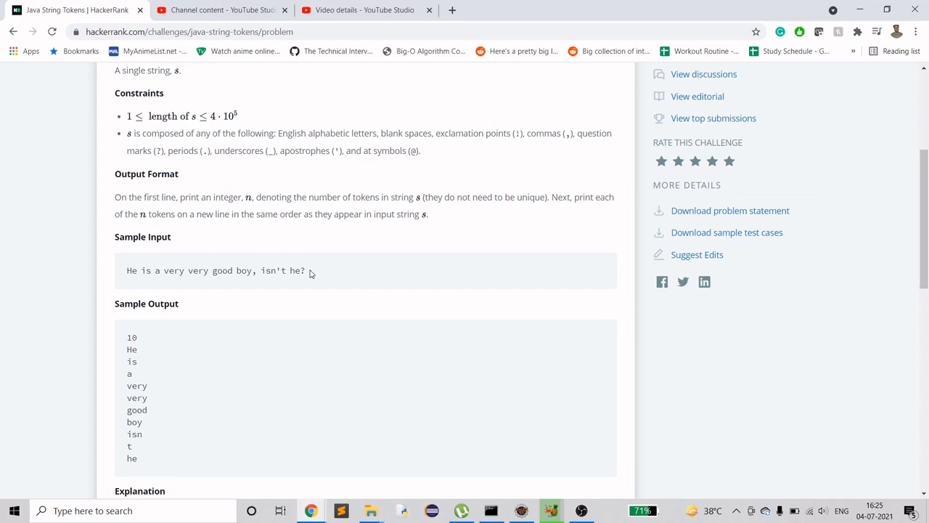
mouse_move(319, 283)
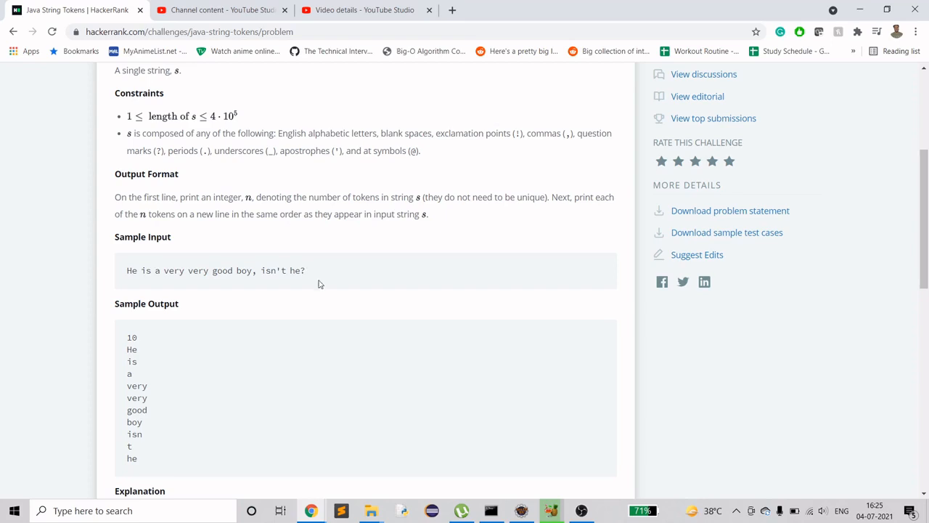
mouse_move(163, 265)
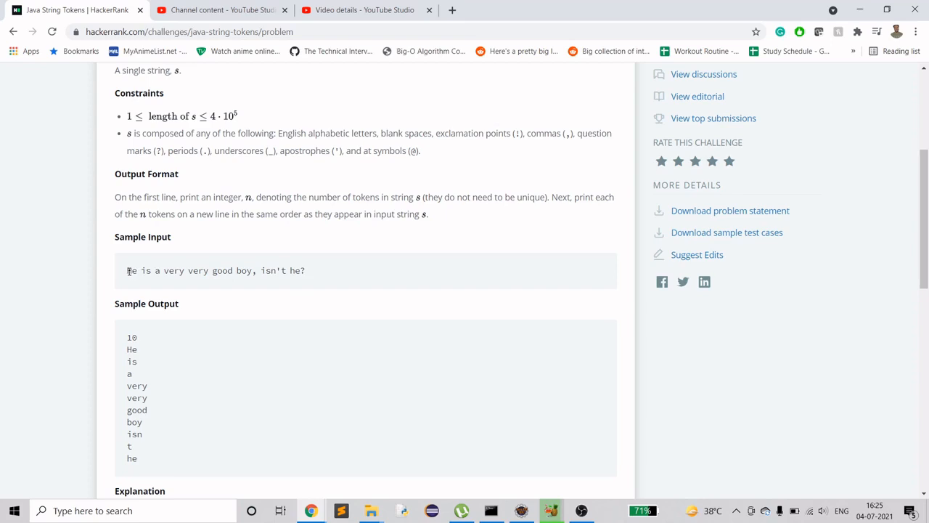
double_click(147, 270)
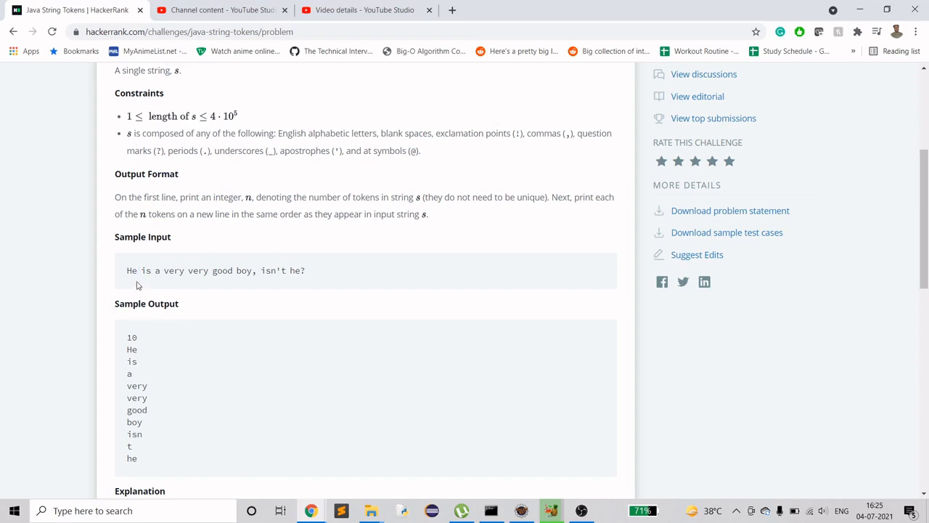
double_click(131, 270)
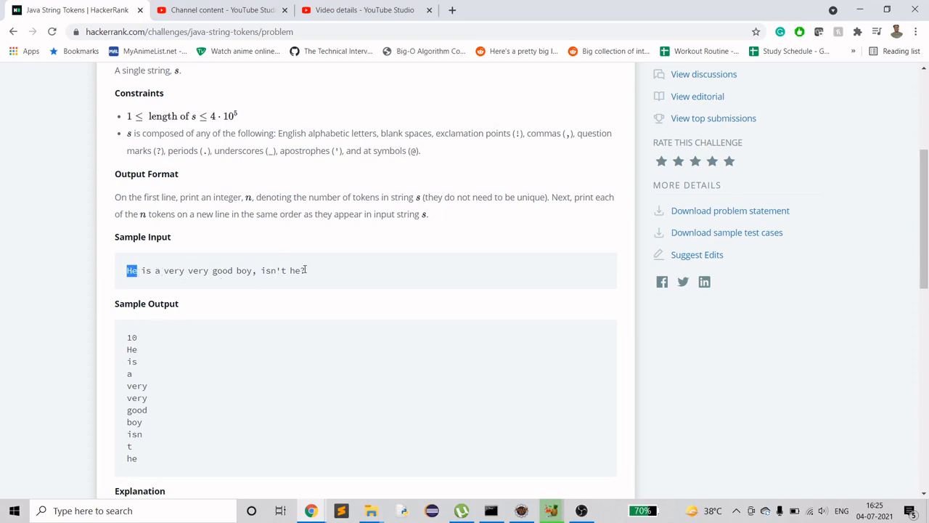
drag(131, 270, 305, 270)
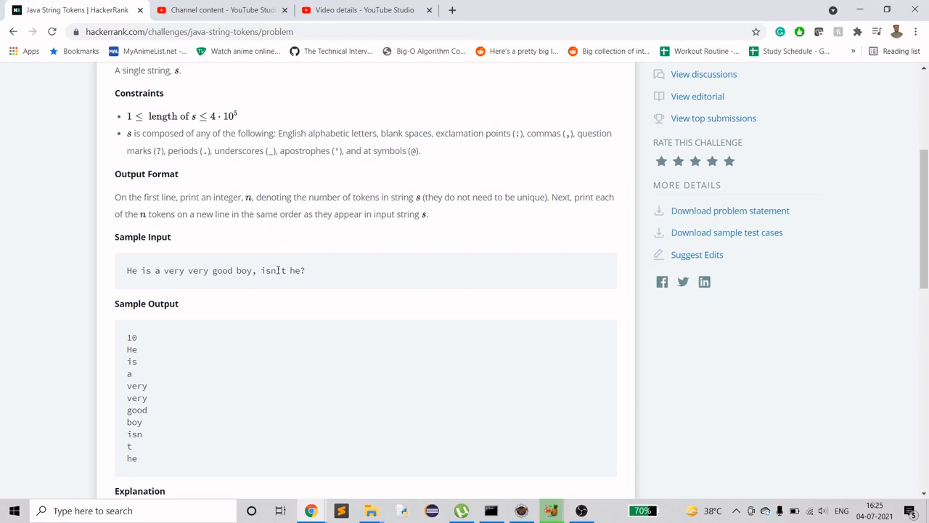
double_click(269, 270)
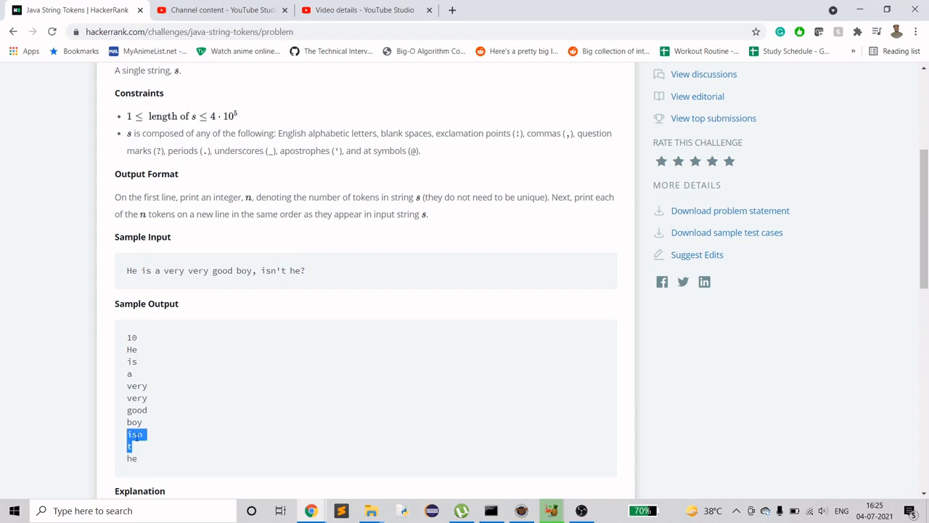
mouse_move(118, 273)
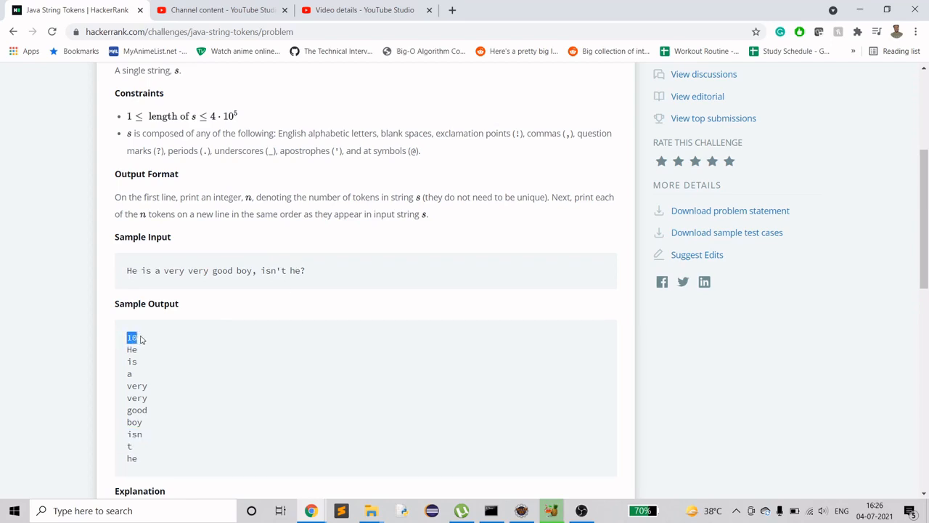
drag(130, 337, 136, 458)
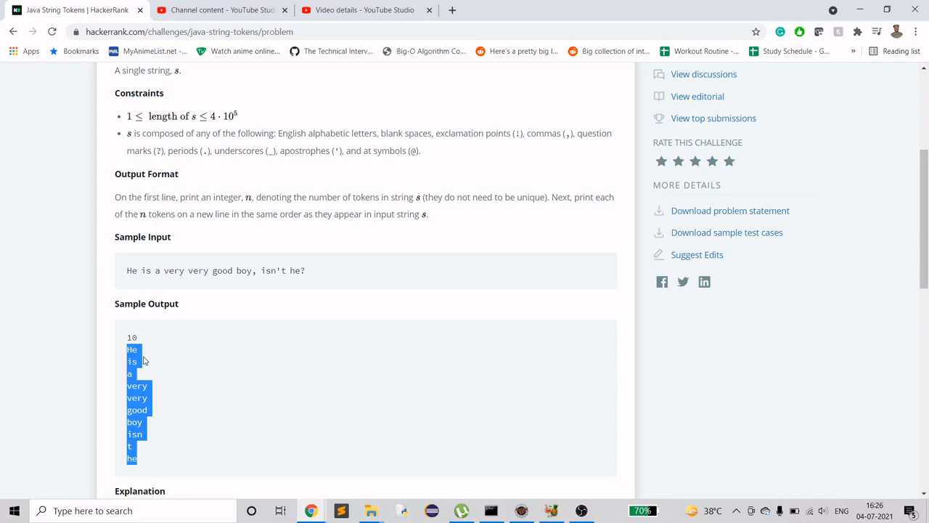
Read split(String regex) in the Oracle String docs, then return to the HackerRank problem
scroll(down, 3)
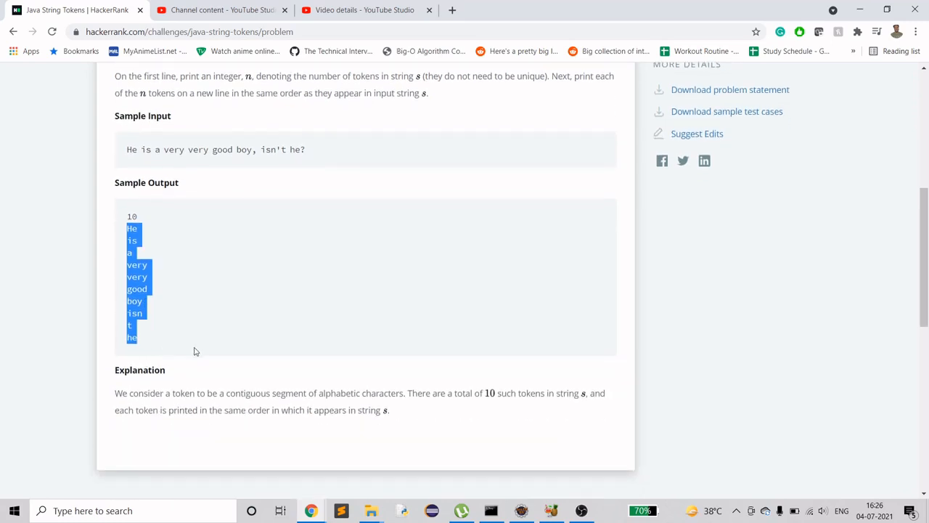
scroll(up, 3)
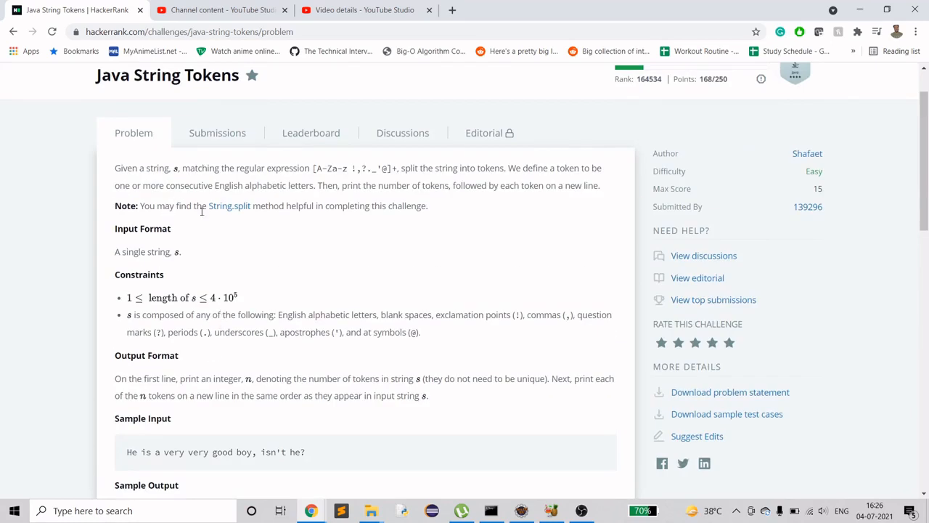
mouse_move(230, 206)
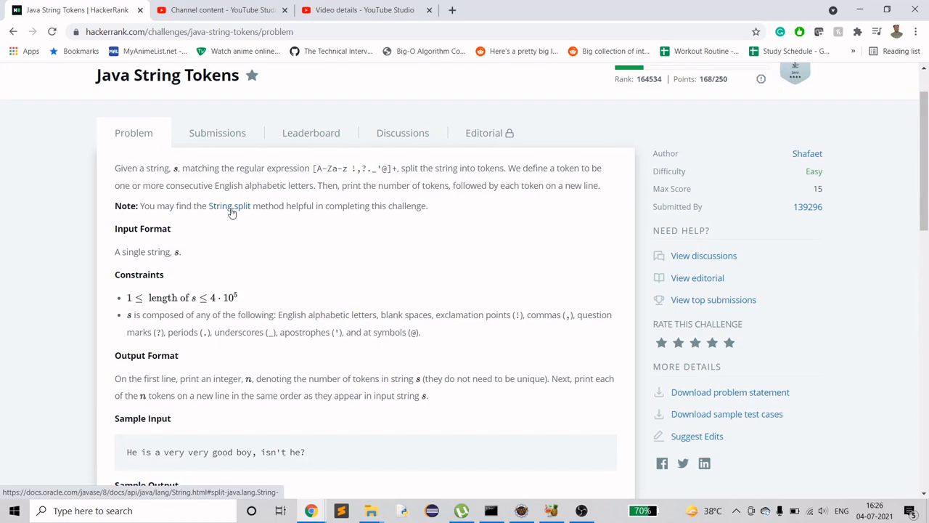
mouse_move(240, 211)
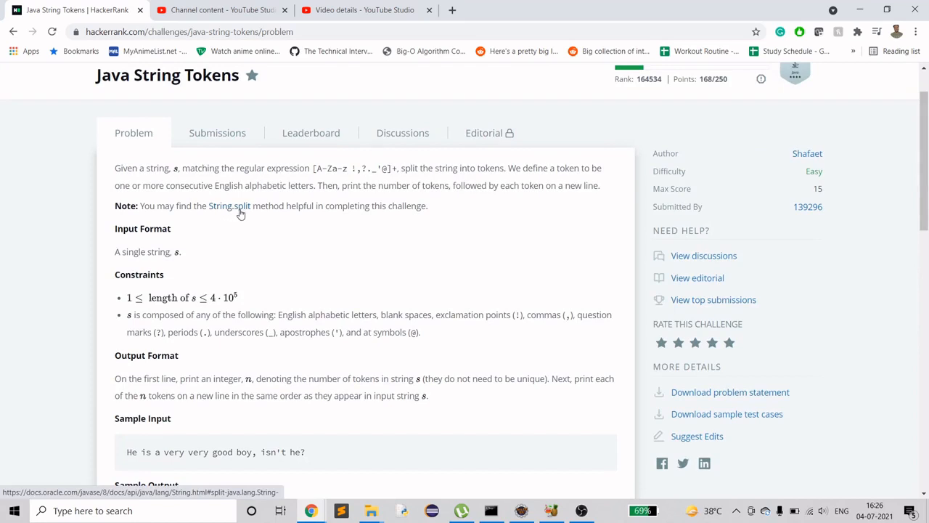
click(229, 206)
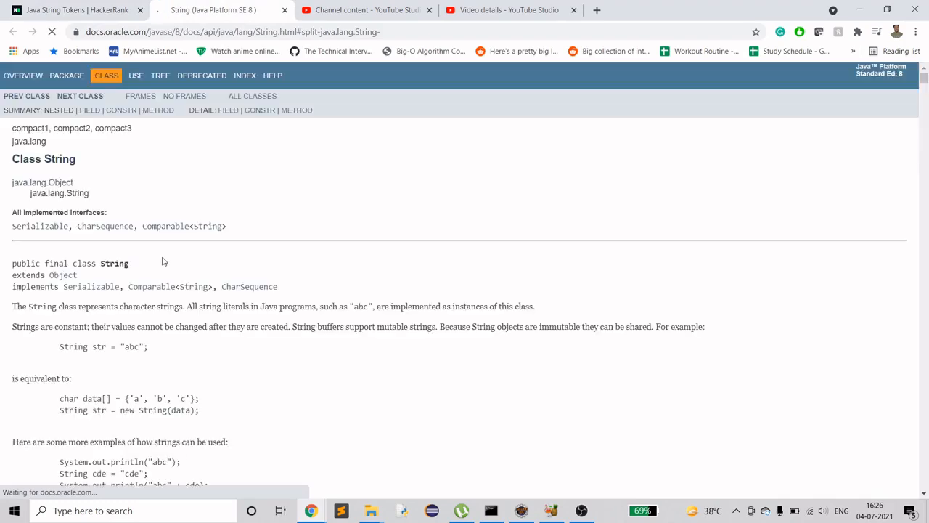
scroll(down, 3)
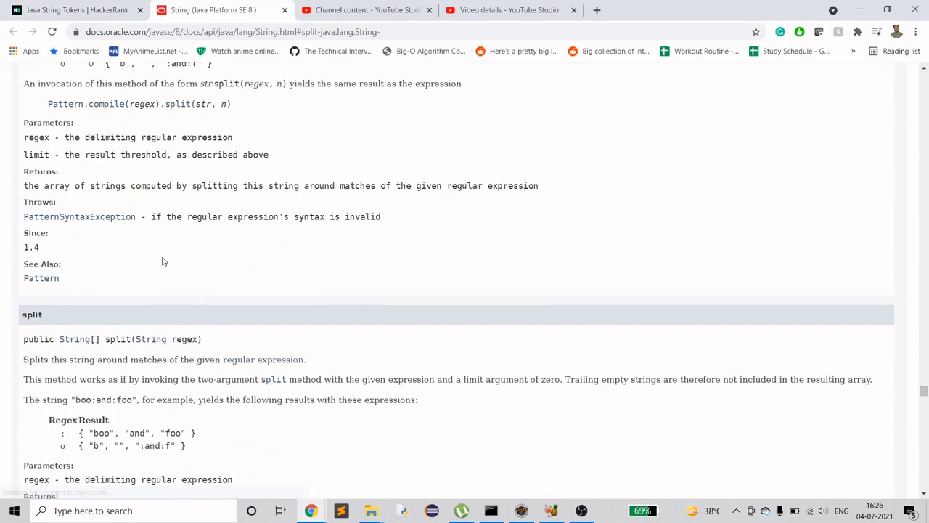
scroll(down, 3)
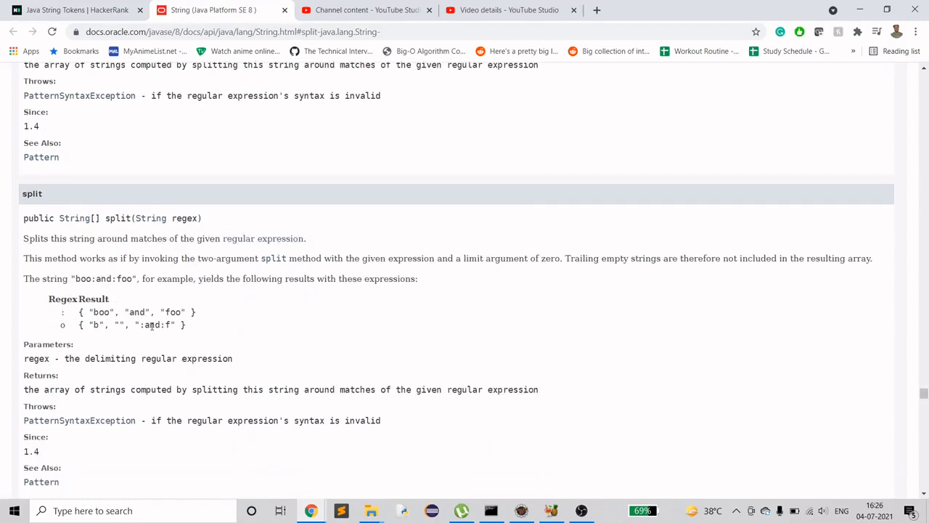
scroll(down, 3)
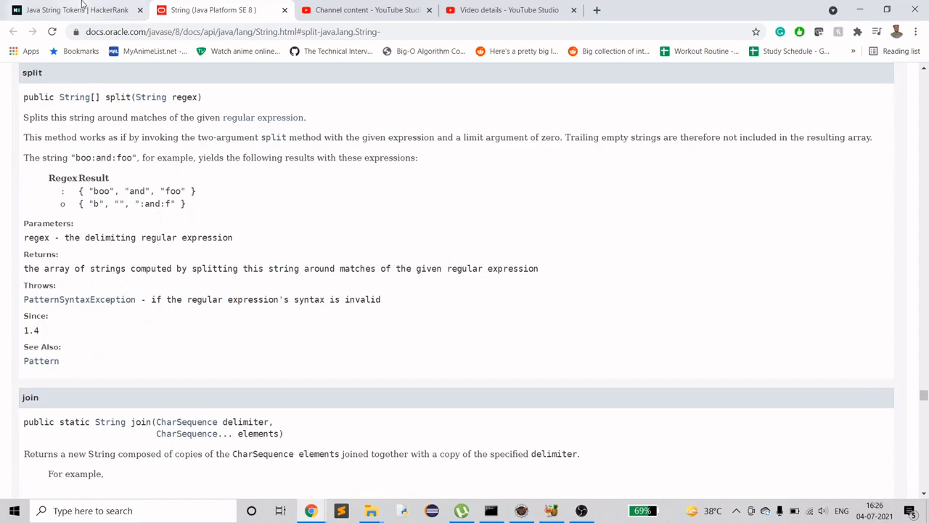
click(73, 9)
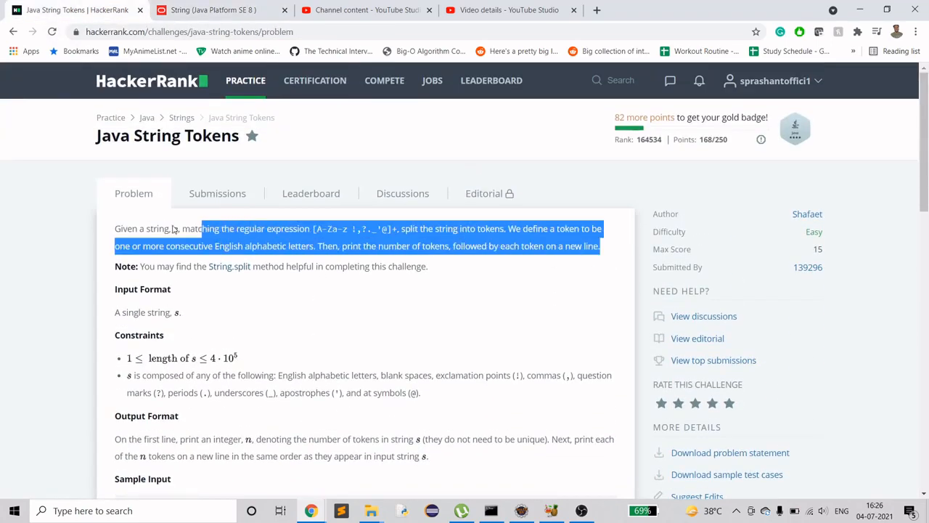
Review the allowed characters, highlighting '!', and scroll down to the Java 7 starter code
click(353, 285)
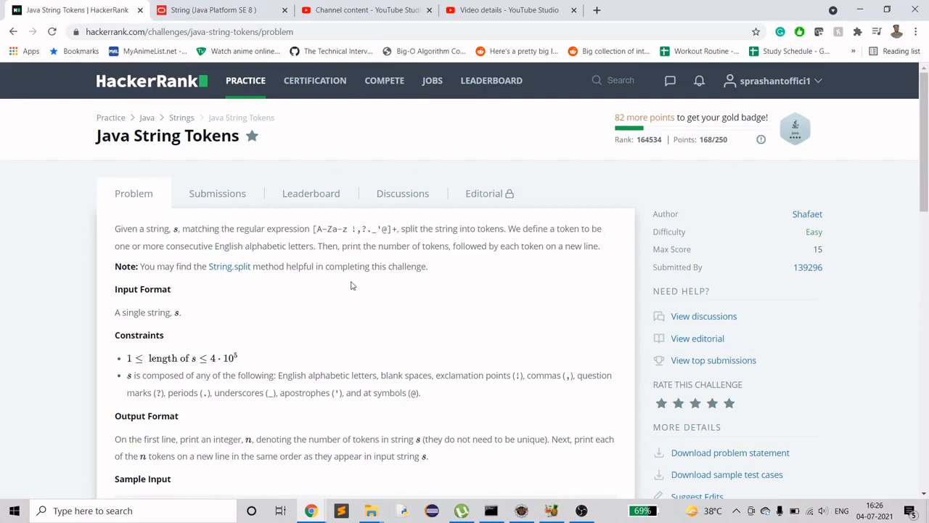
scroll(down, 3)
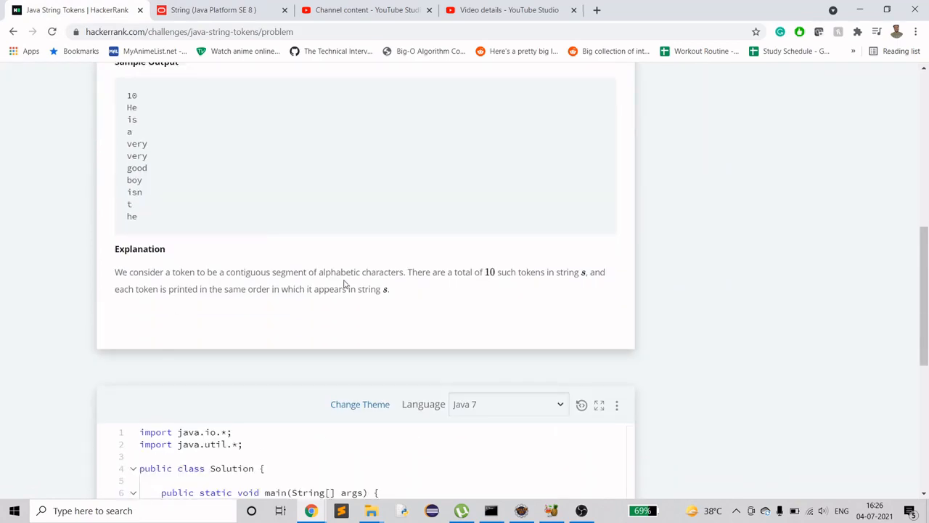
scroll(up, 3)
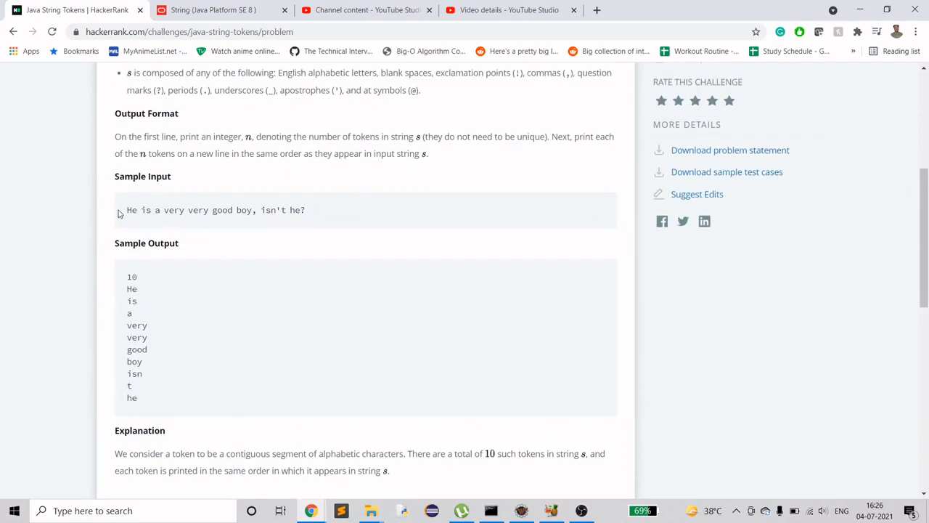
mouse_move(145, 398)
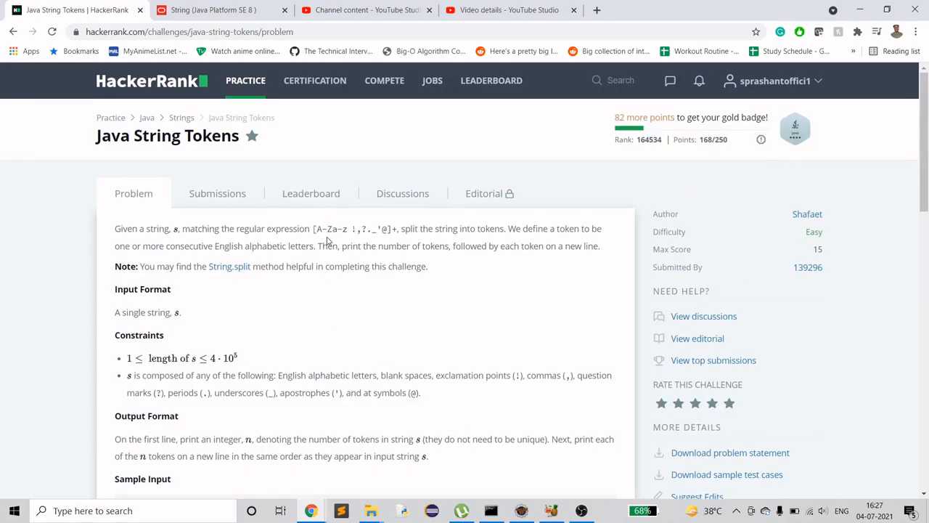
scroll(down, 3)
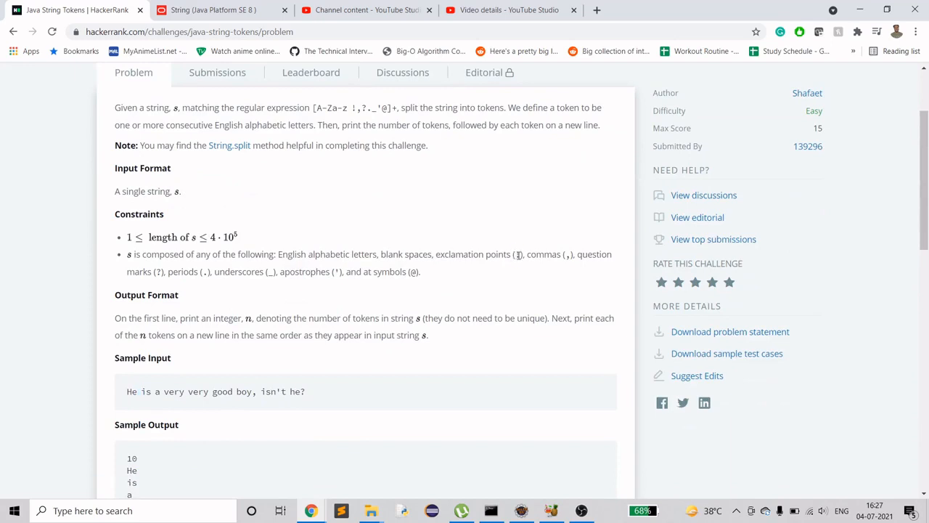
double_click(516, 254)
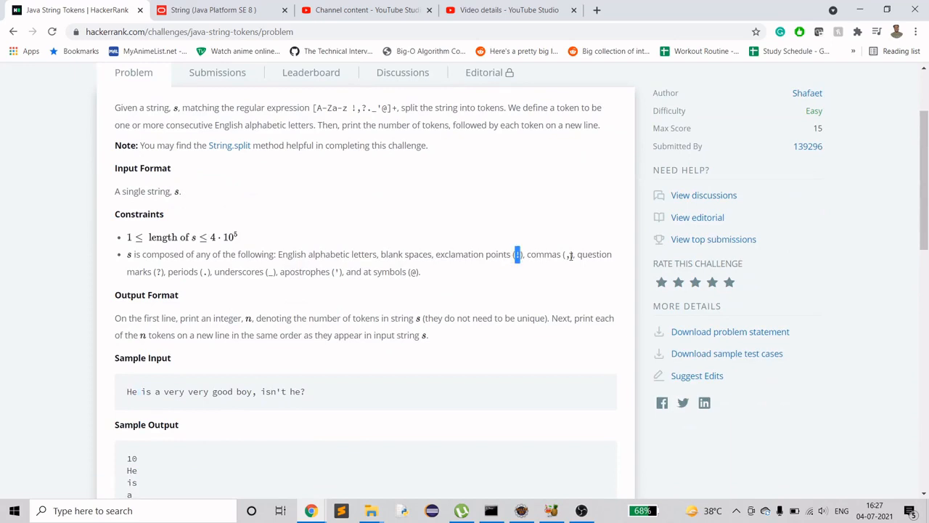
mouse_move(282, 288)
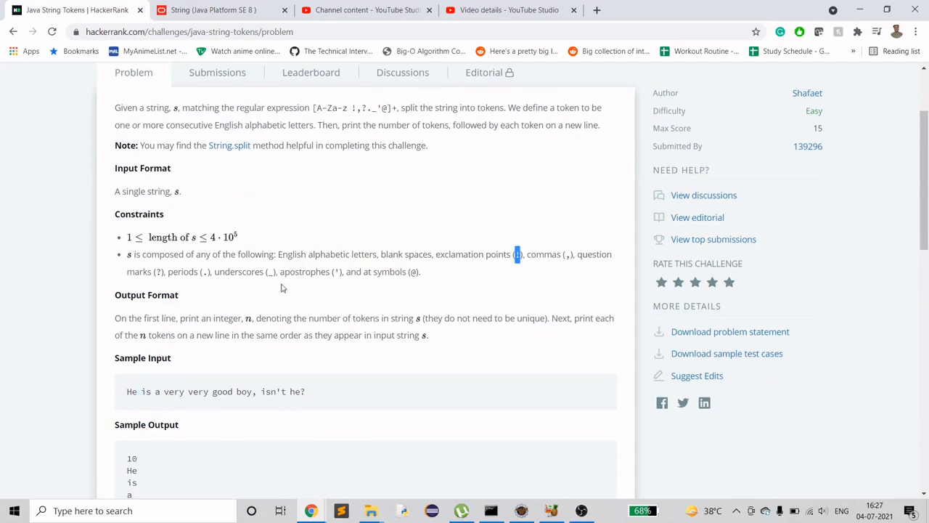
mouse_move(412, 276)
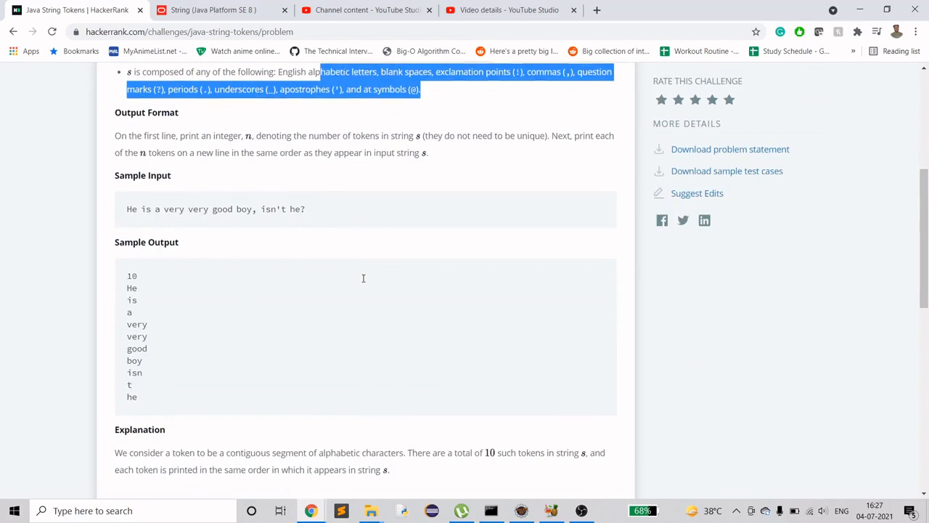
scroll(down, 3)
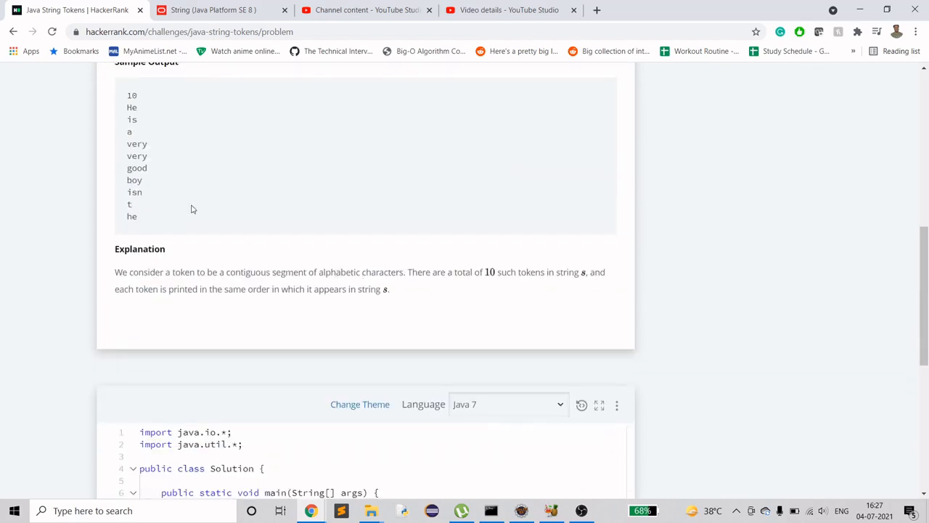
scroll(down, 3)
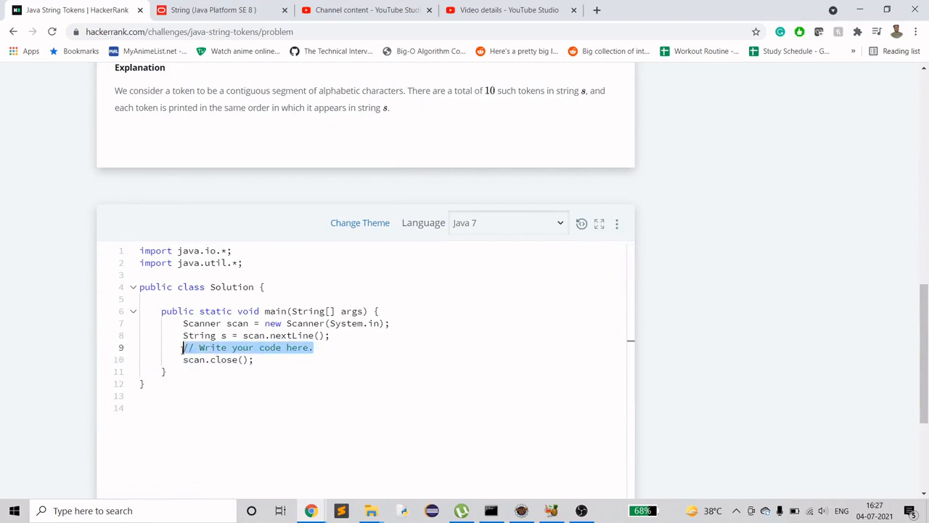
Replace the placeholder comment with a split of s on spaces into arr
key(Delete)
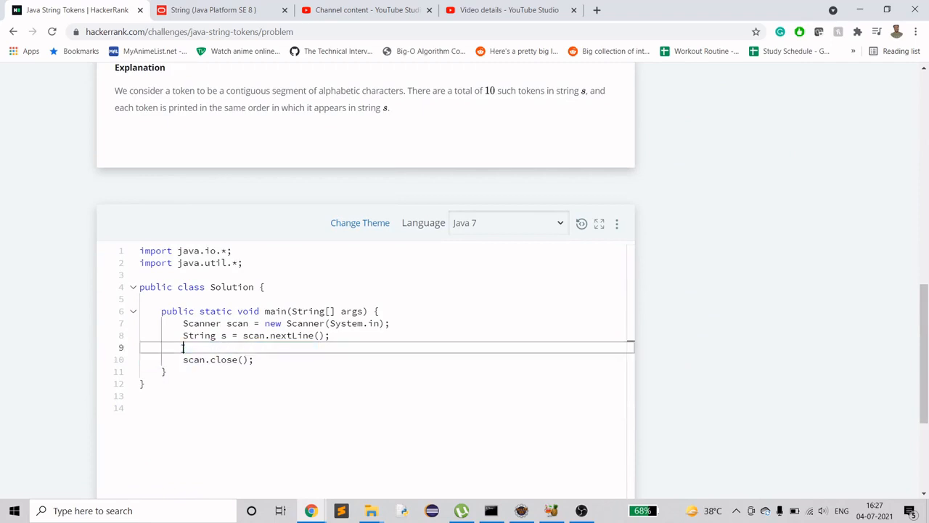
text(s.spl)
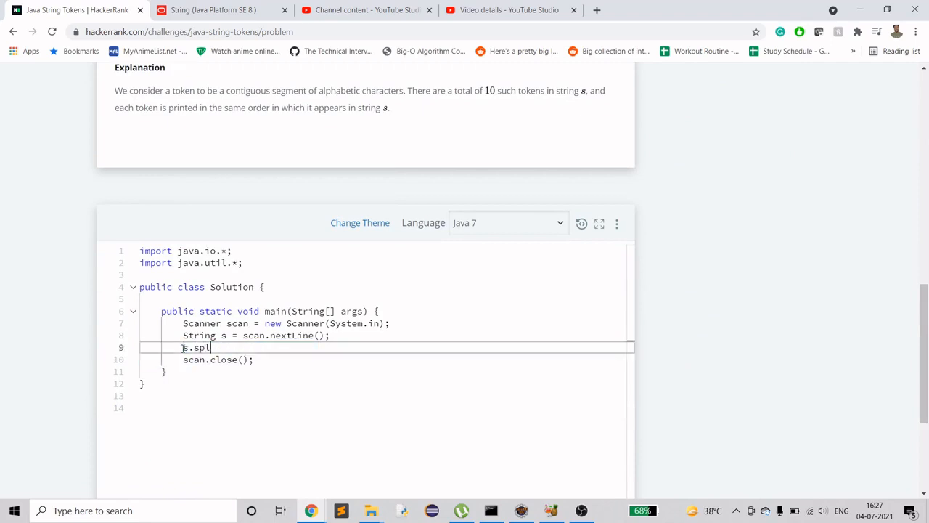
text(it)
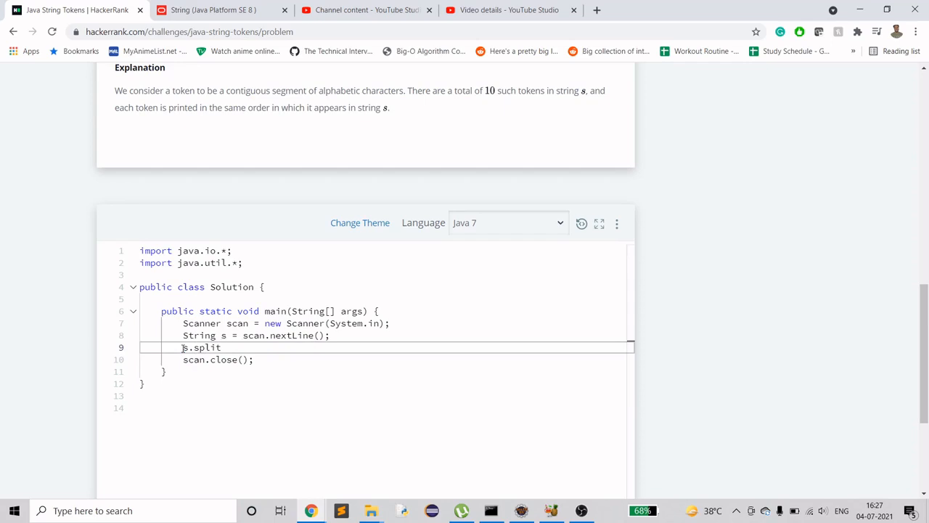
click(221, 10)
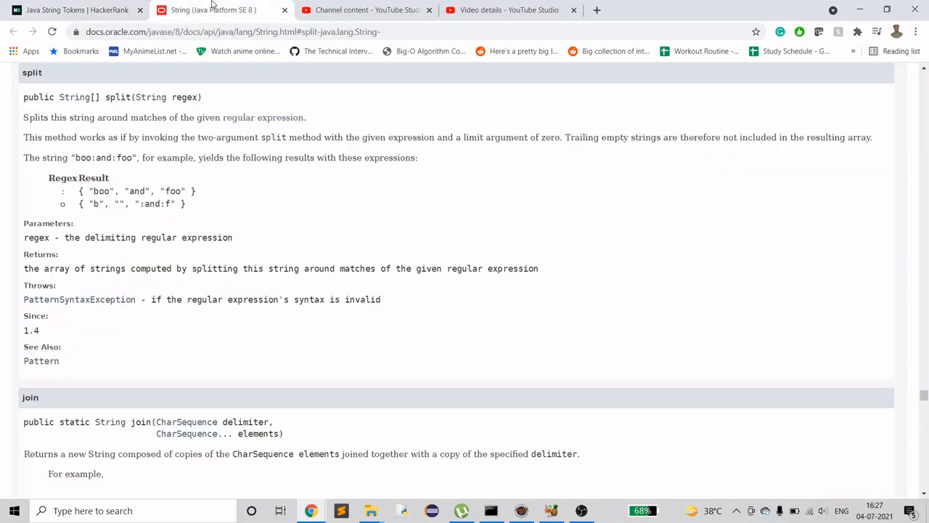
mouse_move(75, 96)
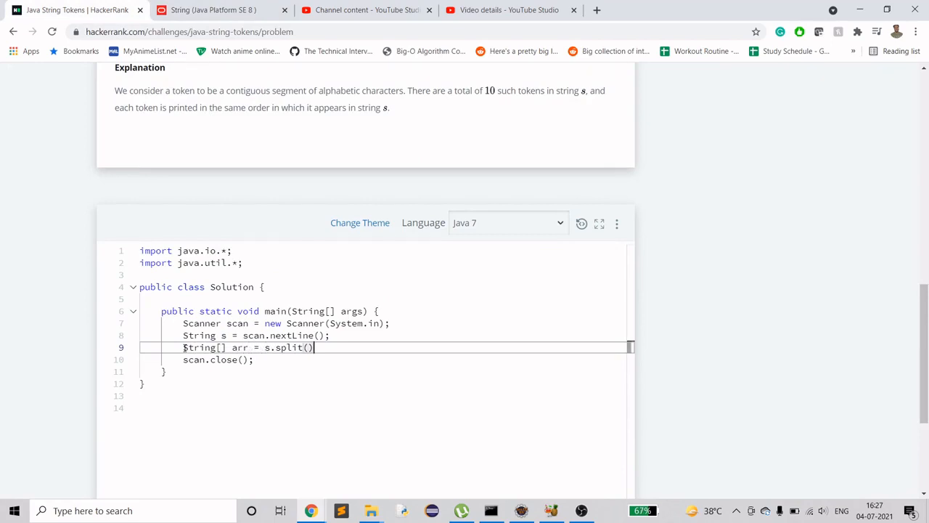
text(;)
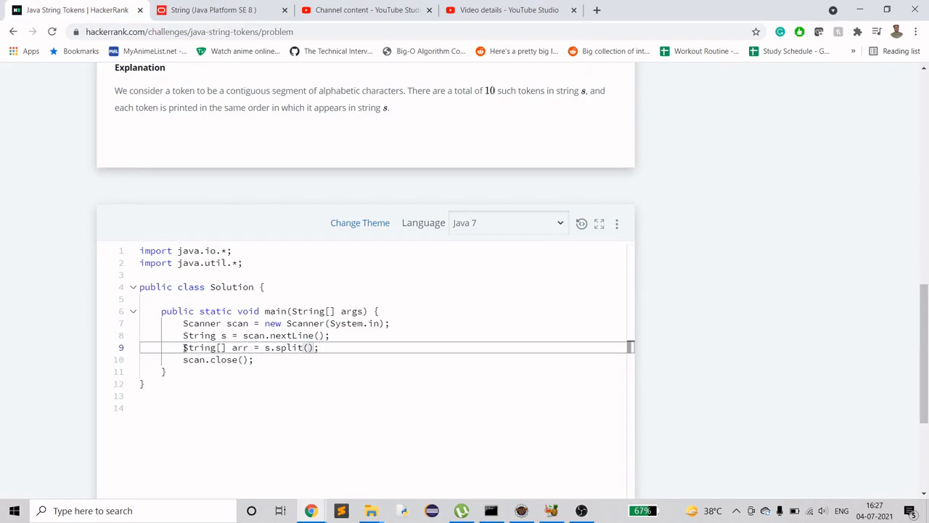
text(" ")
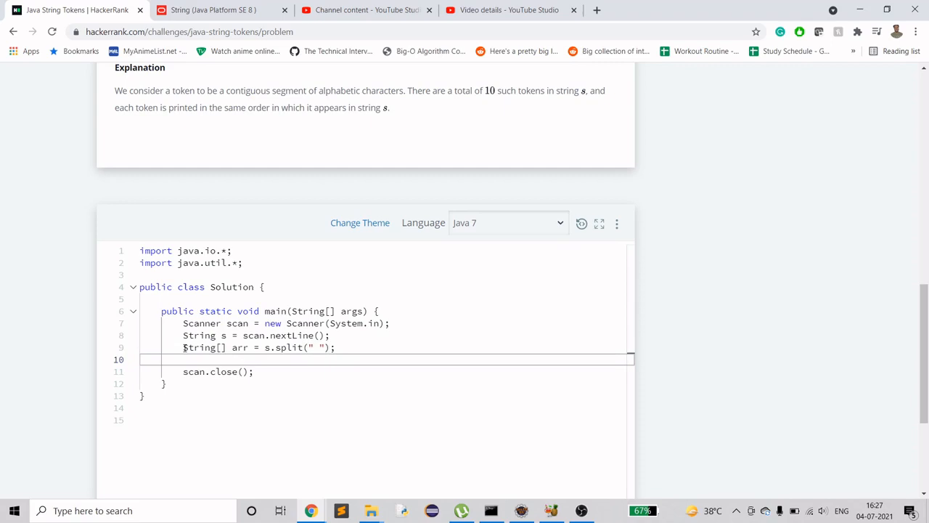
Add a for-each loop over arr that prints each token with System.out.println
text(System)
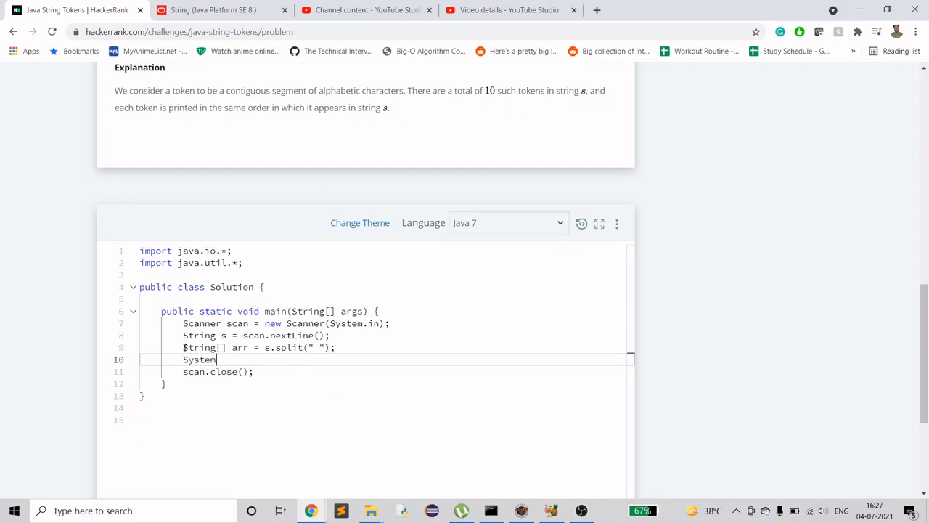
key(BackSpace)
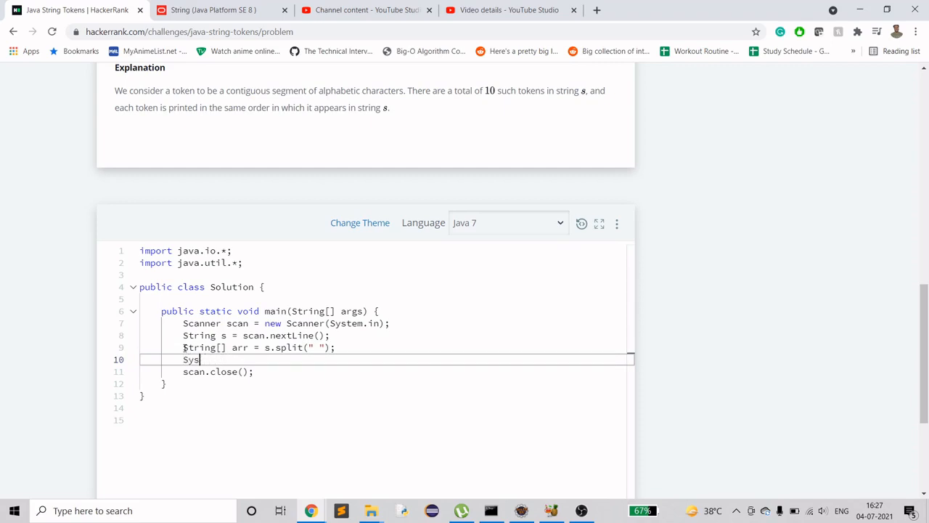
key(Backspace)
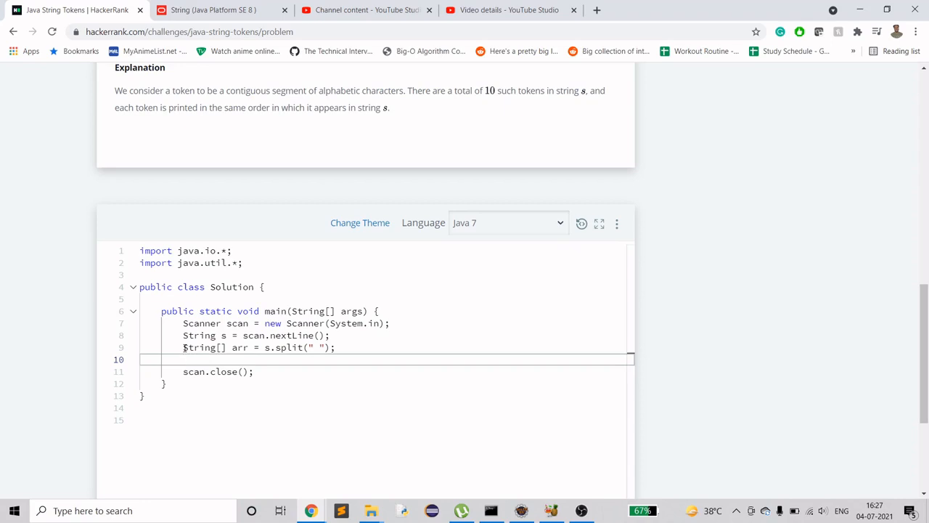
key(Enter)
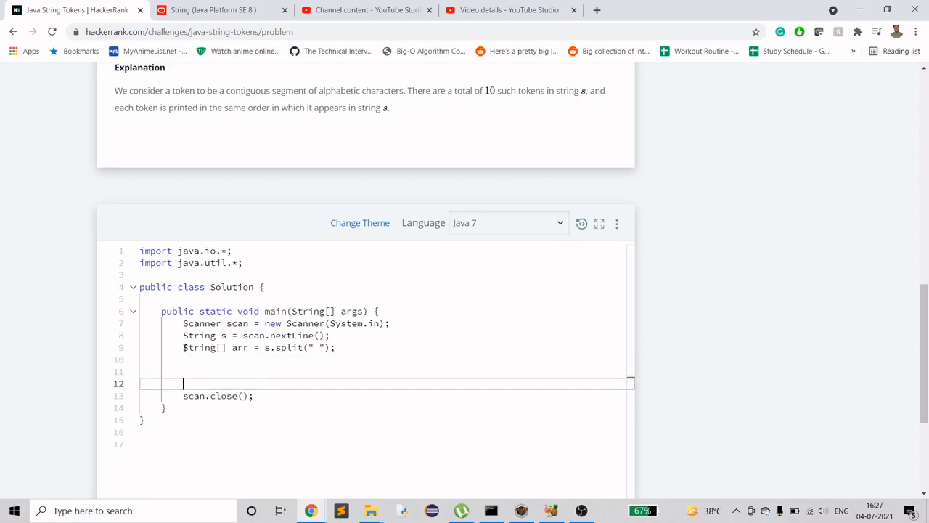
text(for ())
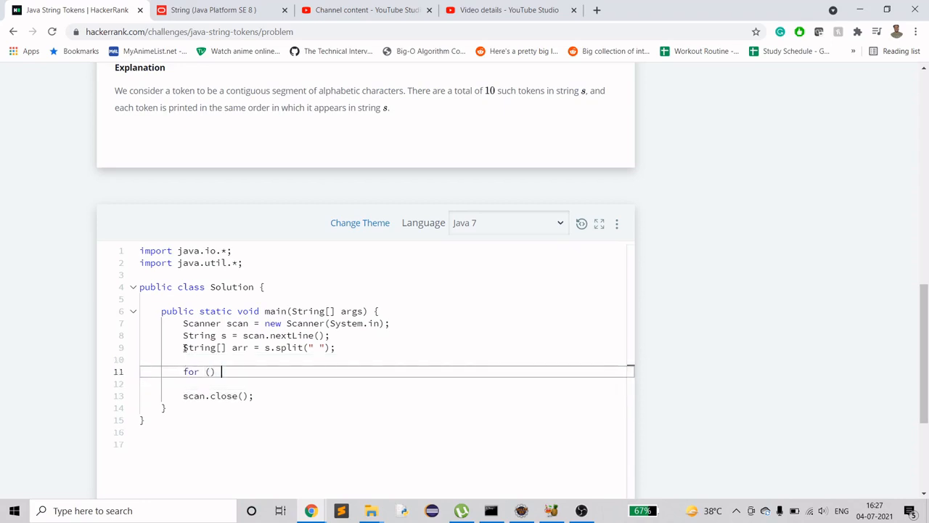
text(String str : arr)
click(384, 383)
text(System)
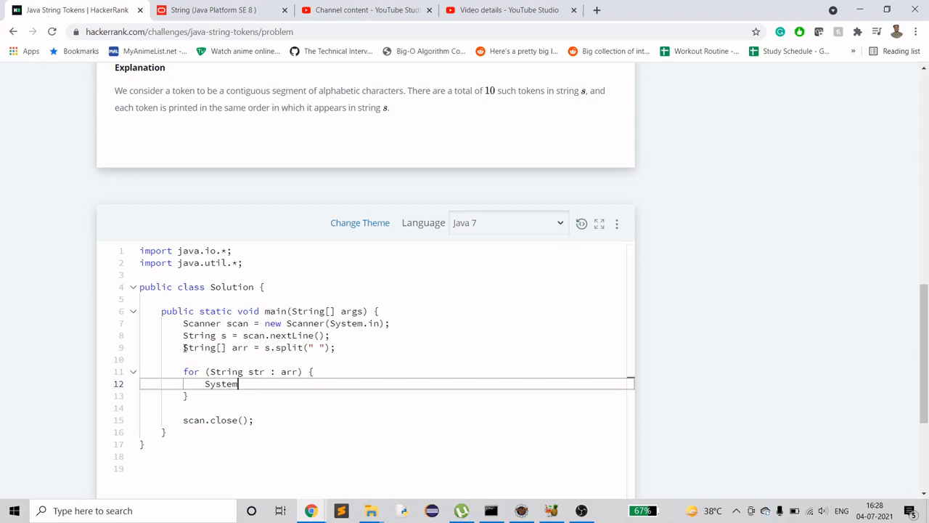
text(.out.r4p)
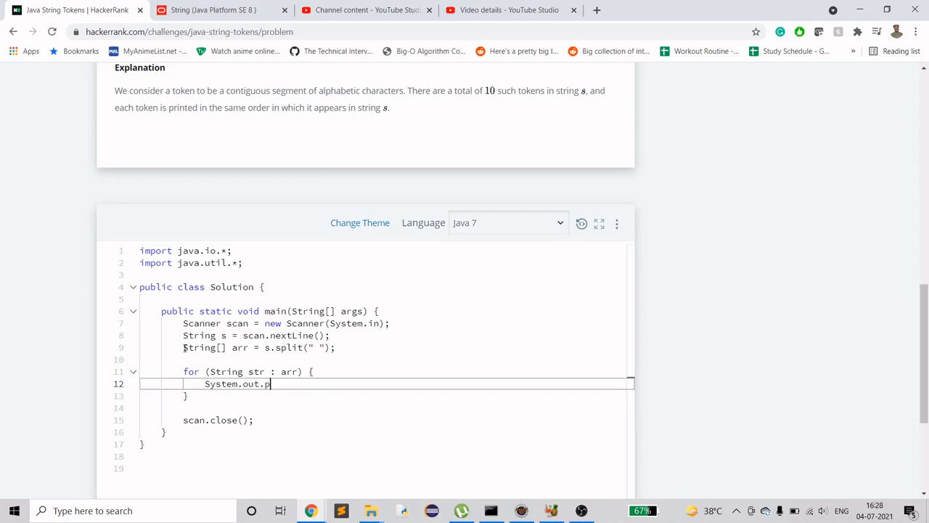
text(rintln)
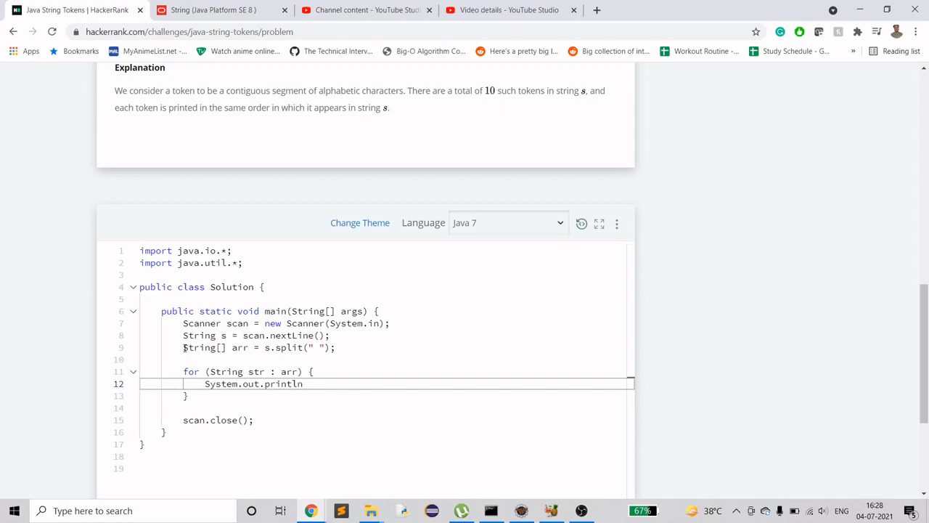
text((s))
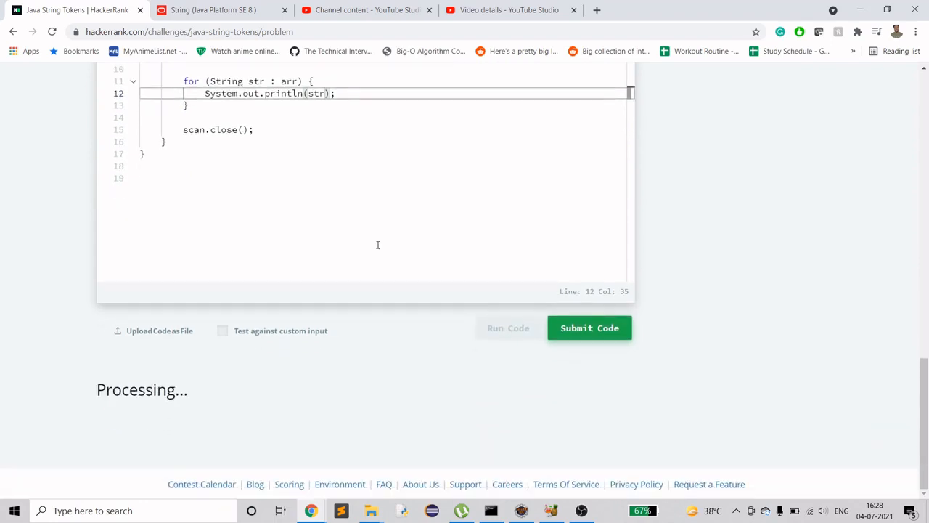
Compare Your Output with Expected Output in the Wrong Answer results for both sample tests
click(589, 327)
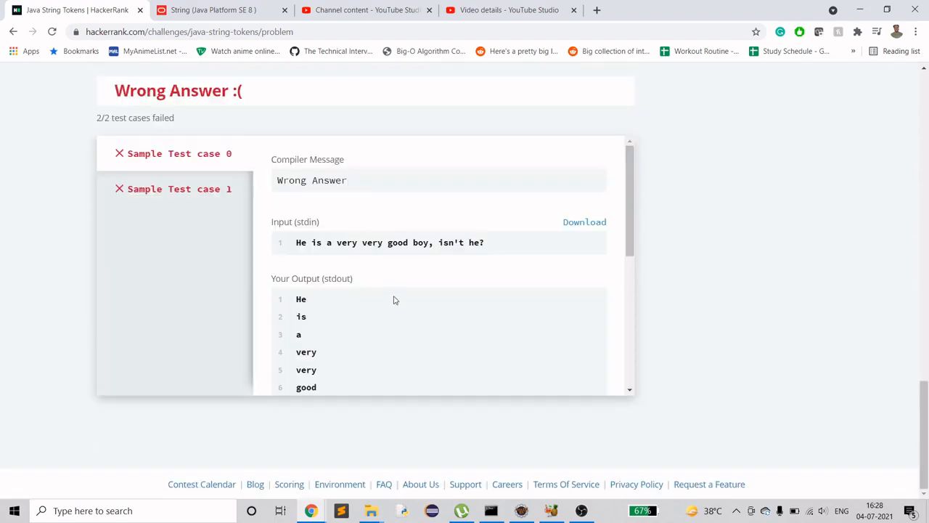
scroll(down, 3)
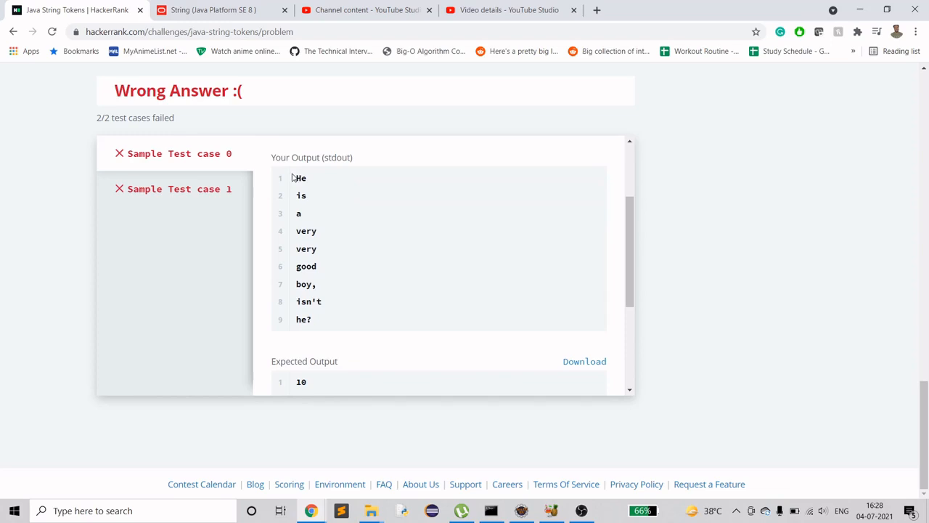
mouse_move(343, 215)
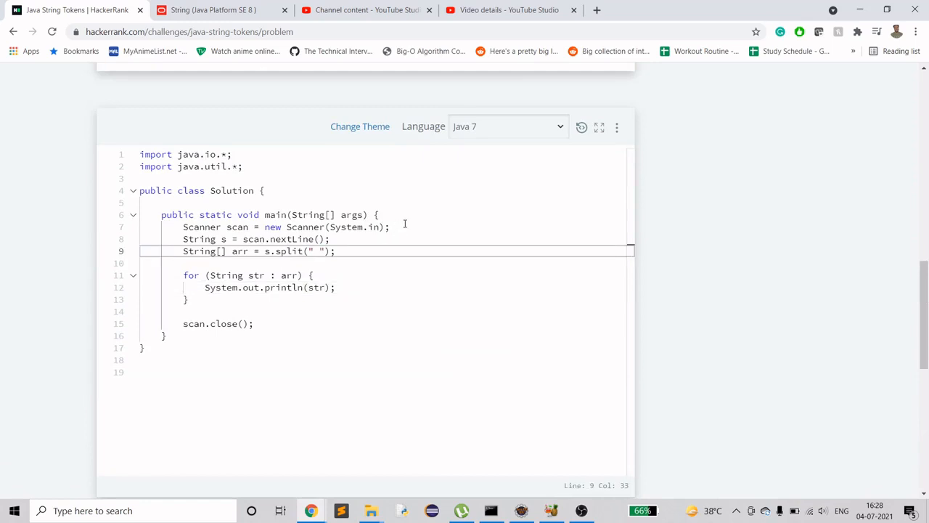
Change the split pattern to "[ ]+" and rerun, still getting Wrong Answer
text([])
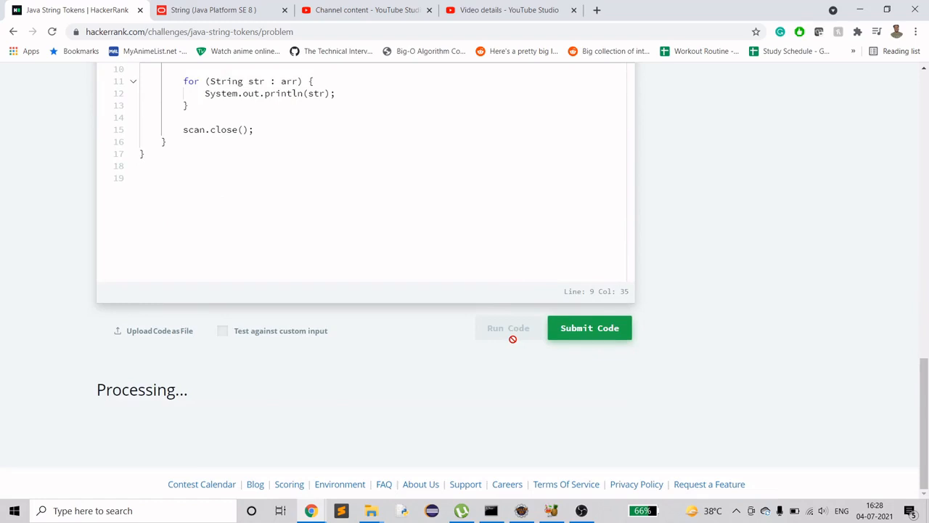
mouse_move(461, 364)
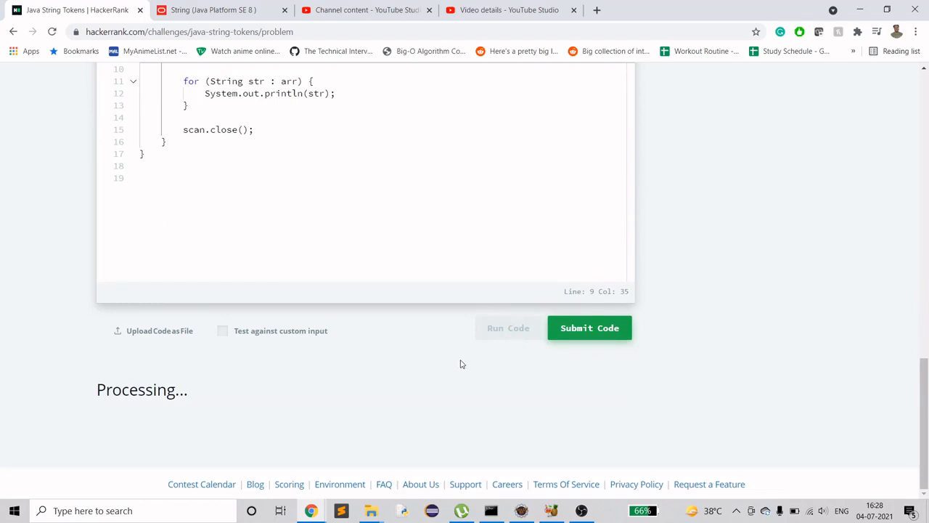
click(589, 327)
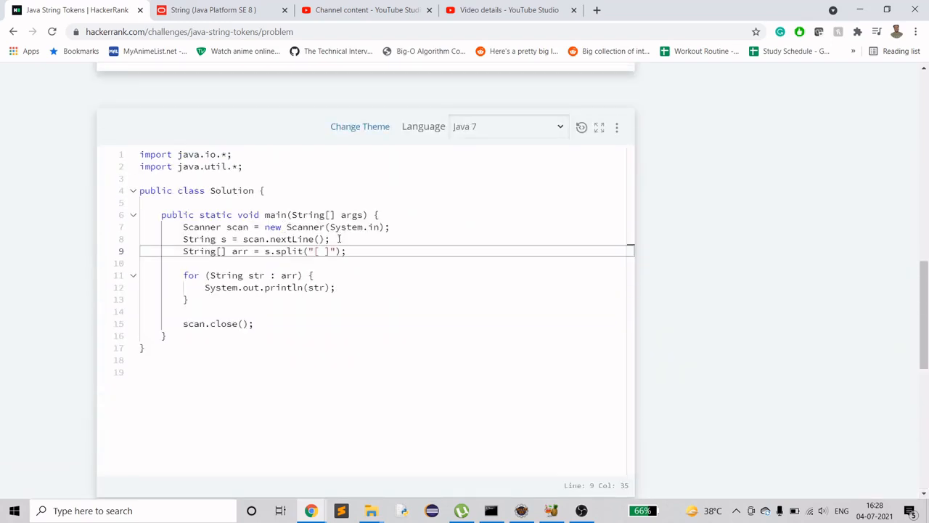
text(+)
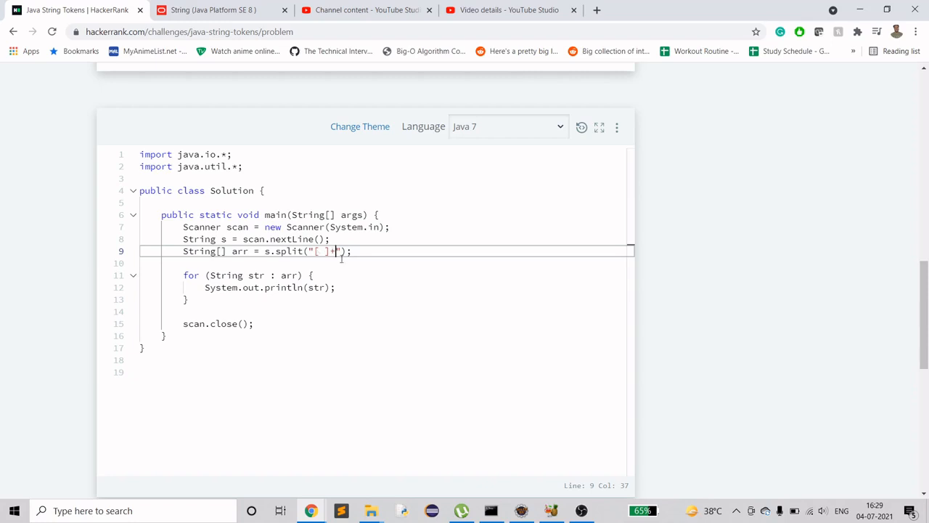
click(508, 340)
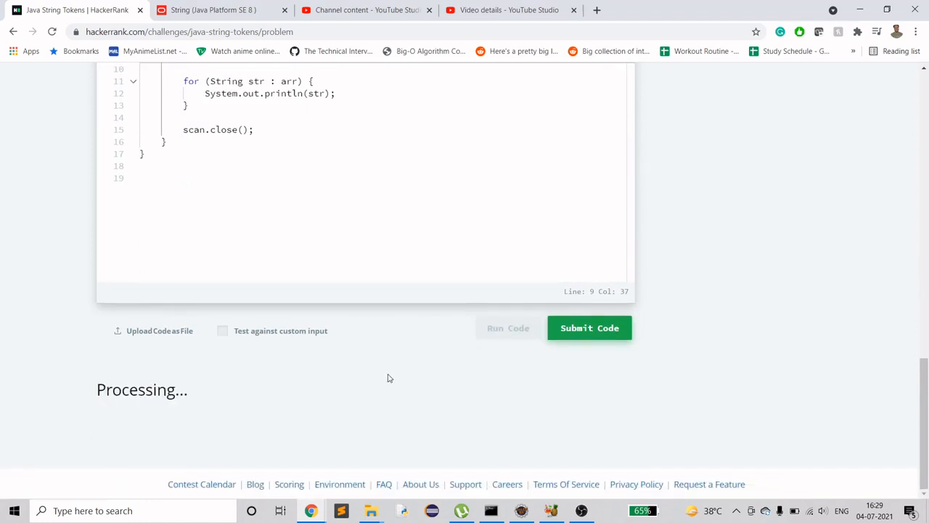
click(589, 327)
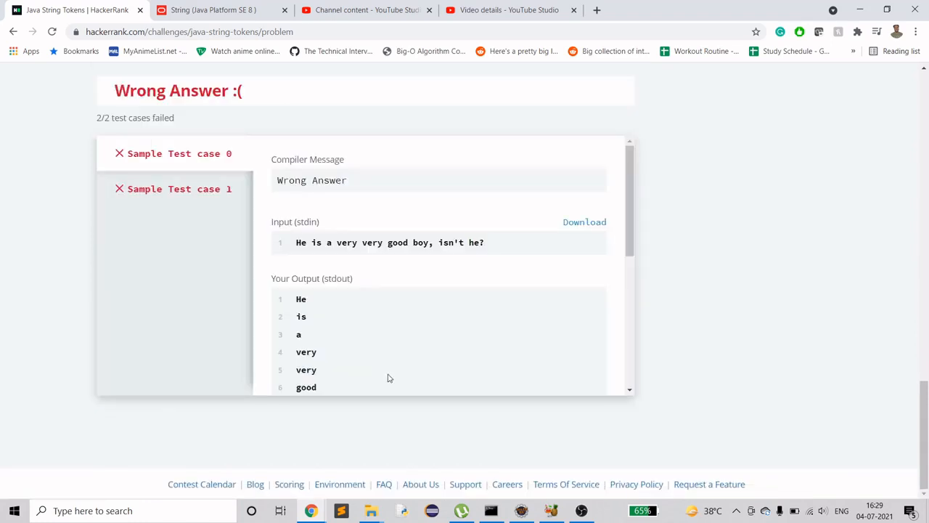
mouse_move(445, 371)
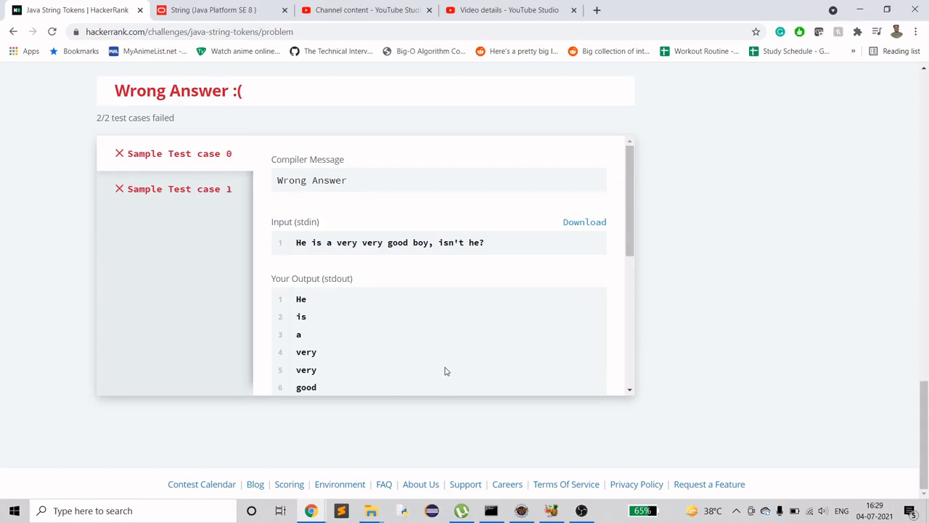
scroll(down, 3)
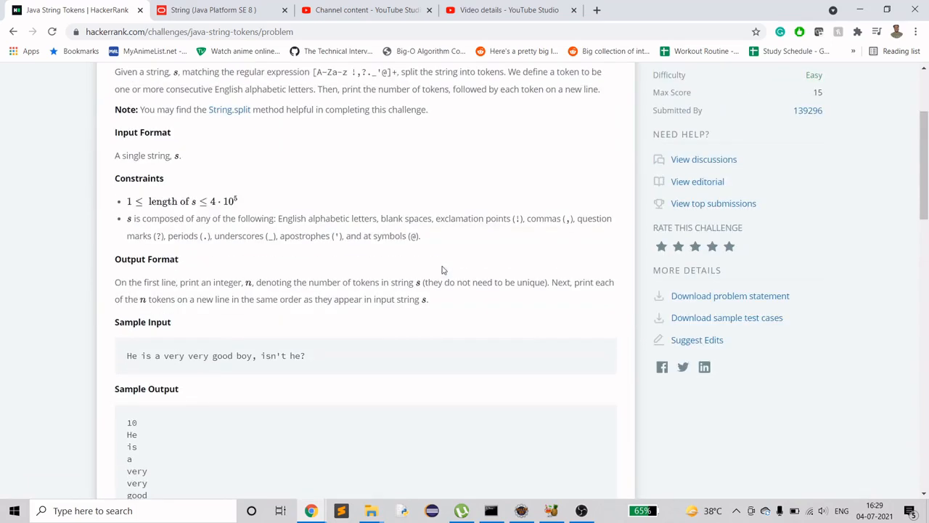
Check the constraints and extend the split regex to "[ !,?._'@]+"
scroll(down, 3)
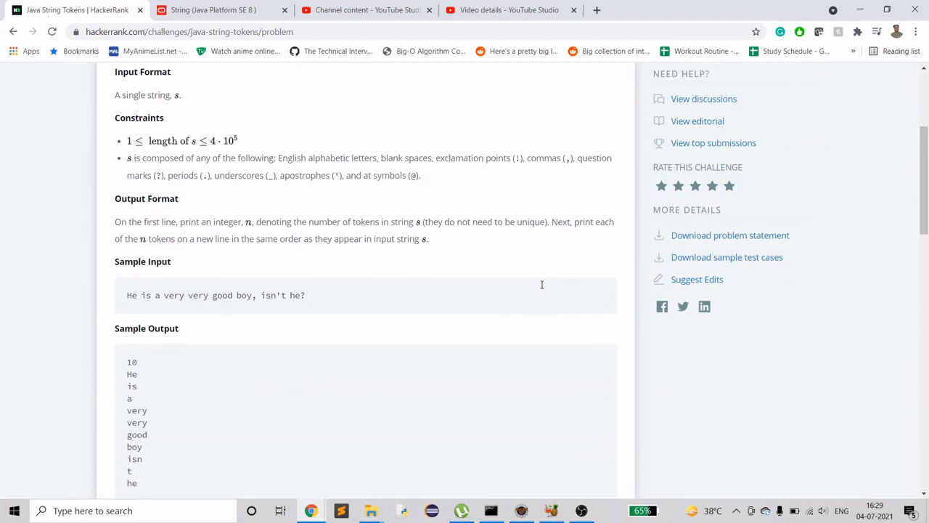
scroll(down, 3)
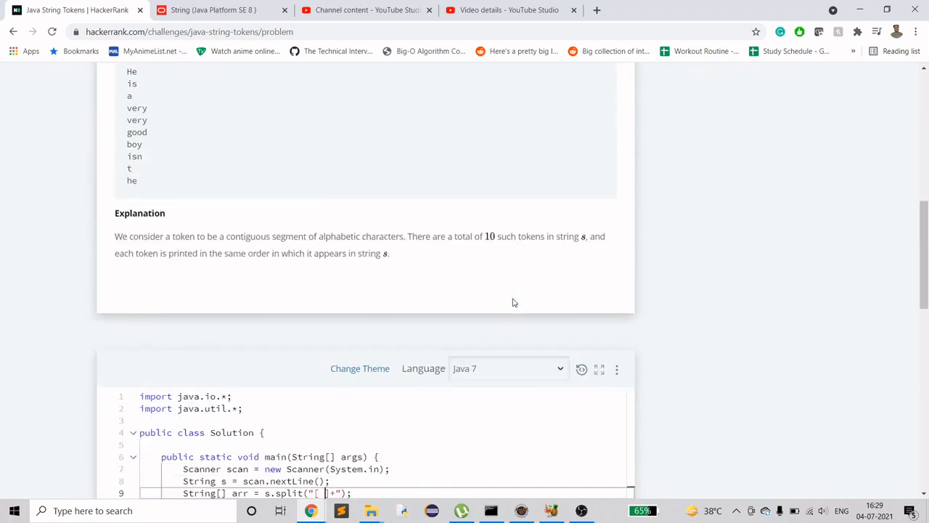
scroll(down, 3)
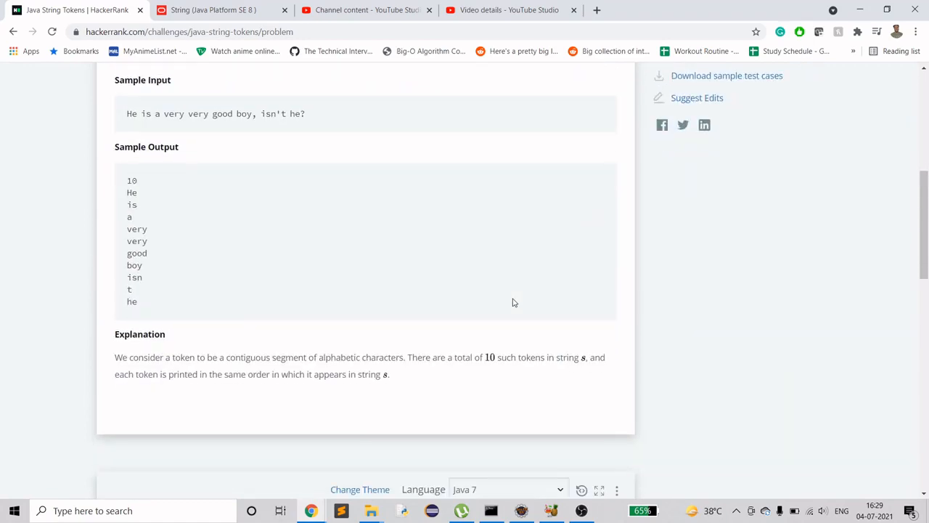
scroll(down, 3)
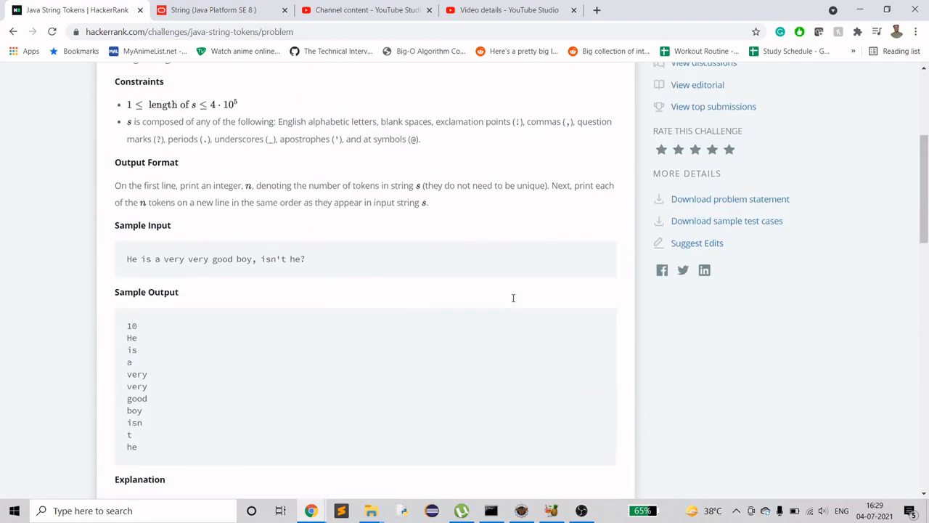
scroll(up, 3)
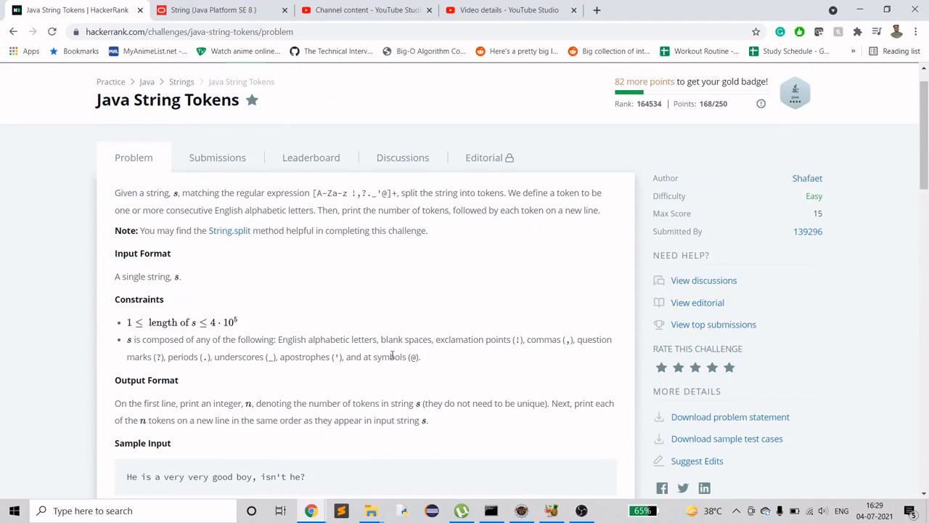
scroll(down, 3)
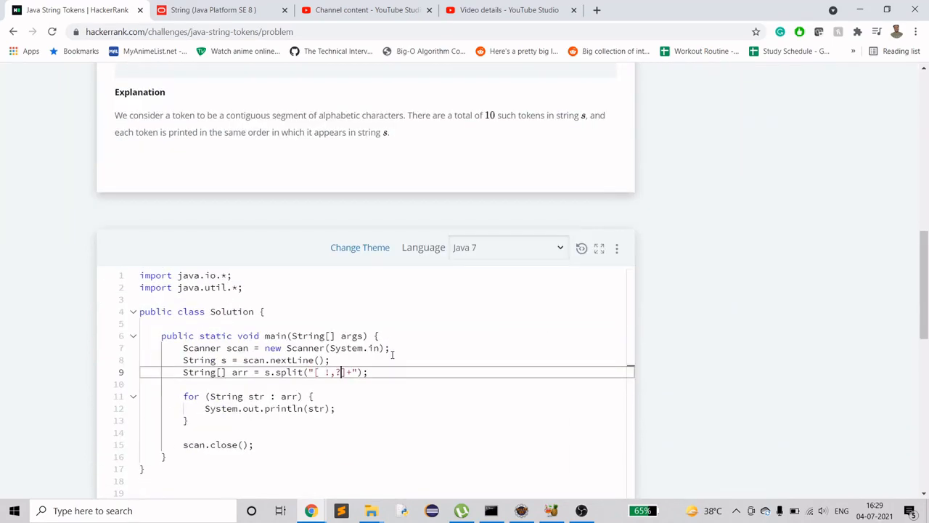
text(.)
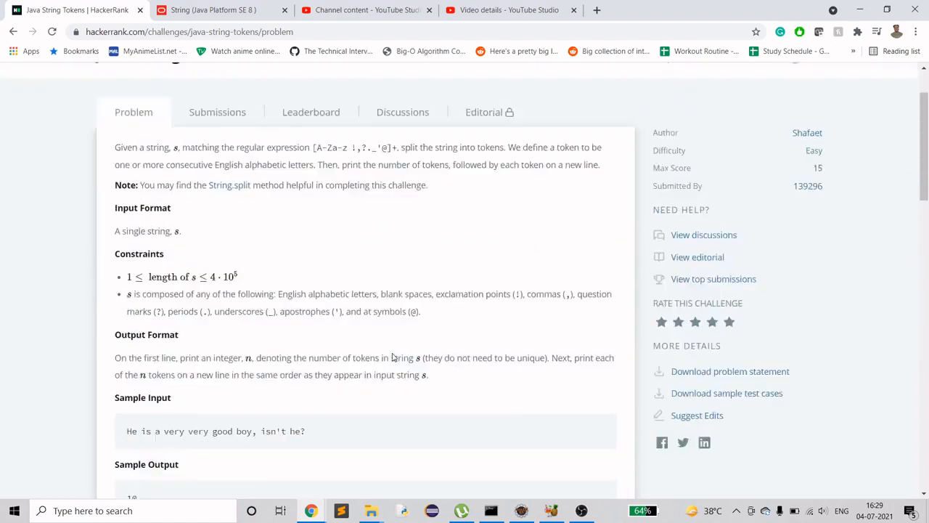
scroll(down, 3)
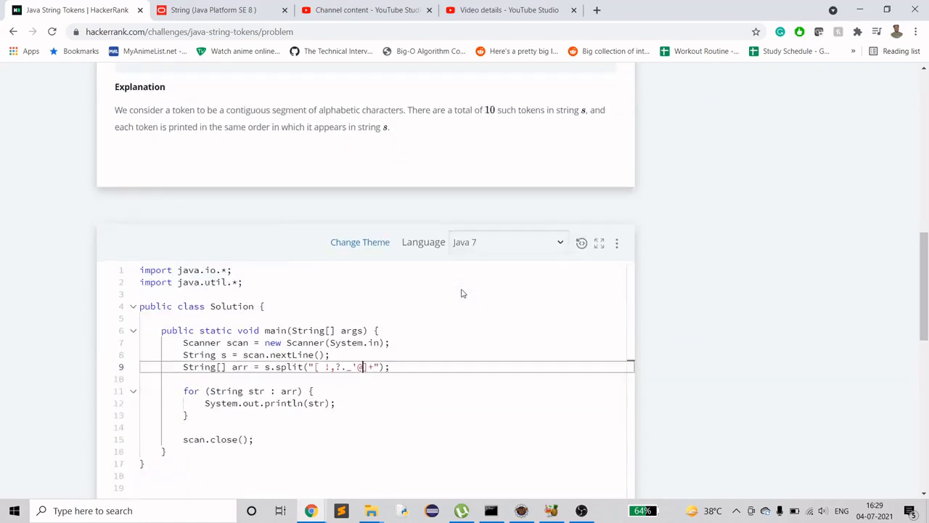
scroll(down, 3)
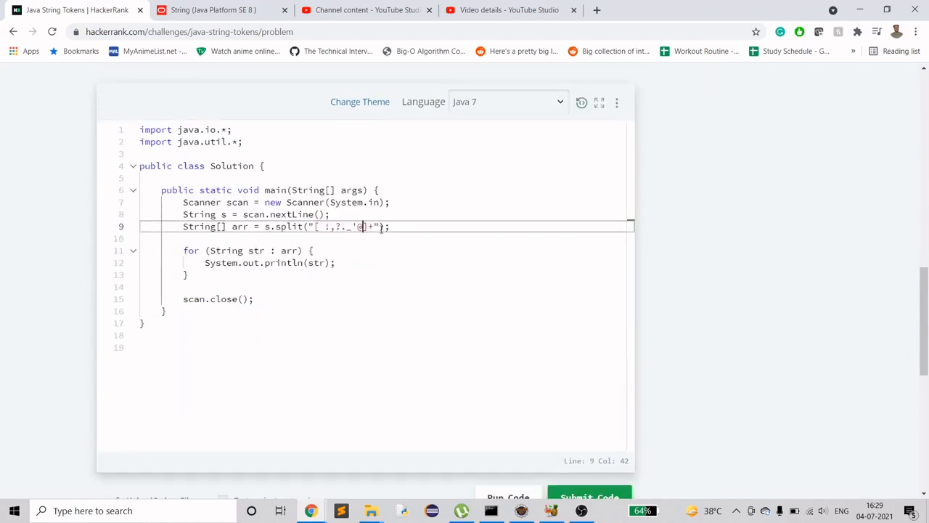
click(508, 436)
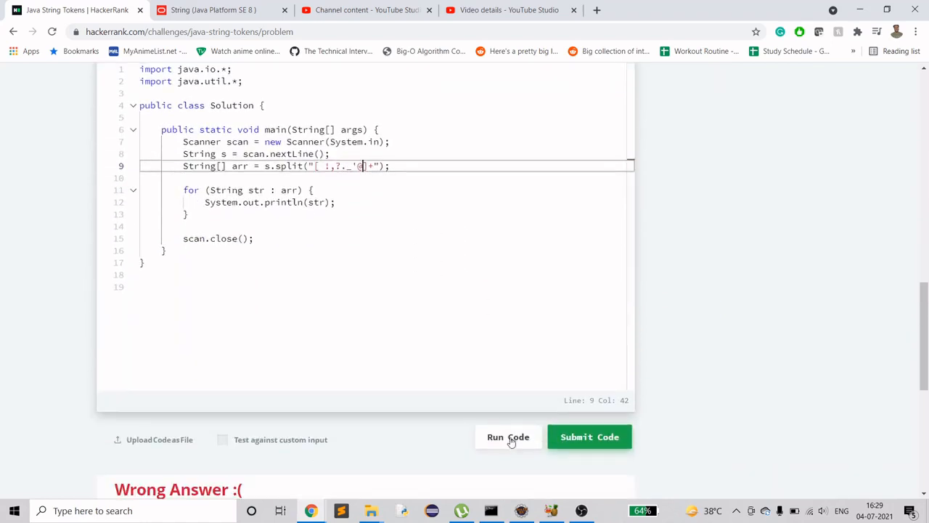
click(508, 436)
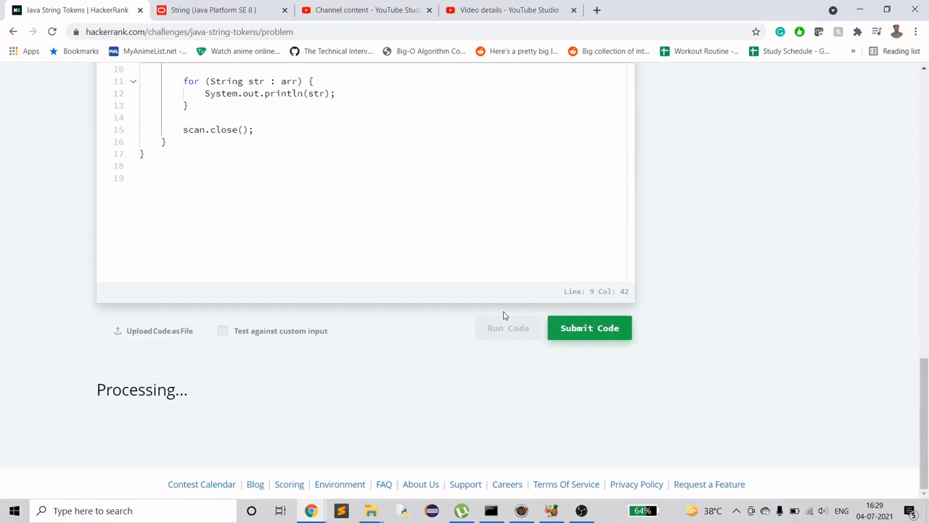
mouse_move(473, 325)
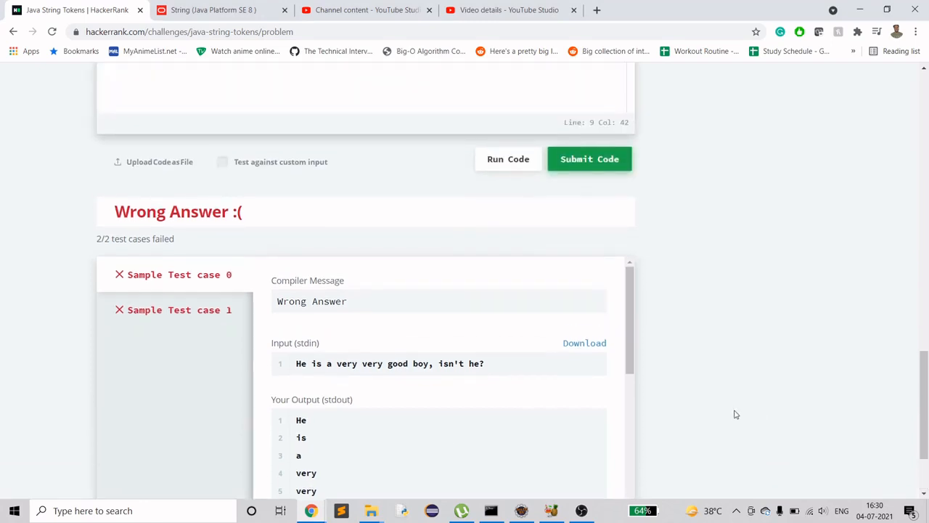
scroll(down, 3)
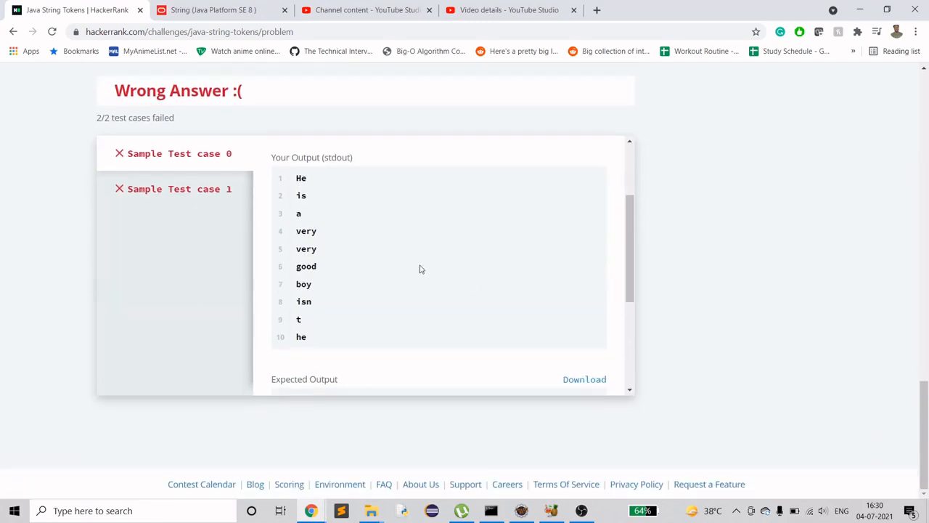
scroll(down, 3)
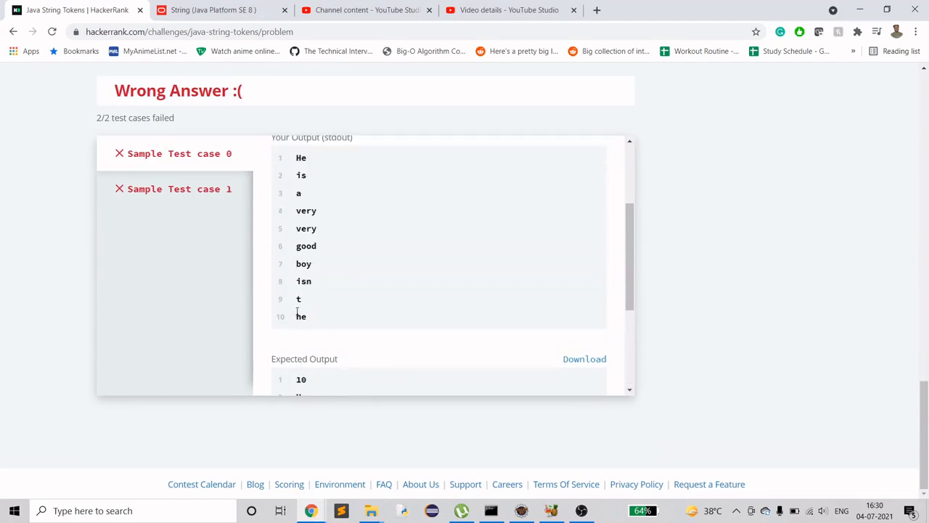
scroll(down, 3)
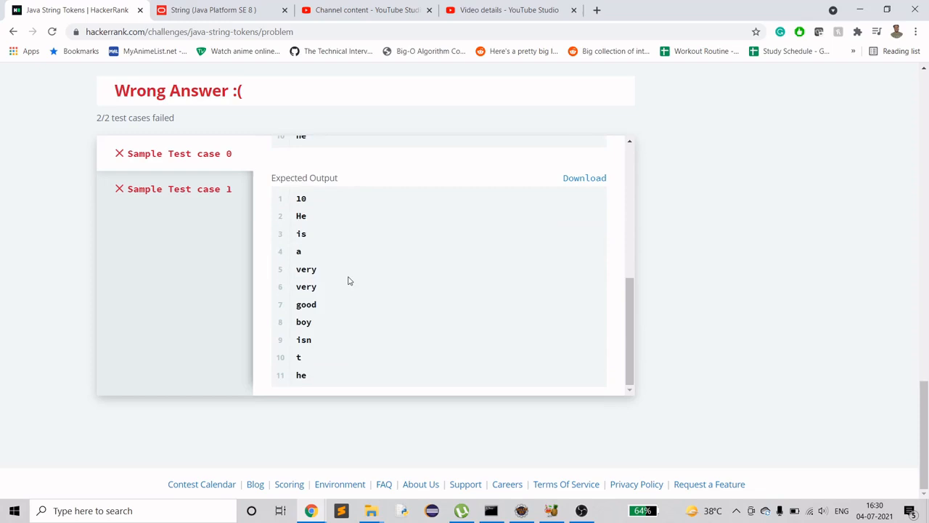
double_click(301, 199)
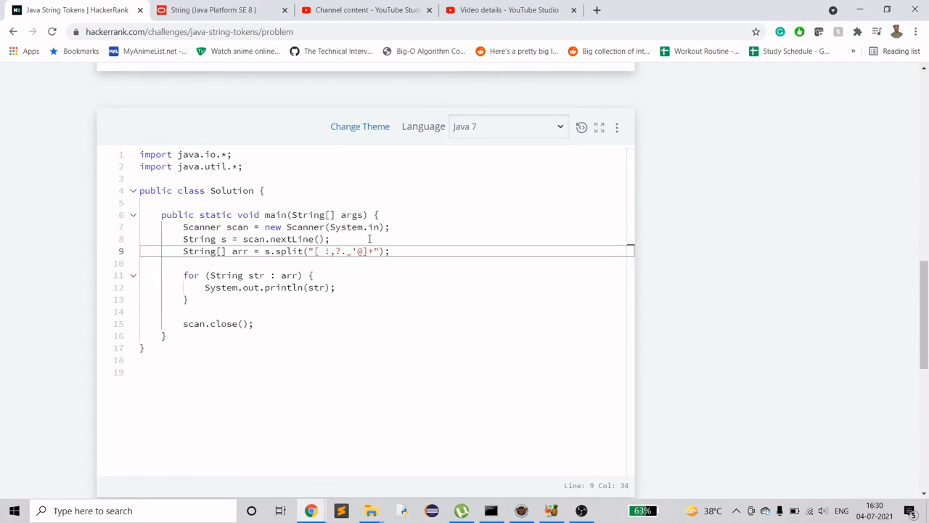
Replace the literal space in the split regex with \\s and rerun the sample tests
text(\\s)
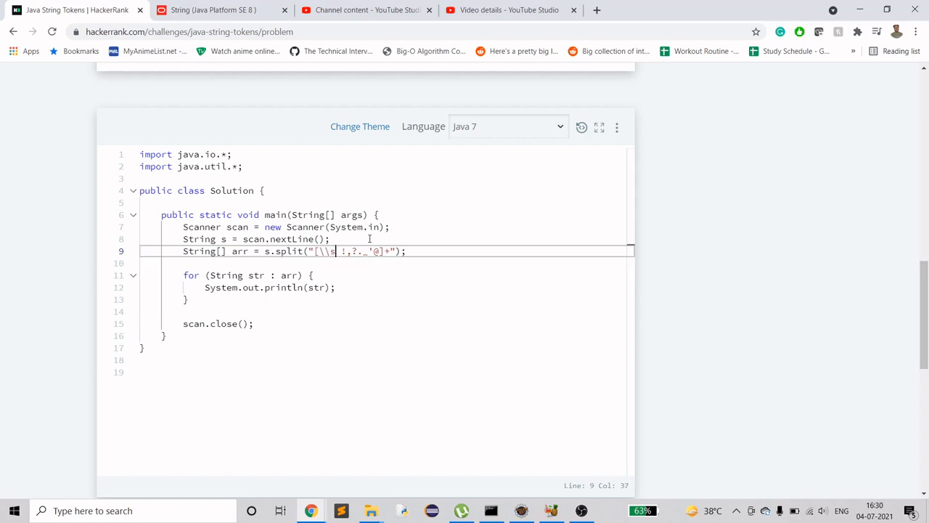
key(Backspace)
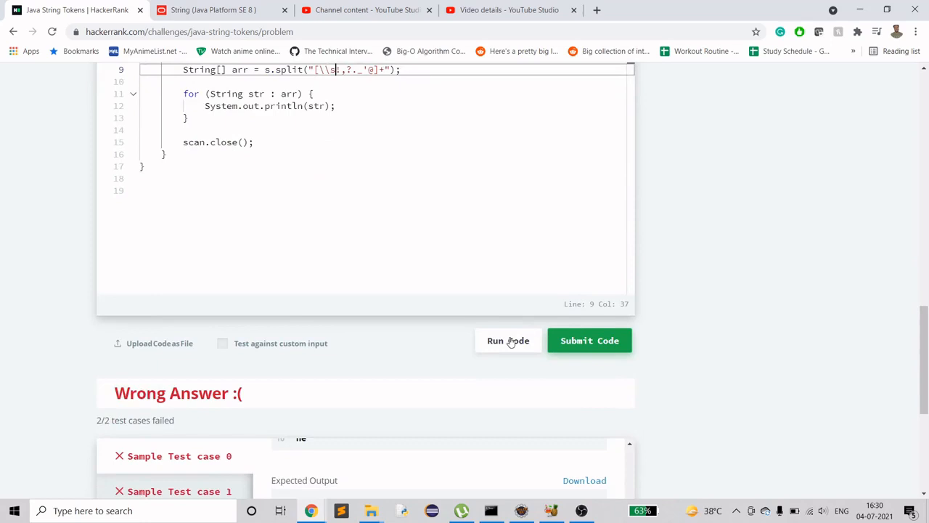
click(508, 340)
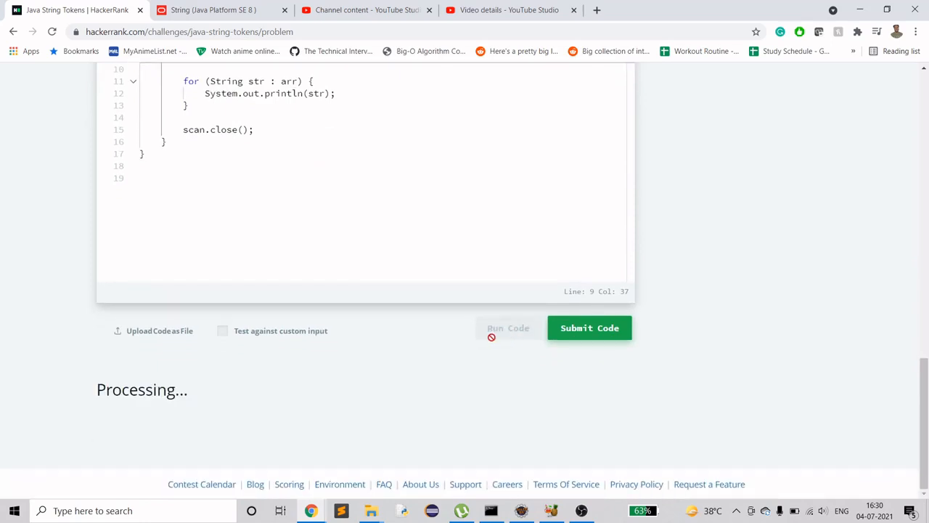
click(589, 328)
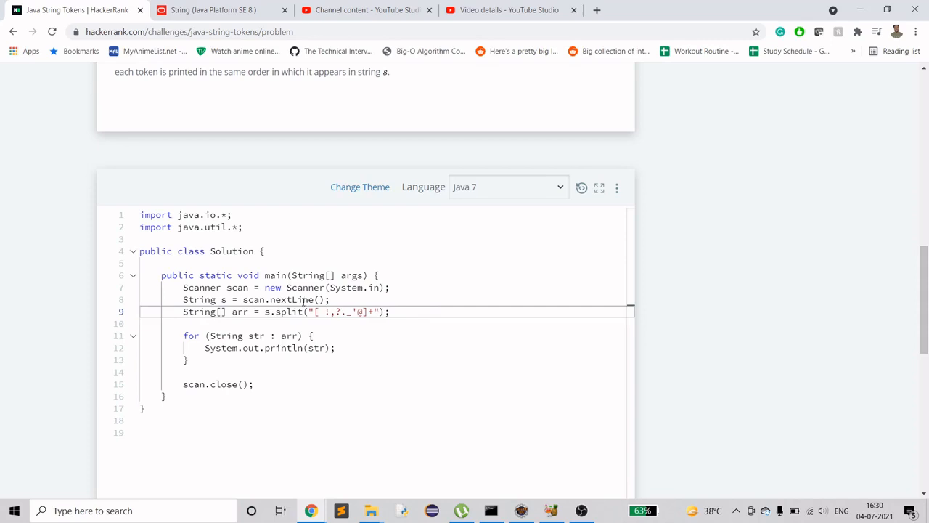
Print arr.length before the token loop and rerun, passing both sample tests
click(216, 336)
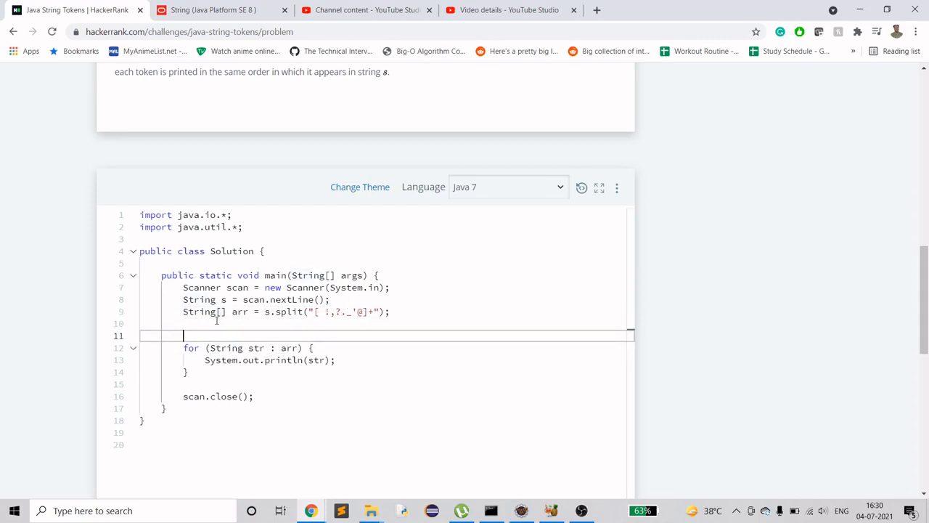
text(Sy)
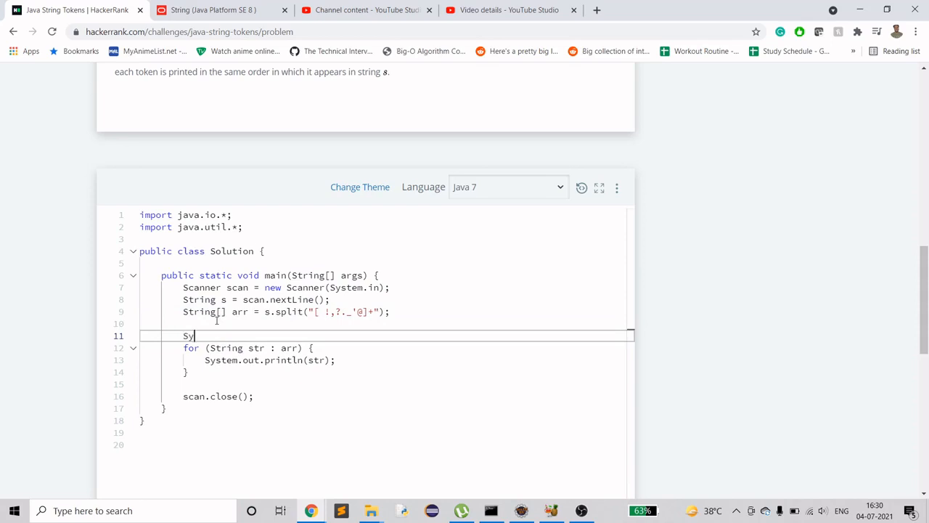
text(stem.po)
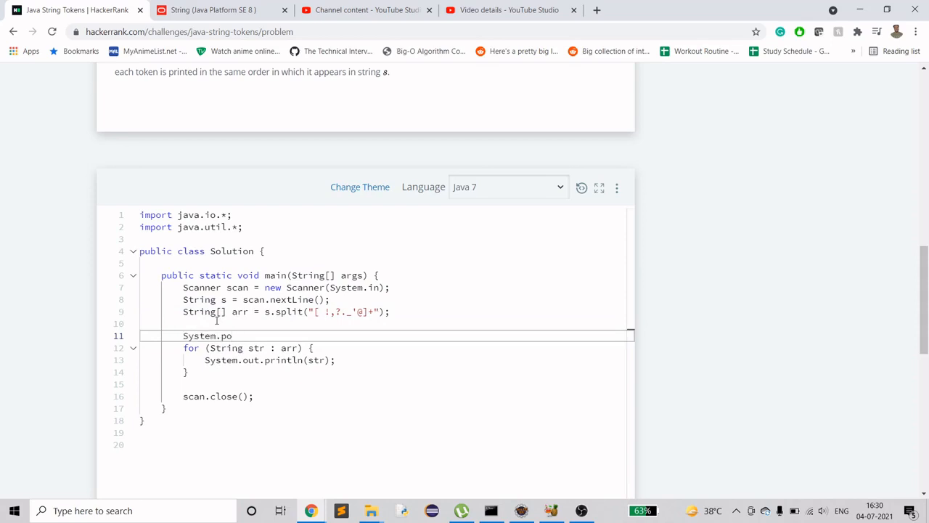
text(ut)
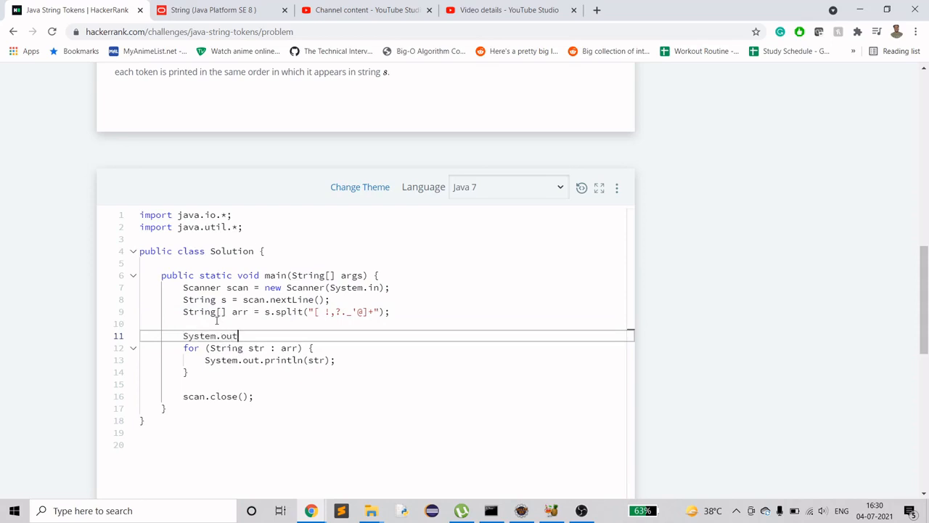
text(.println)
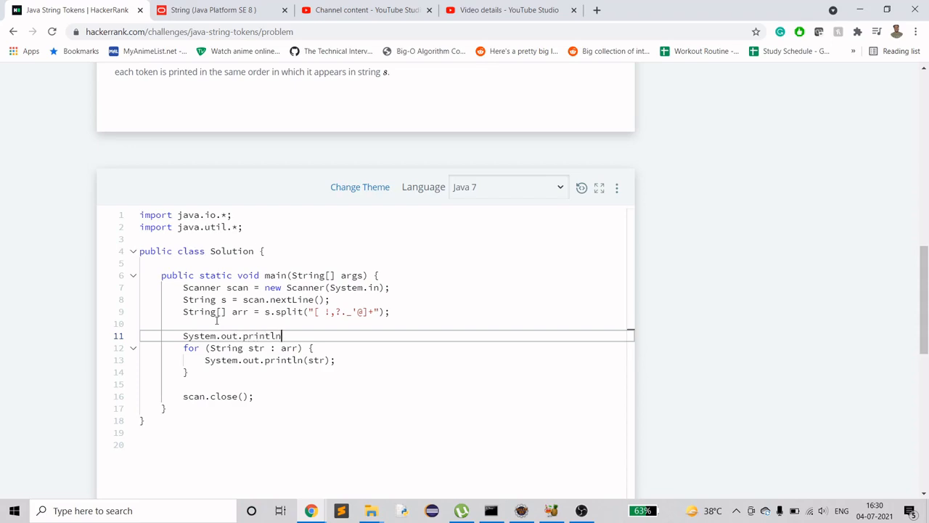
text(();)
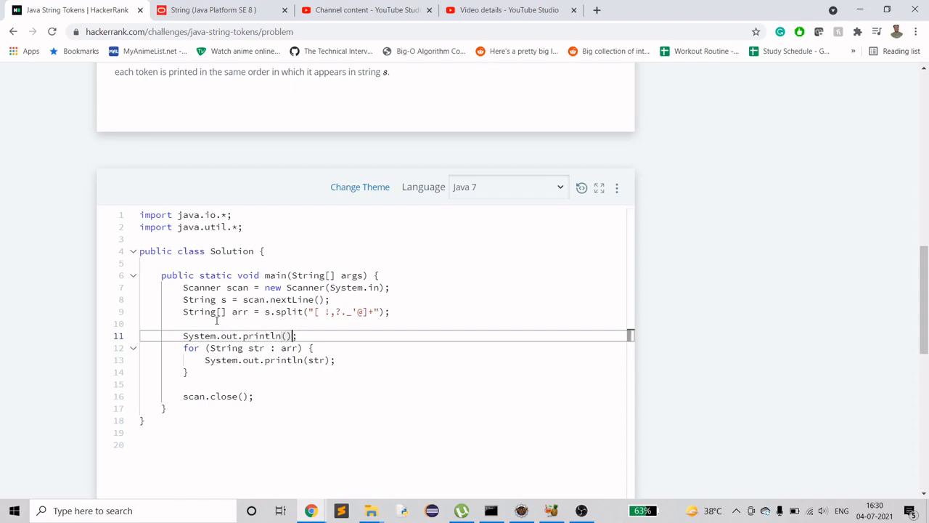
text(arr.length)
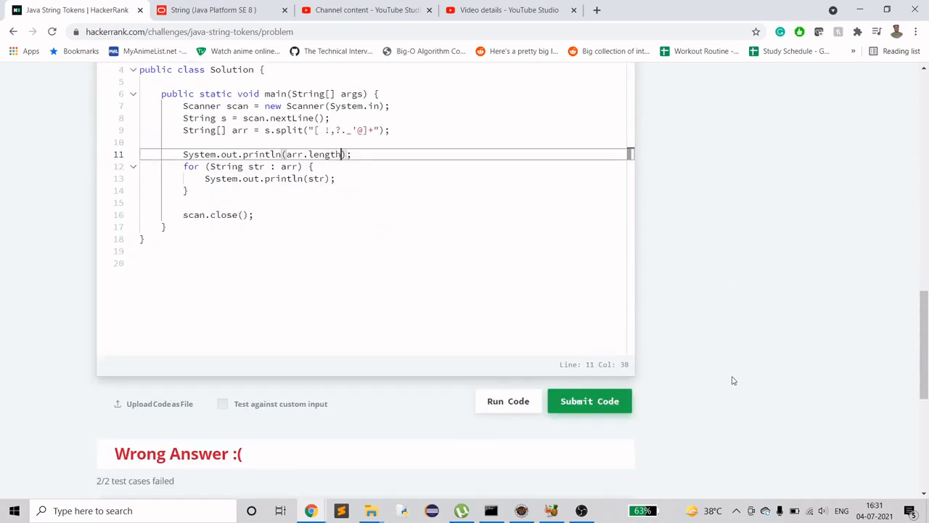
click(589, 401)
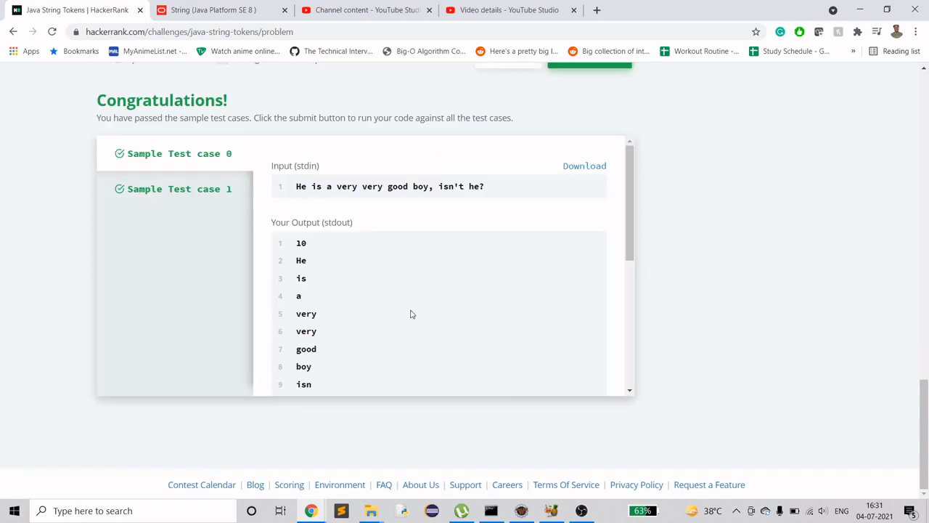
mouse_move(745, 267)
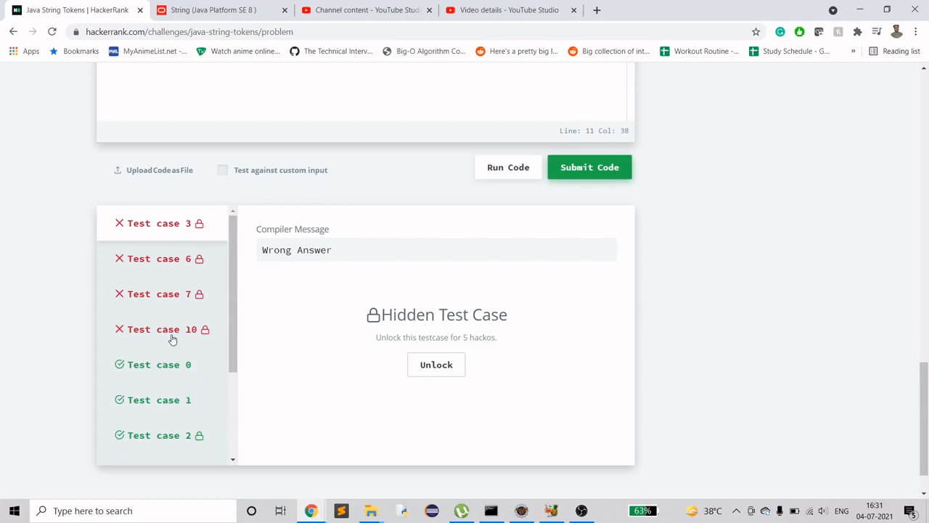
Open the failed hidden Test case 10 from the submission results
click(588, 167)
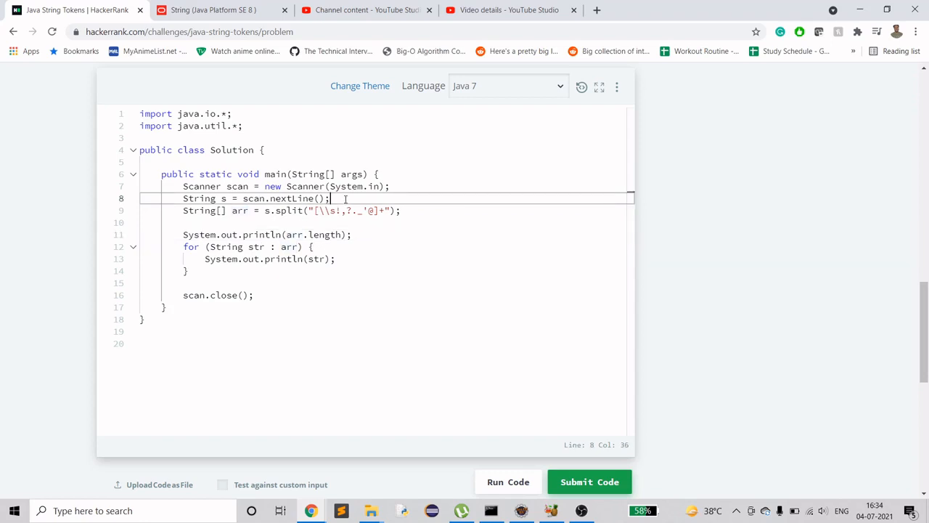
Add the line s = s.trim(); right after the nextLine() call
text(s =)
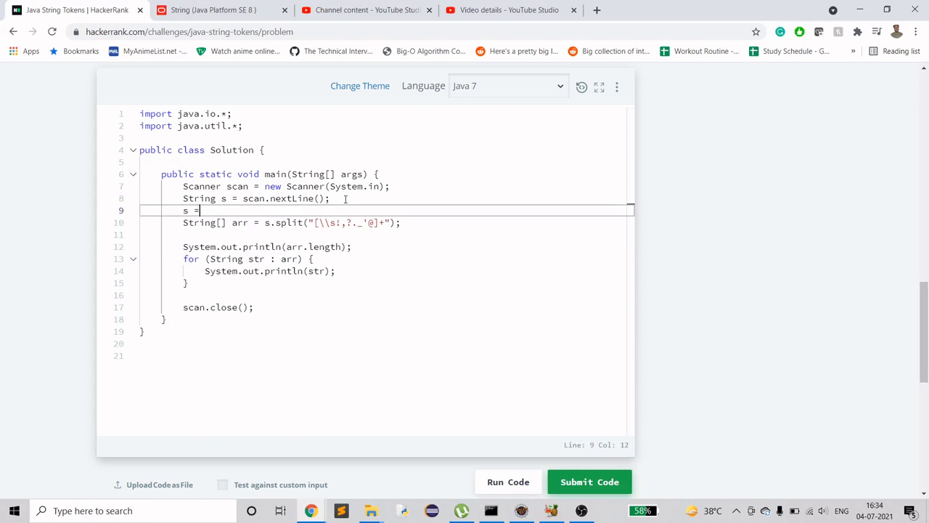
text(s.trim)
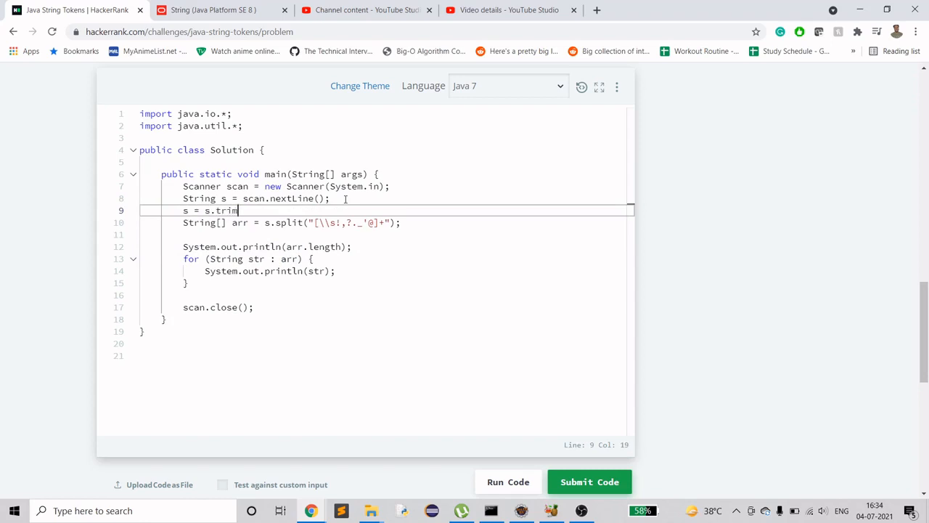
text(();)
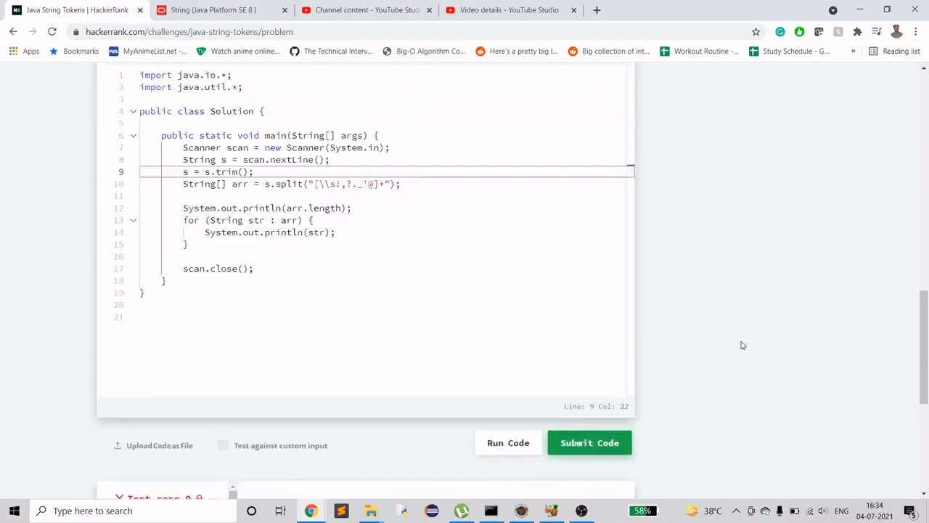
Submit the trimmed solution and scroll through results showing hidden Test case 9 failing
click(589, 443)
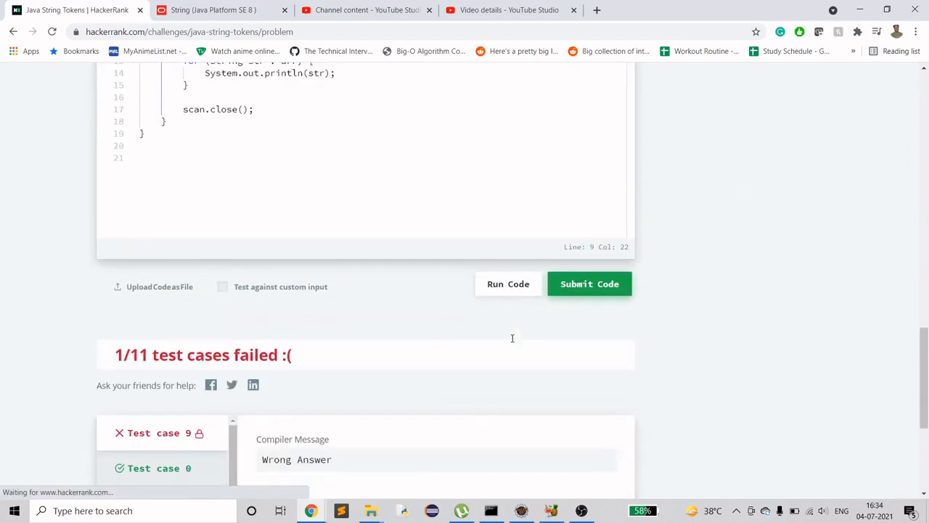
scroll(down, 3)
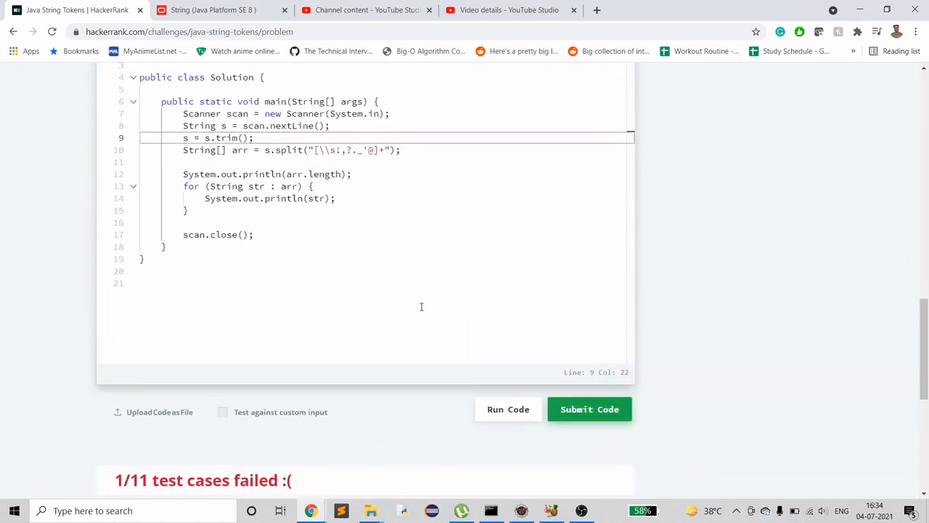
scroll(down, 3)
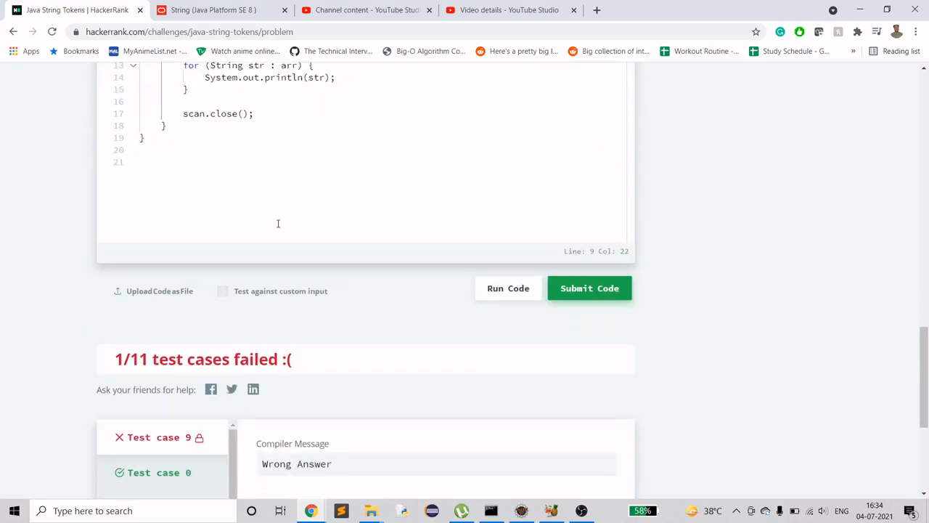
scroll(down, 3)
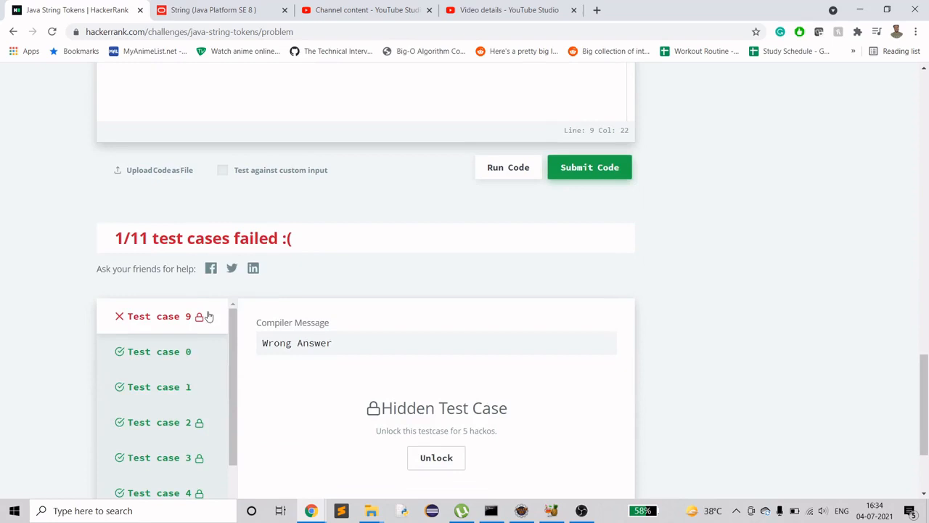
mouse_move(376, 275)
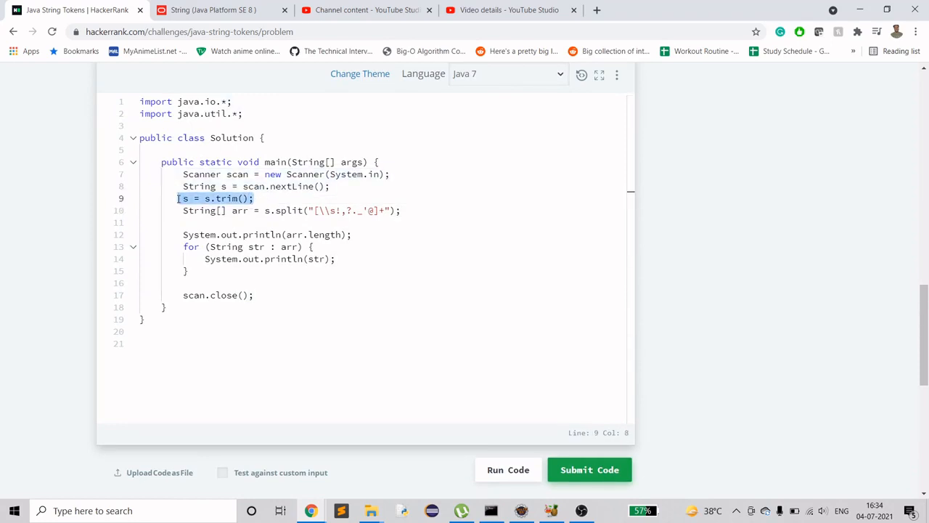
Delete the trim line and retype the int length declaration
key(Delete)
text(i)
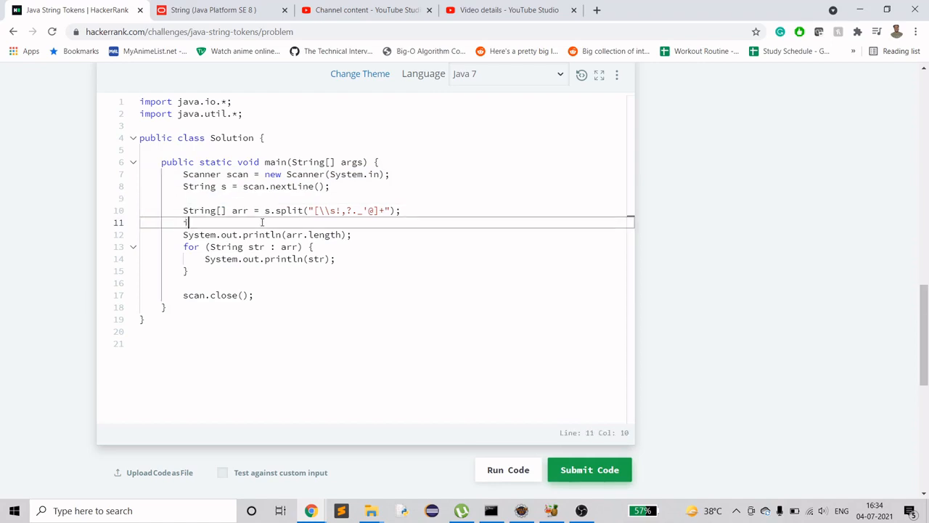
text(nt length = arr.leng)
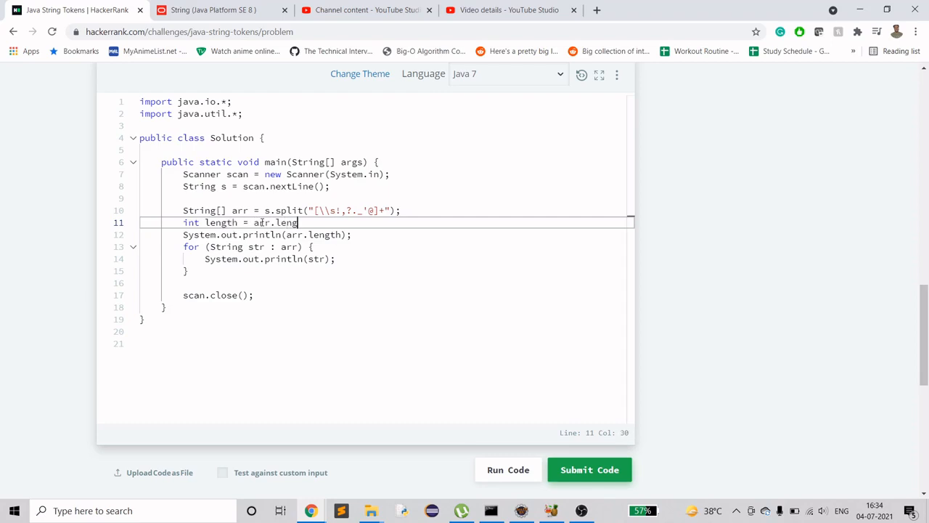
text(th;)
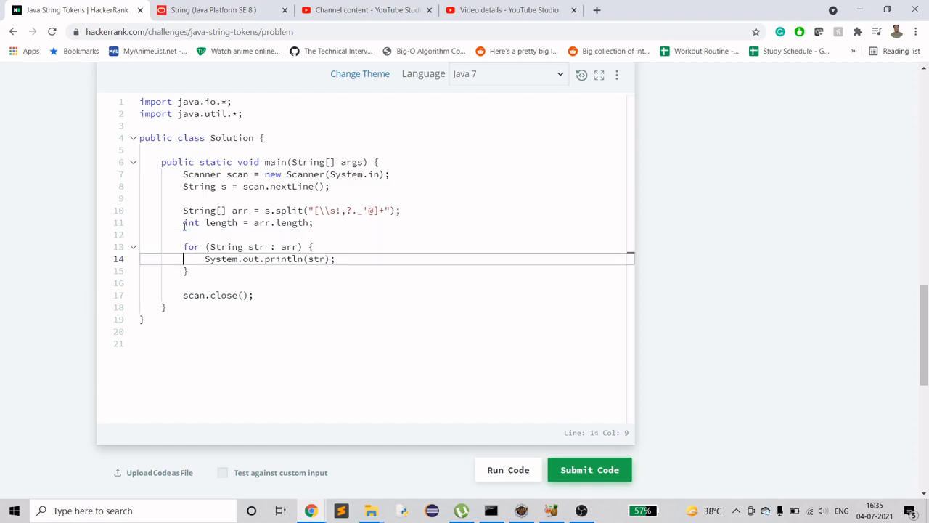
Wrap System.out.println(str) inside if (!str.equals("")) within the token loop
click(312, 246)
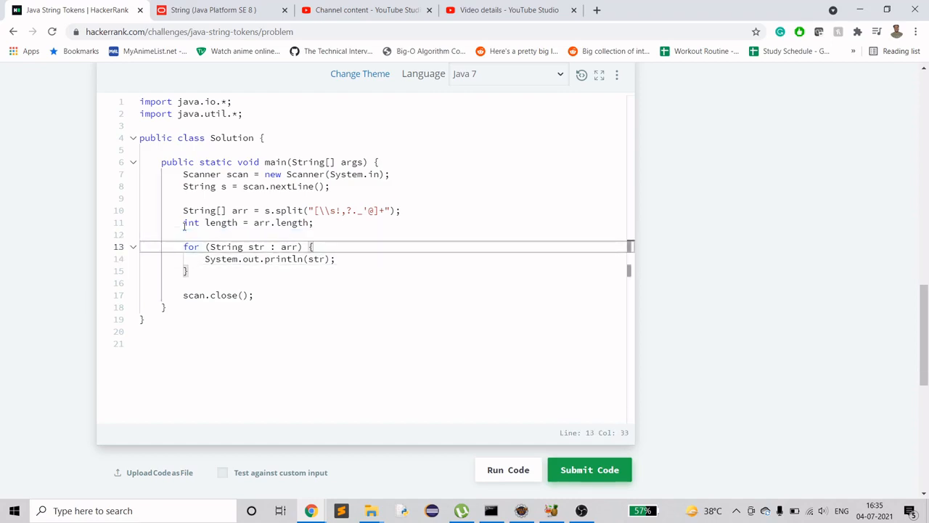
text(if ())
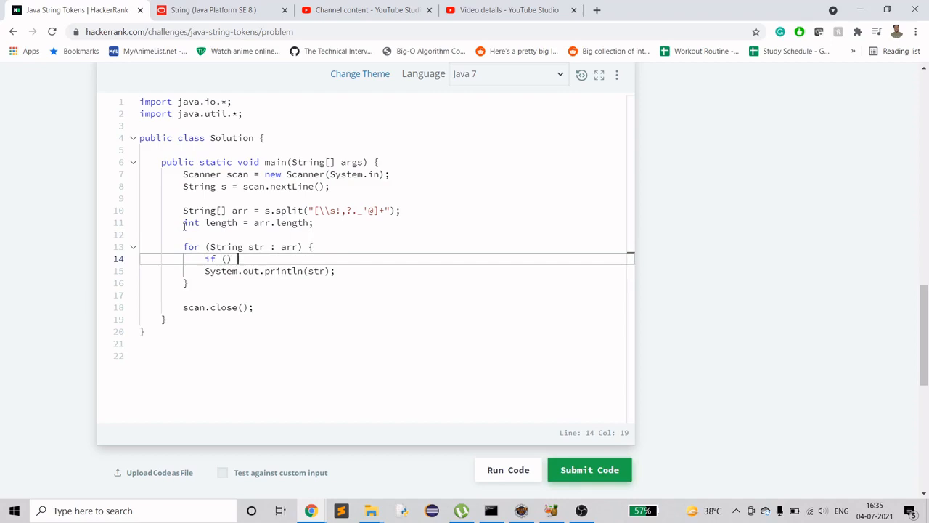
text(s)
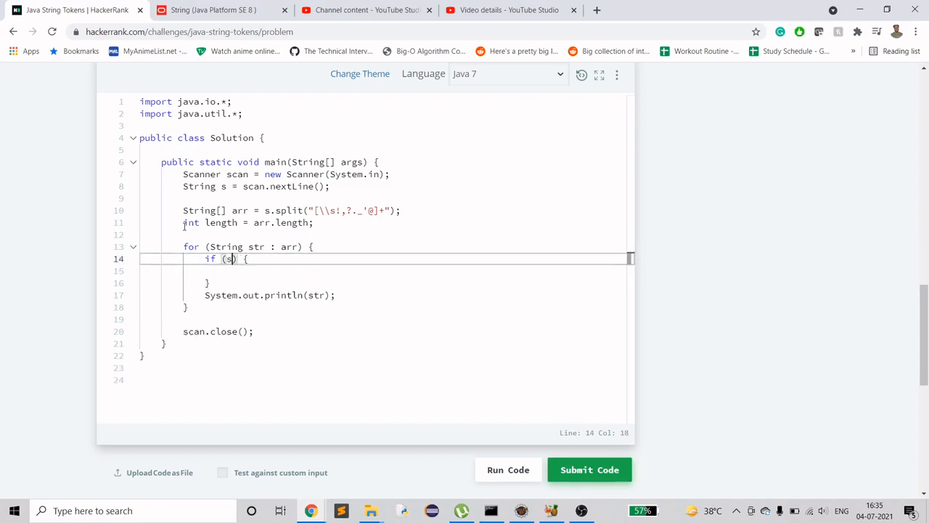
text(tr.equals()
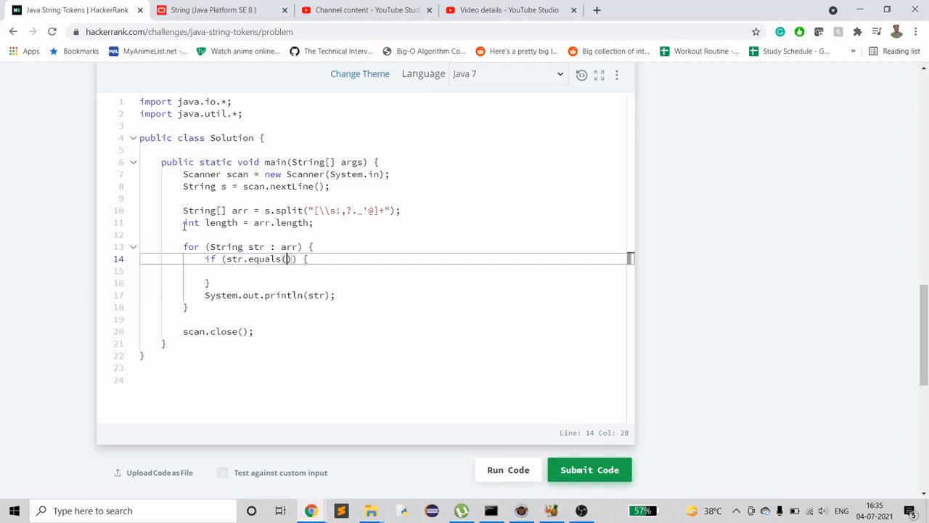
text("")
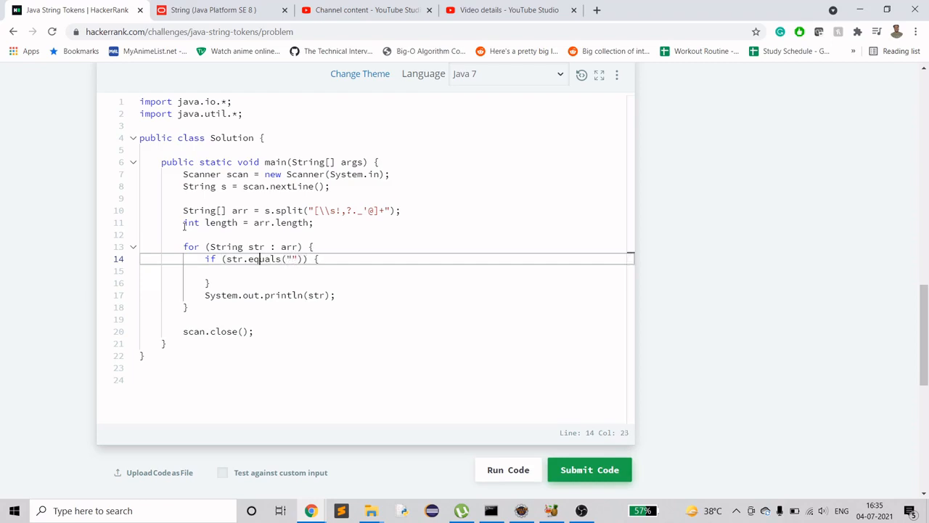
text(!)
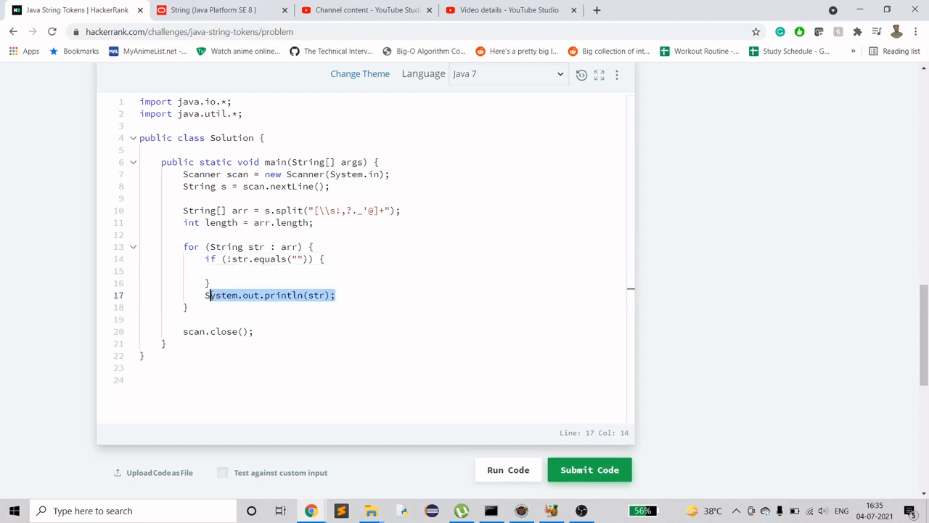
key(Delete)
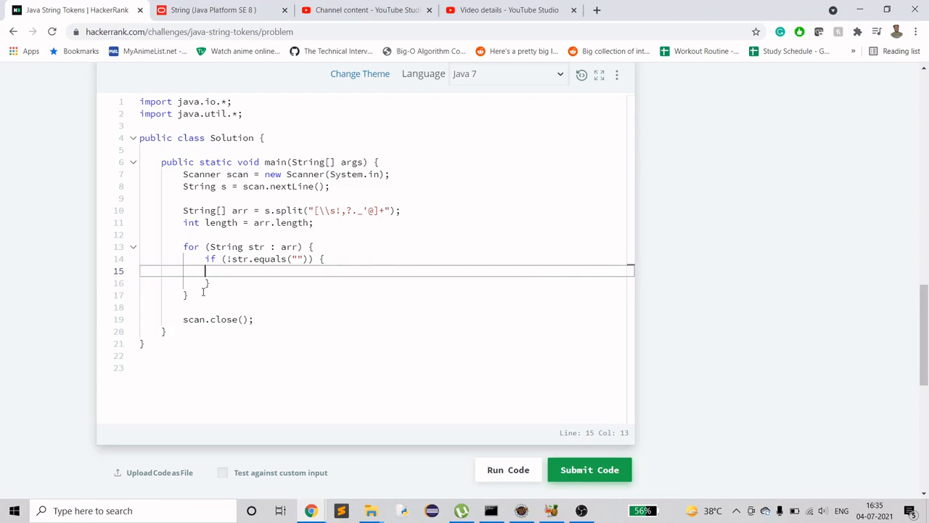
text(System.out.println(str);)
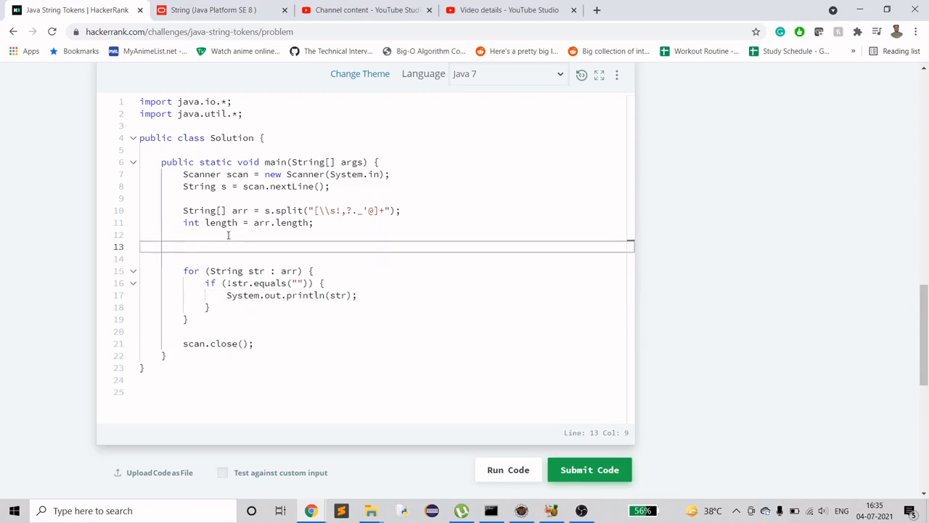
Add a loop over arr that decrements length for each empty string token
text(for ())
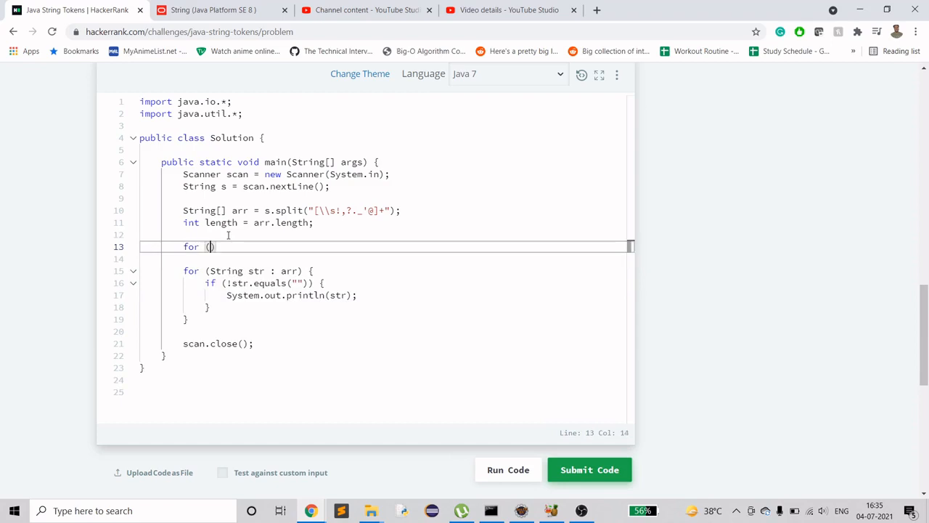
text({)
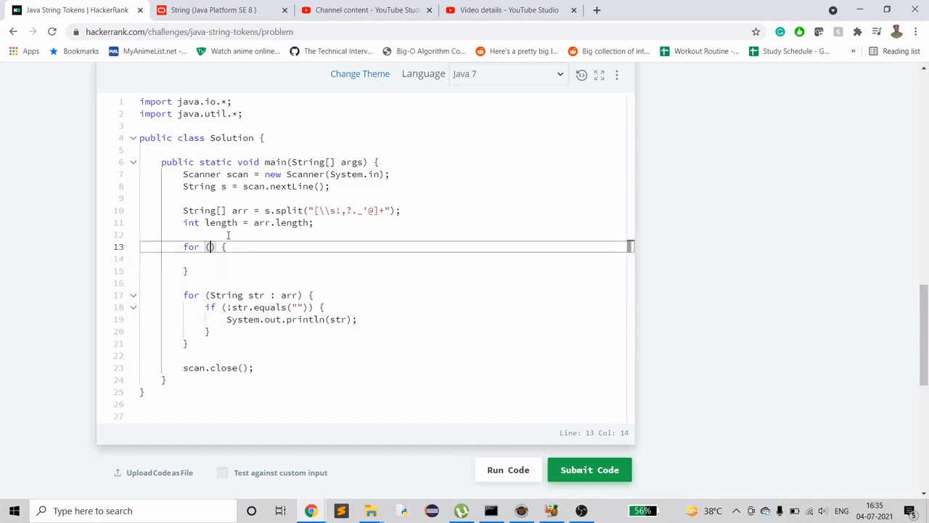
text(String str)
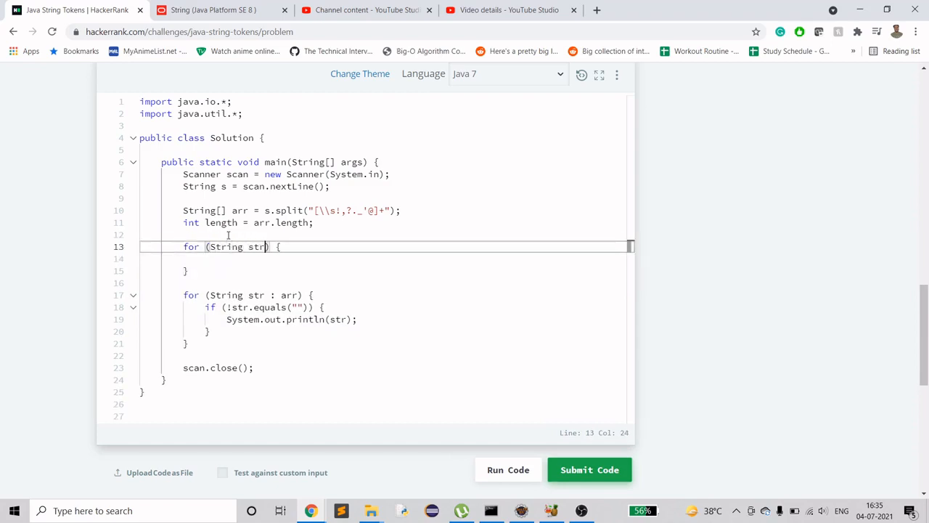
text(: arr)
click(385, 258)
text(if () {)
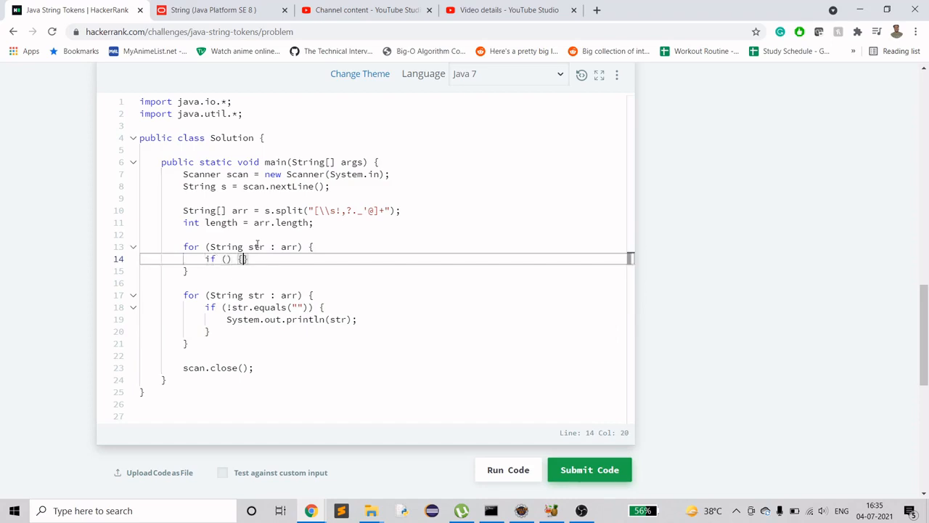
text(str)
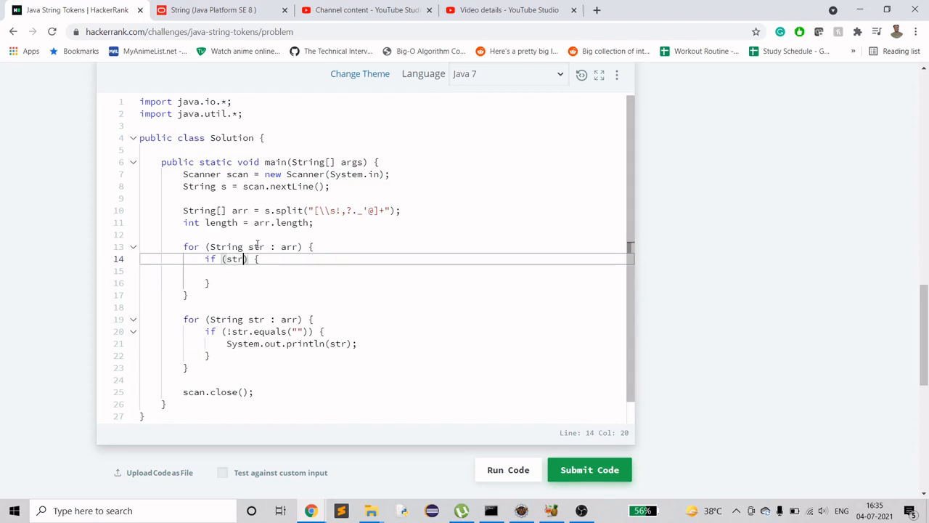
text(.equals)
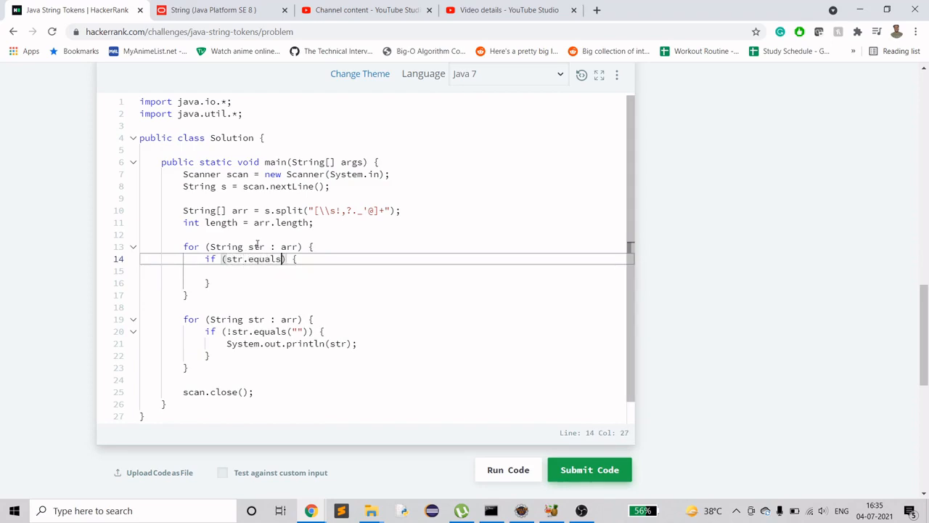
text(""))
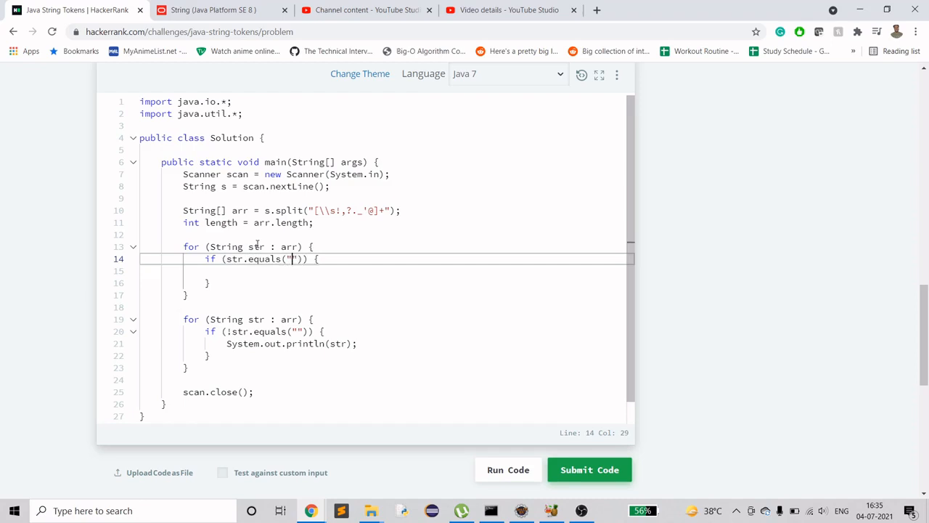
text(length--;)
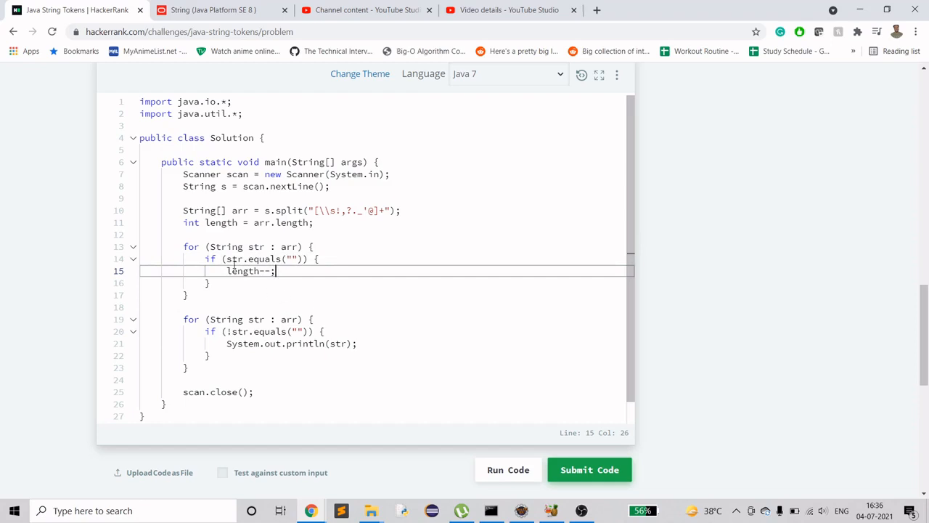
Add System.out.println(length), run the sample tests, and submit the solution
key(enter)
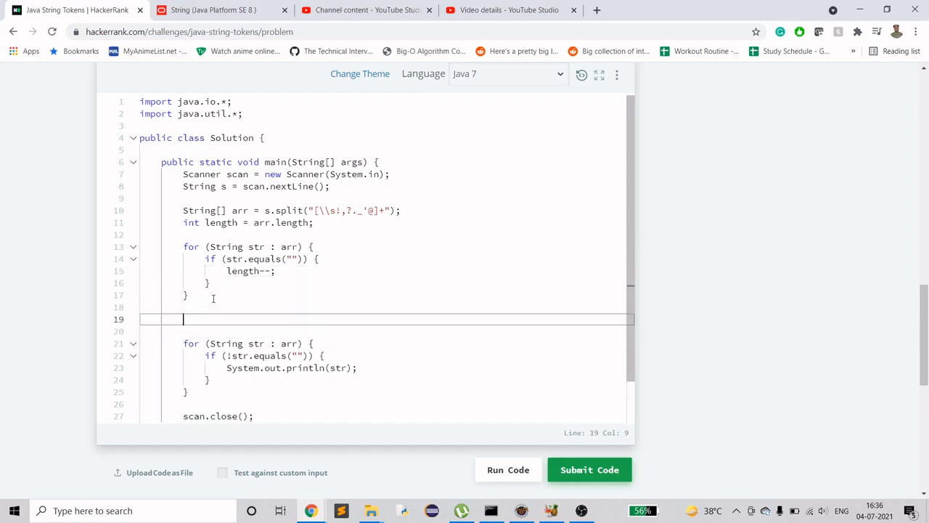
text(System.)
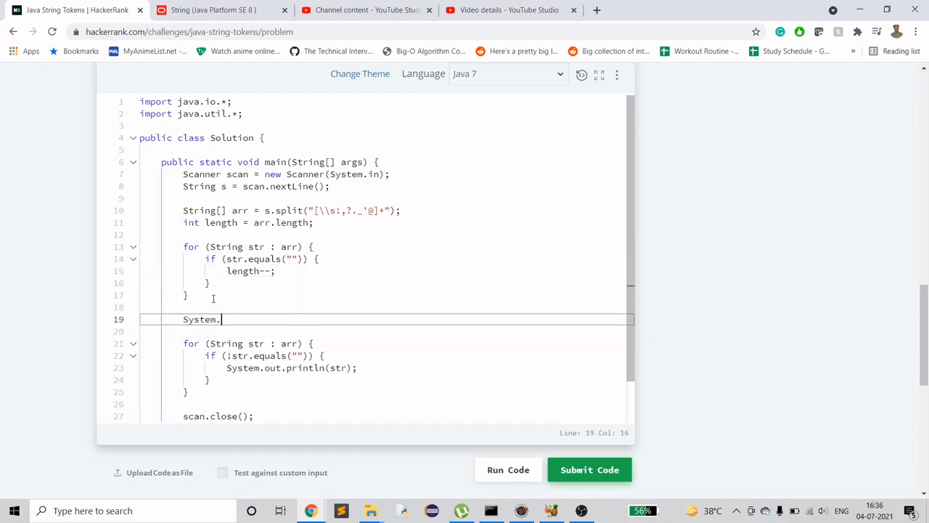
text(out.pritnl)
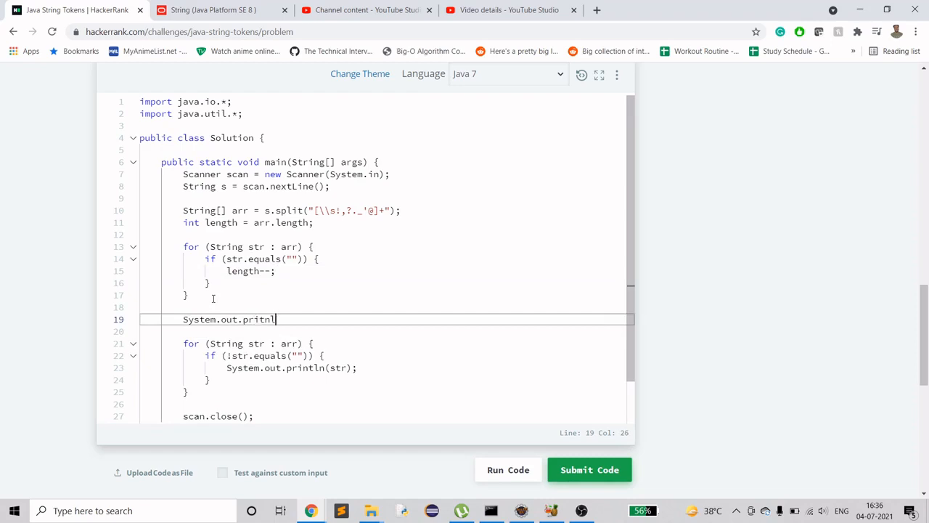
key(BackSpace)
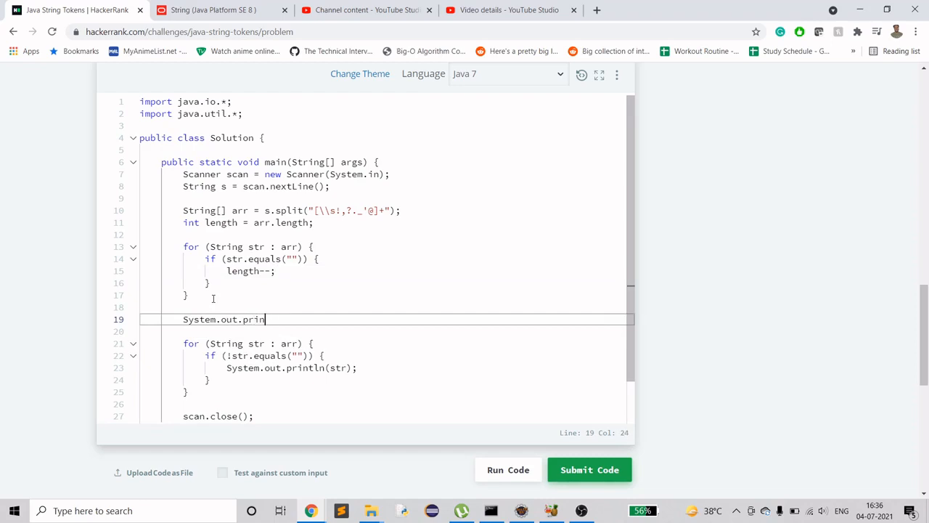
text(tln();)
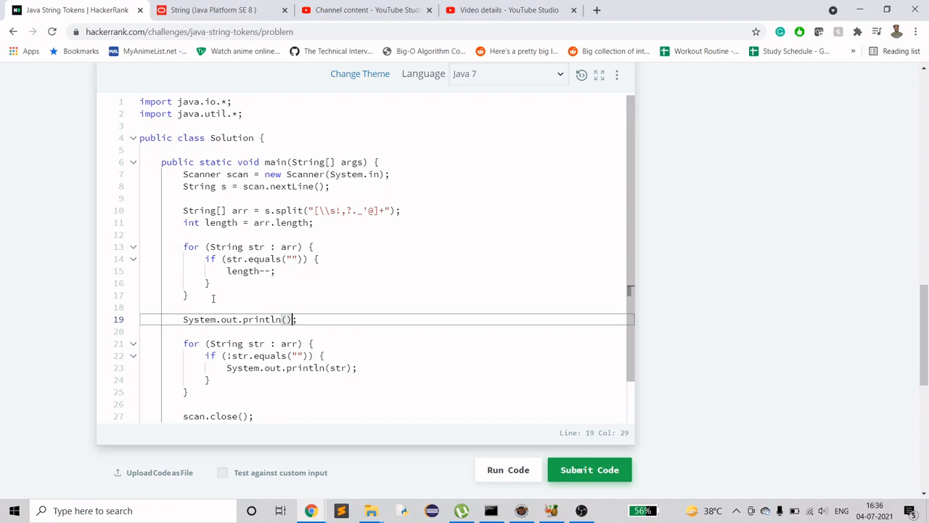
text(length)
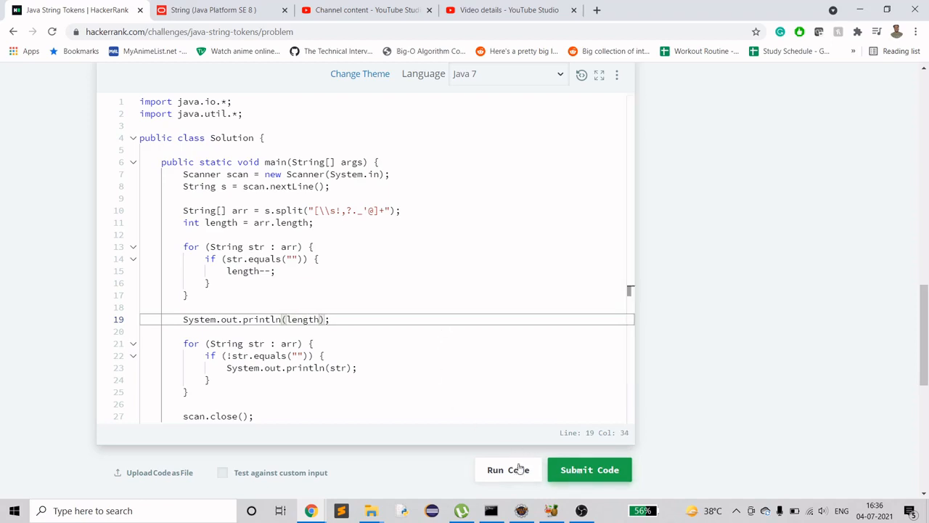
click(507, 469)
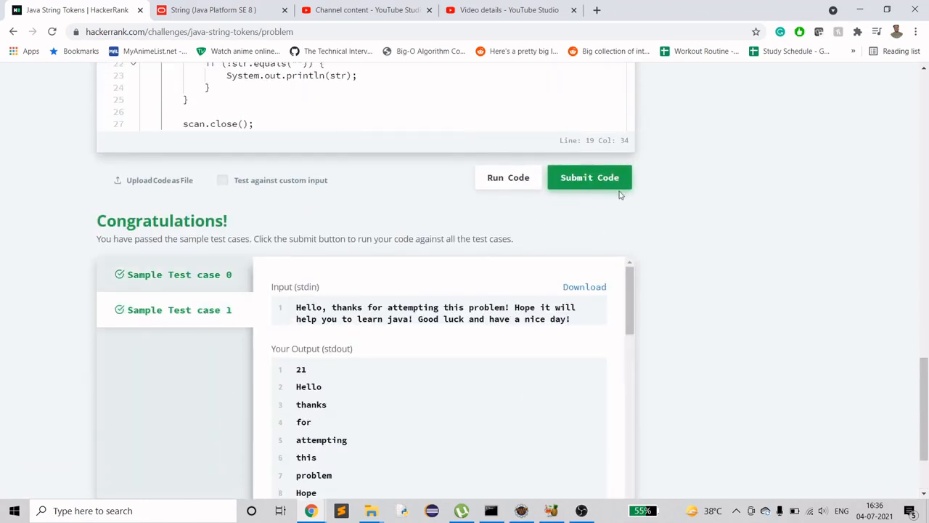
click(590, 177)
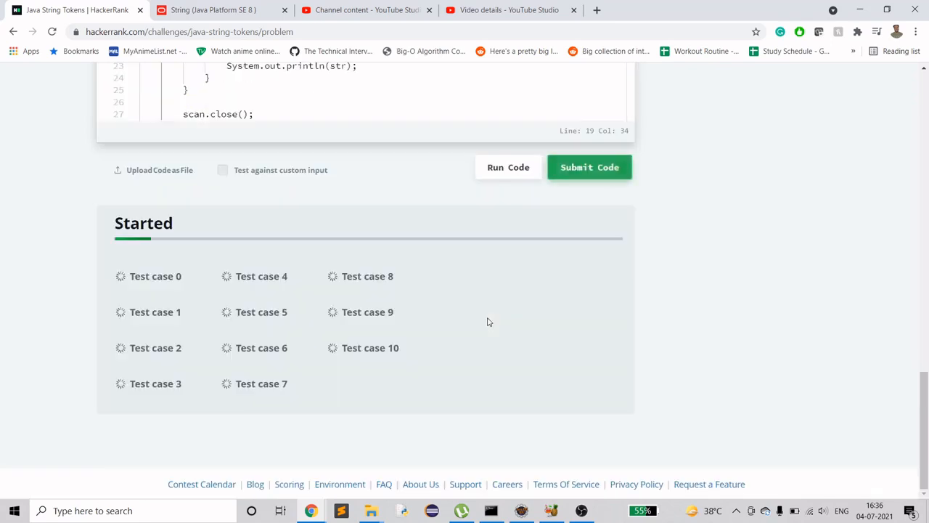
Review the Congratulations panel showing all test cases passed for 15 points
click(589, 167)
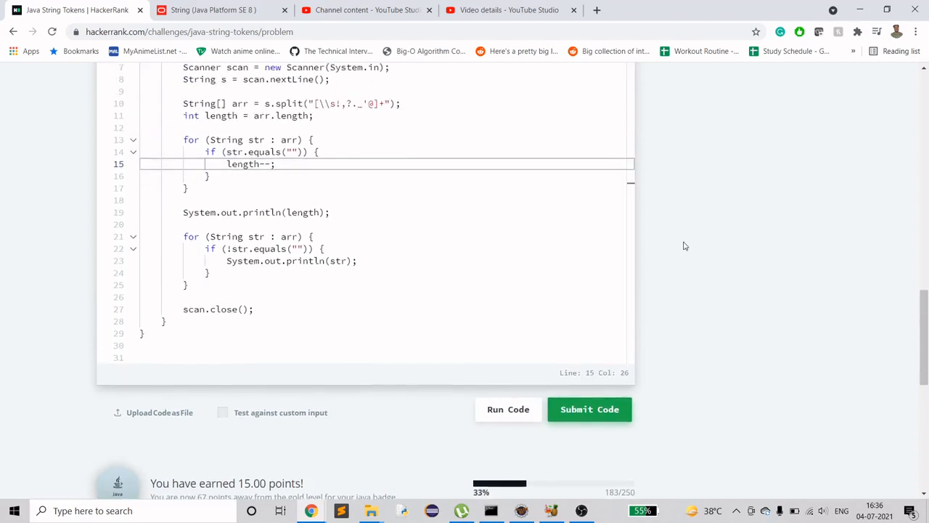
click(589, 409)
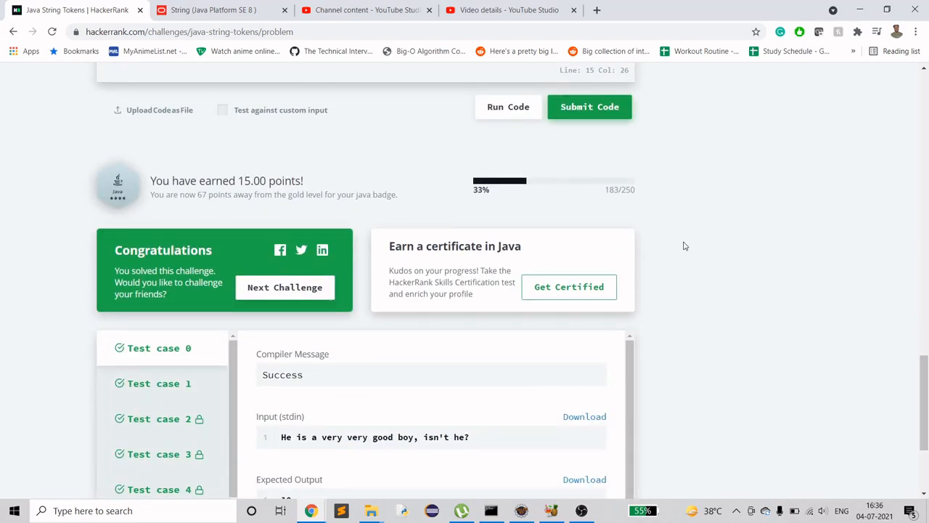